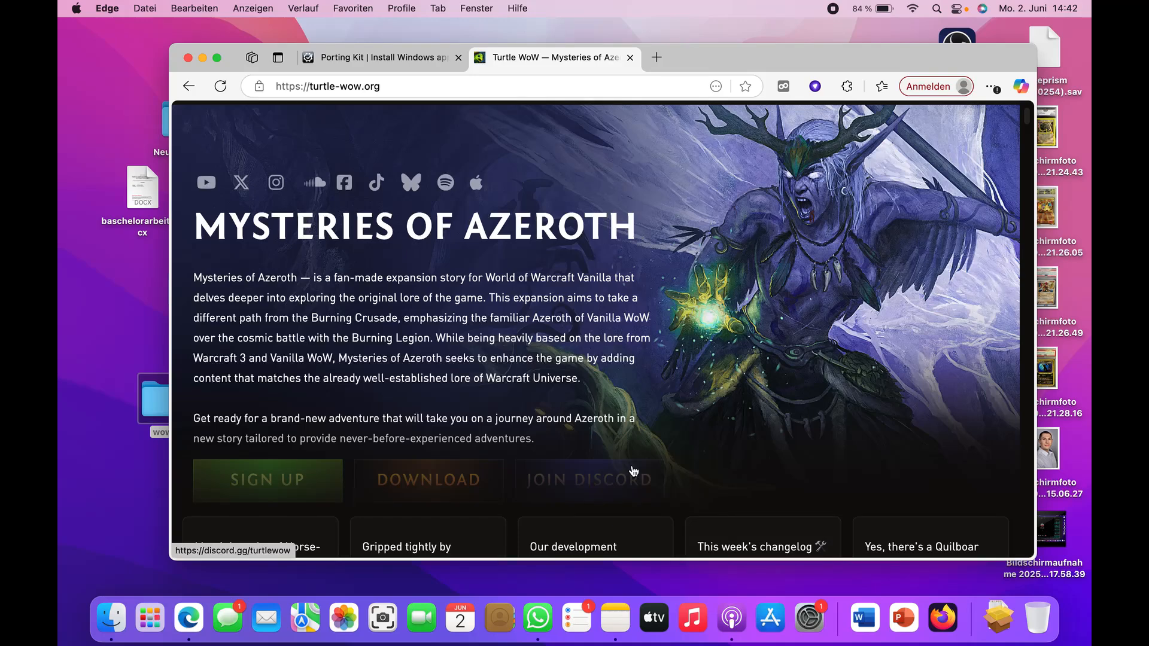
Step: Start downloading the full Turtle WoW client twmoa_1172.zip (about 8.3 GB) and watch its progress
scroll("down", 3)
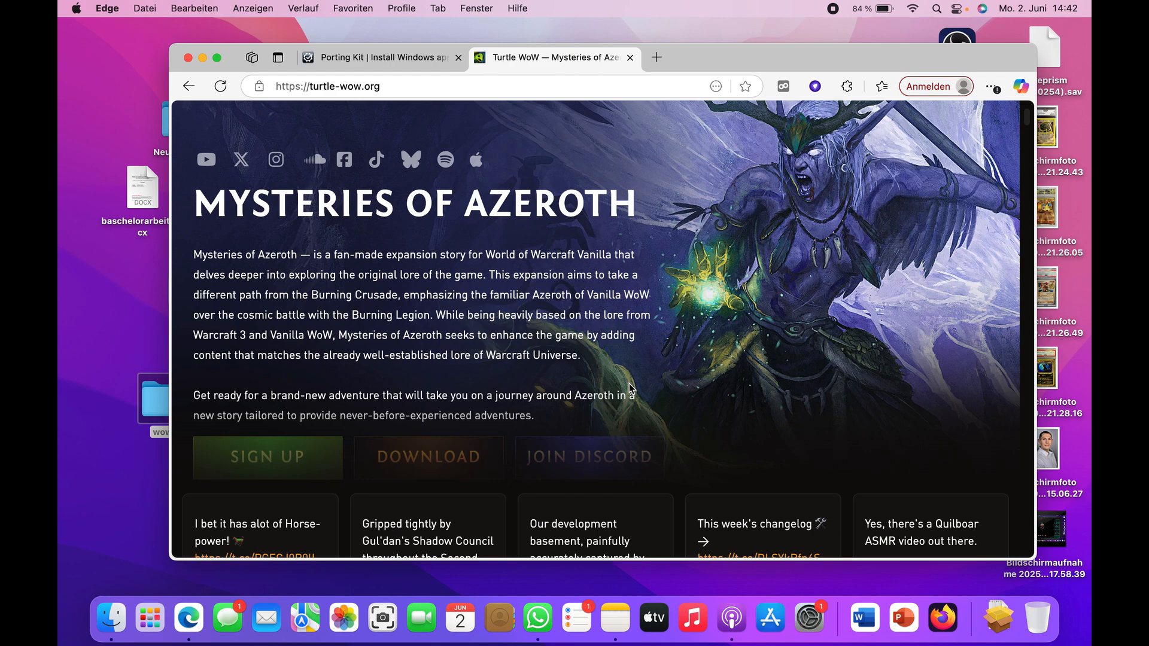
mouse_move(427, 462)
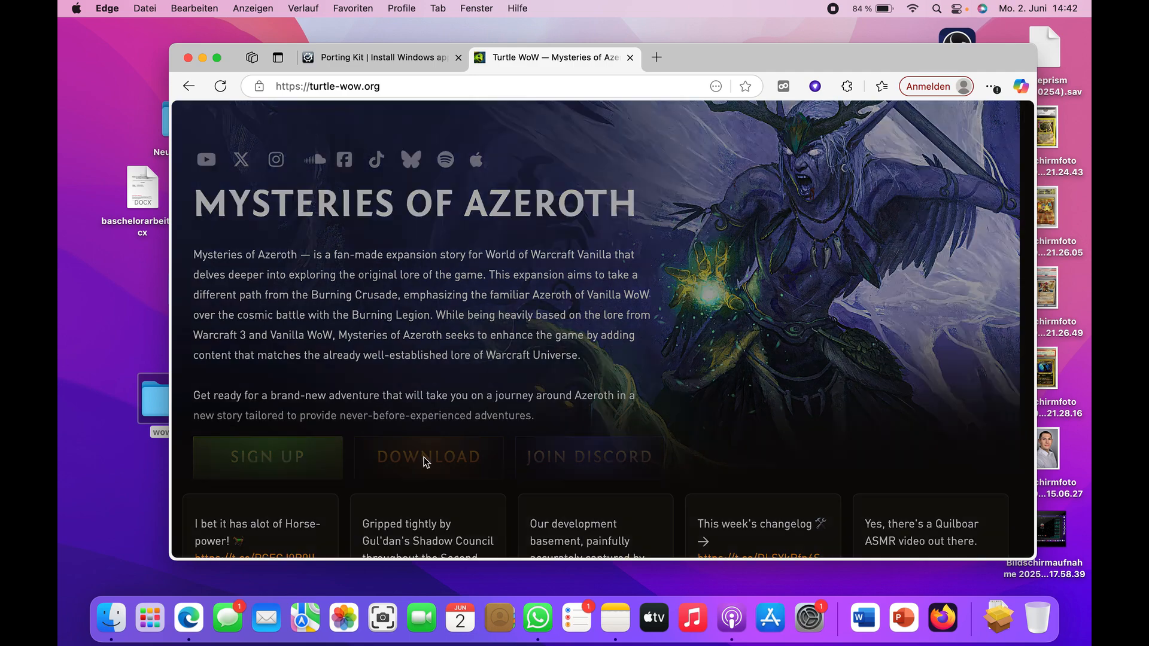
left_click(427, 456)
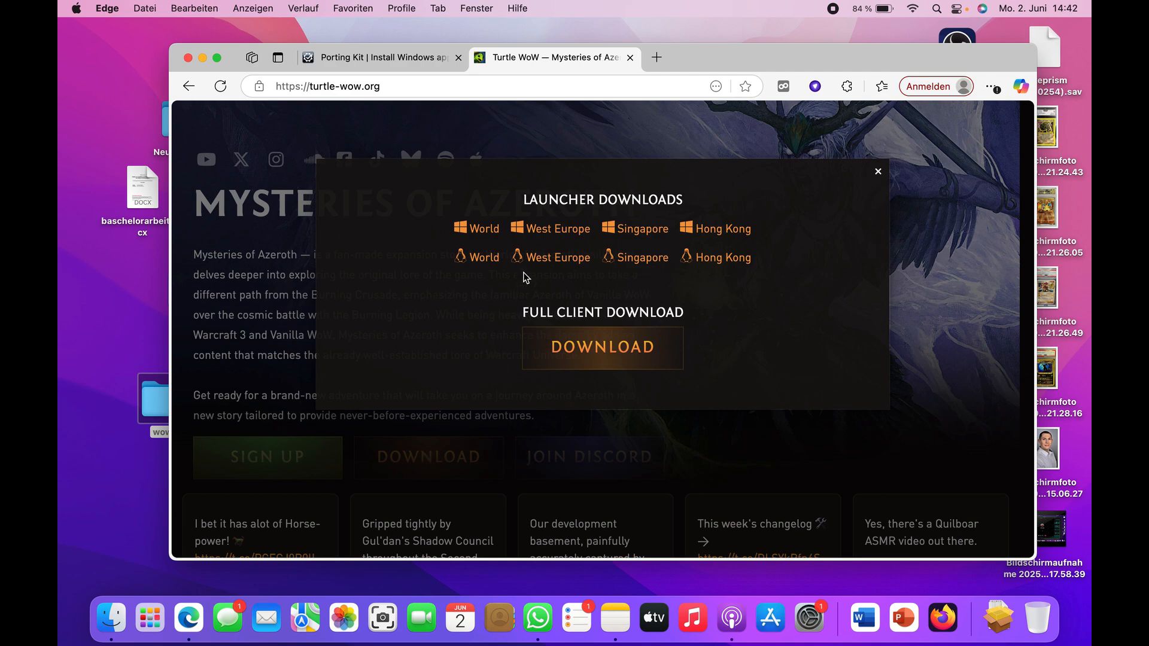
left_click(601, 347)
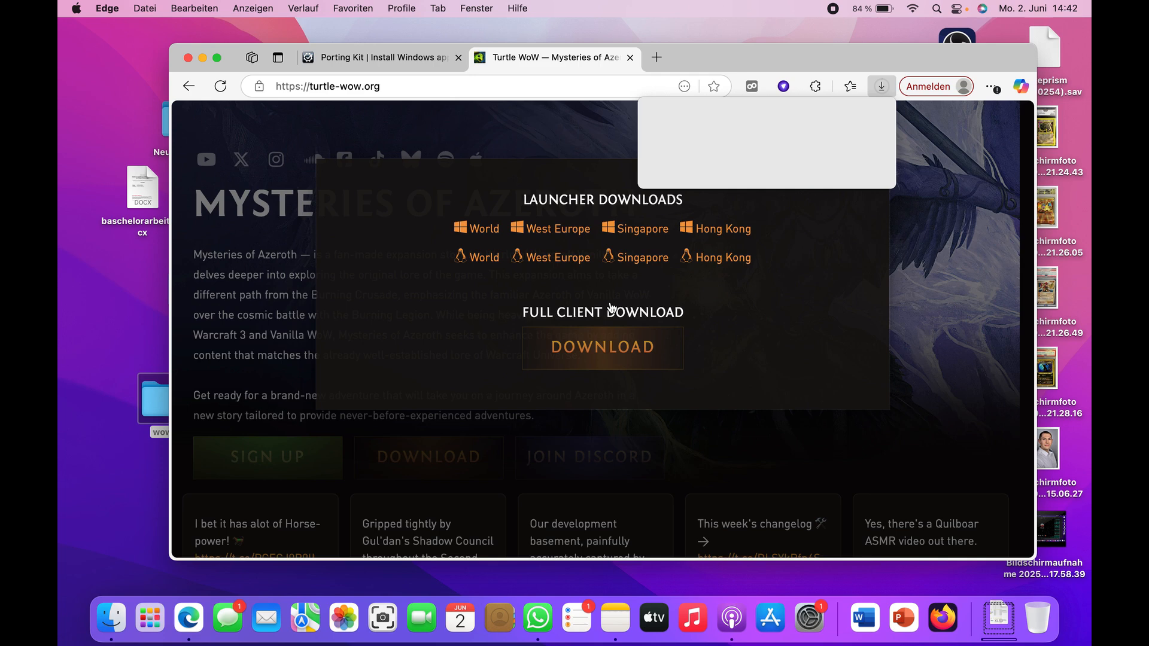
left_click(601, 347)
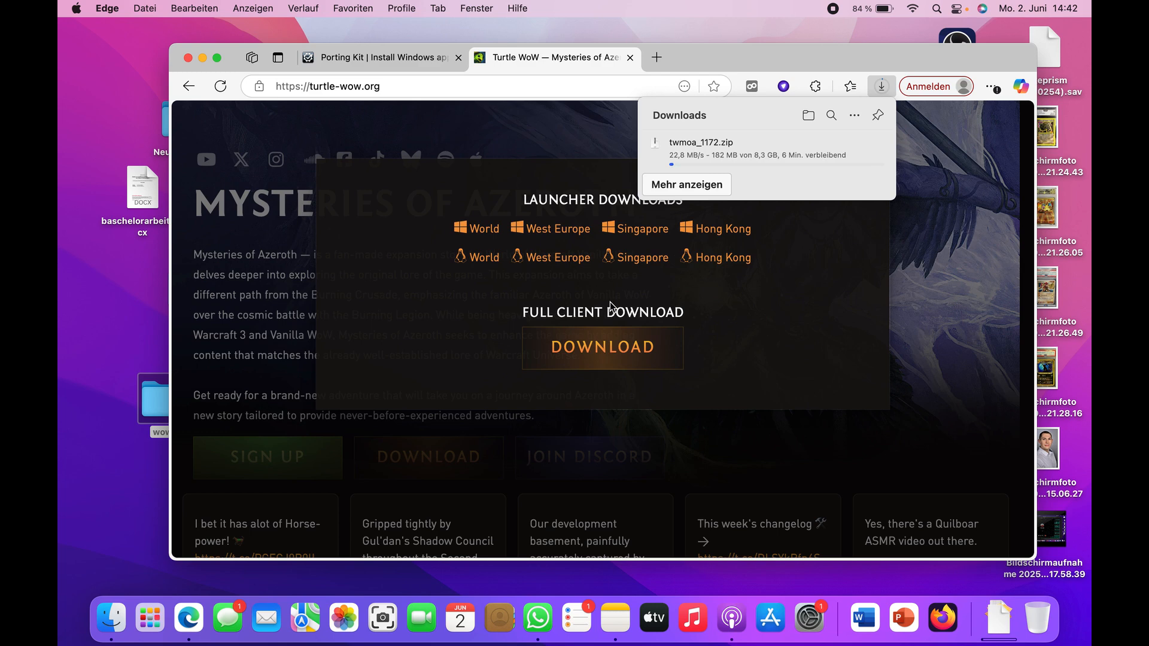
mouse_move(463, 395)
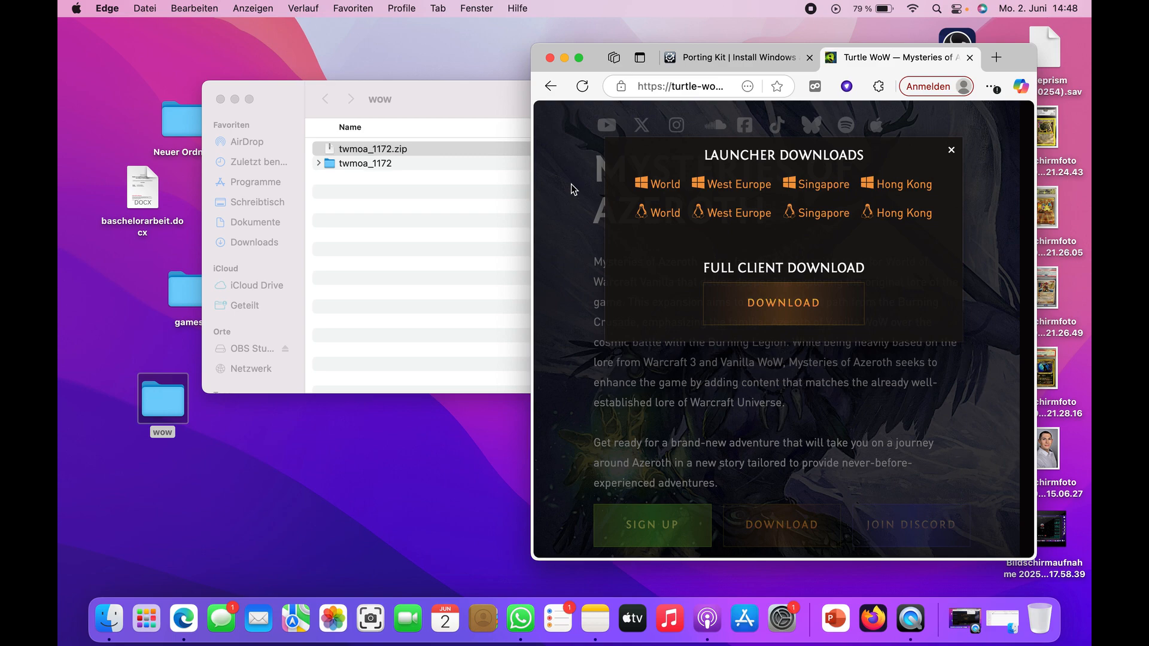
left_click(372, 149)
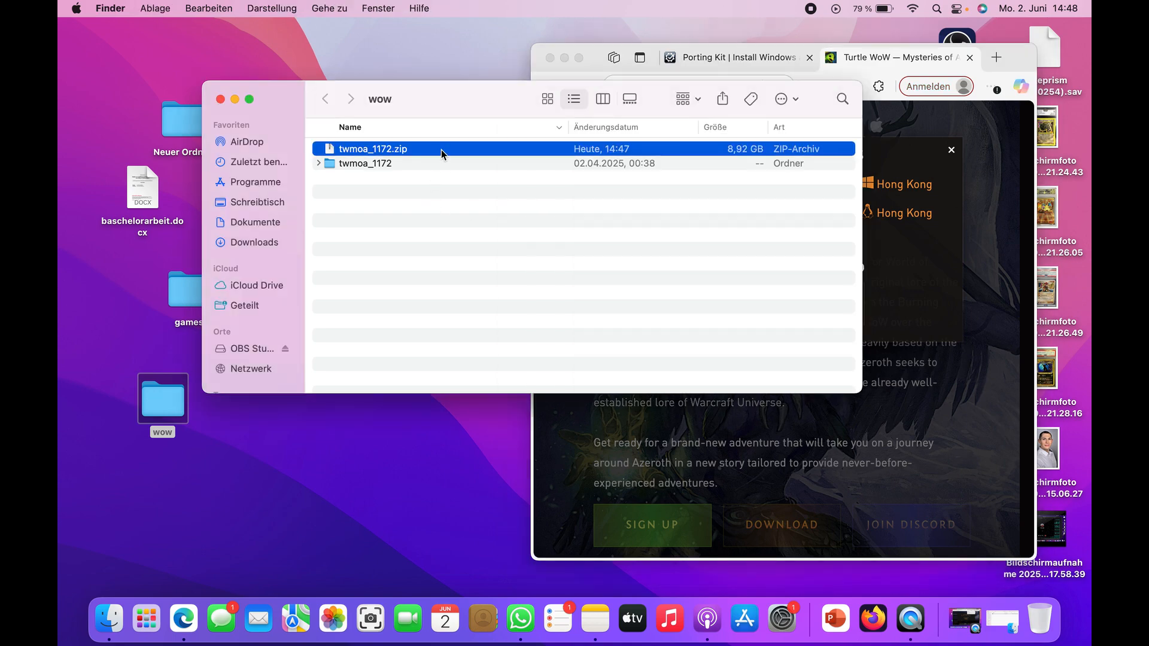
double_click(365, 163)
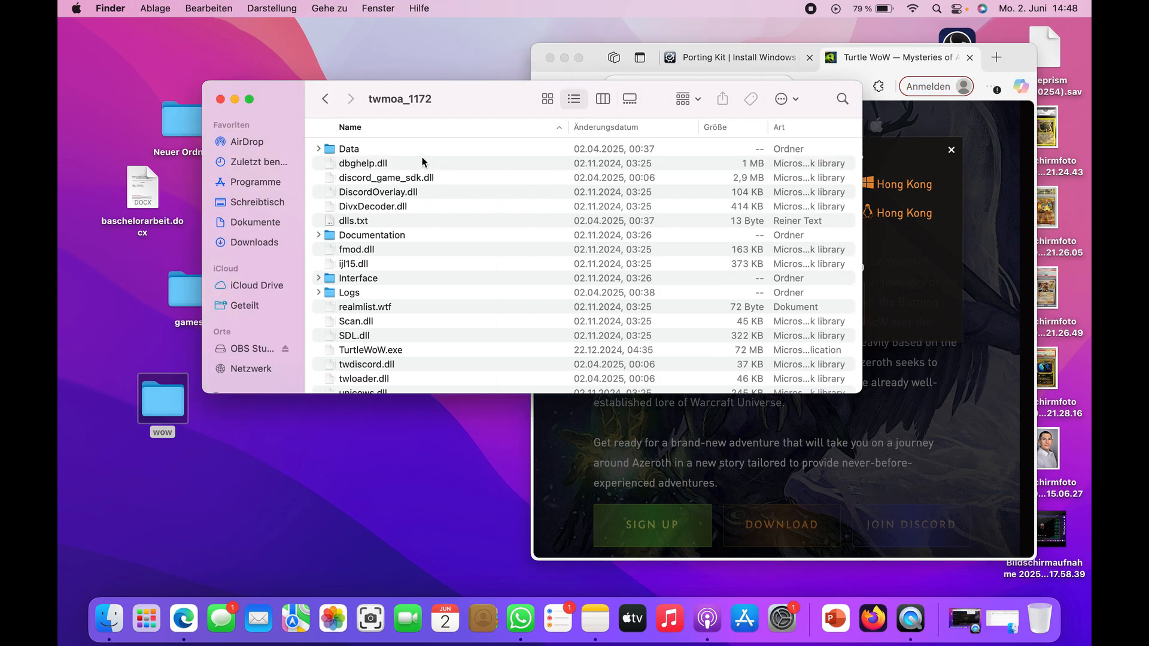
left_click(325, 98)
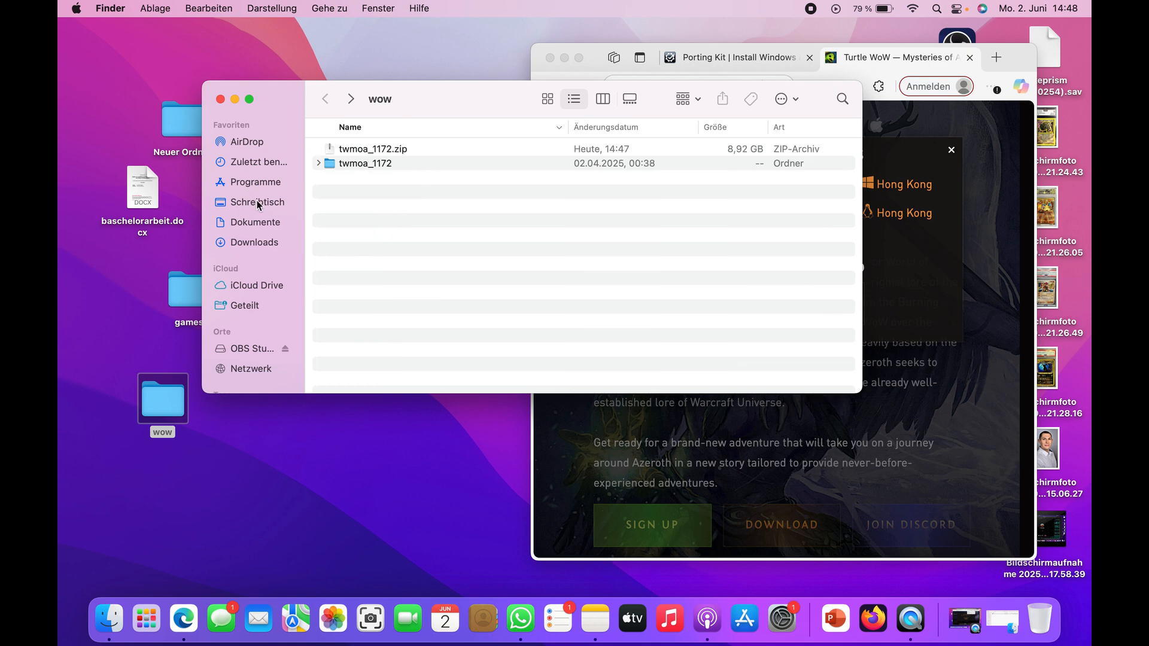
mouse_move(182, 366)
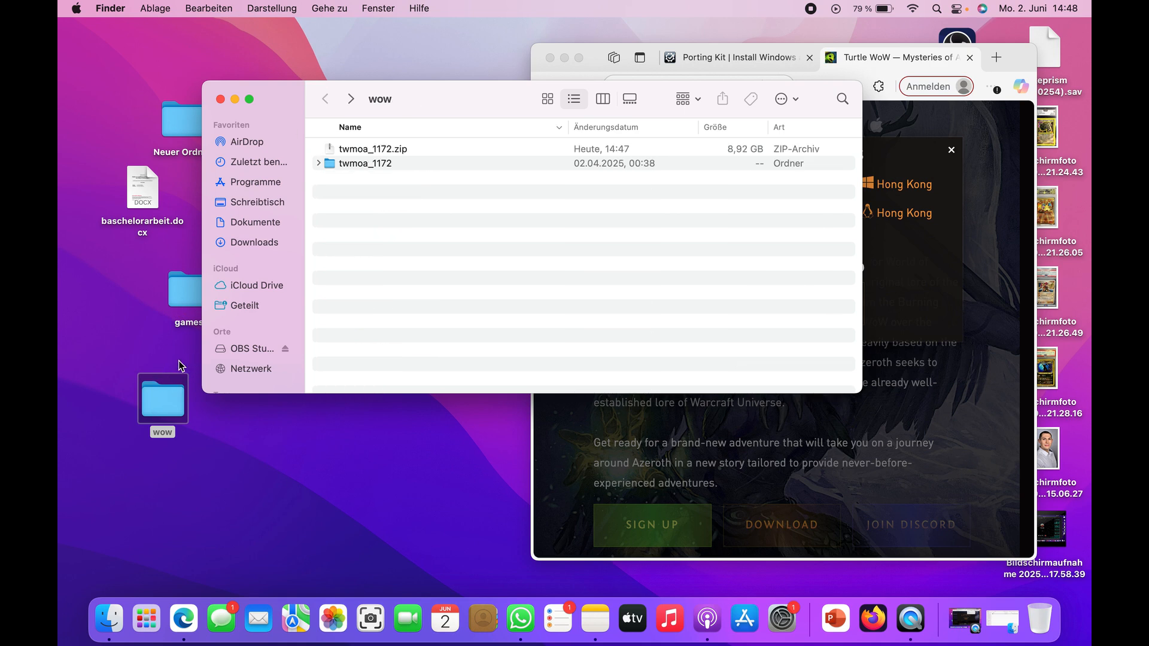
mouse_move(265, 185)
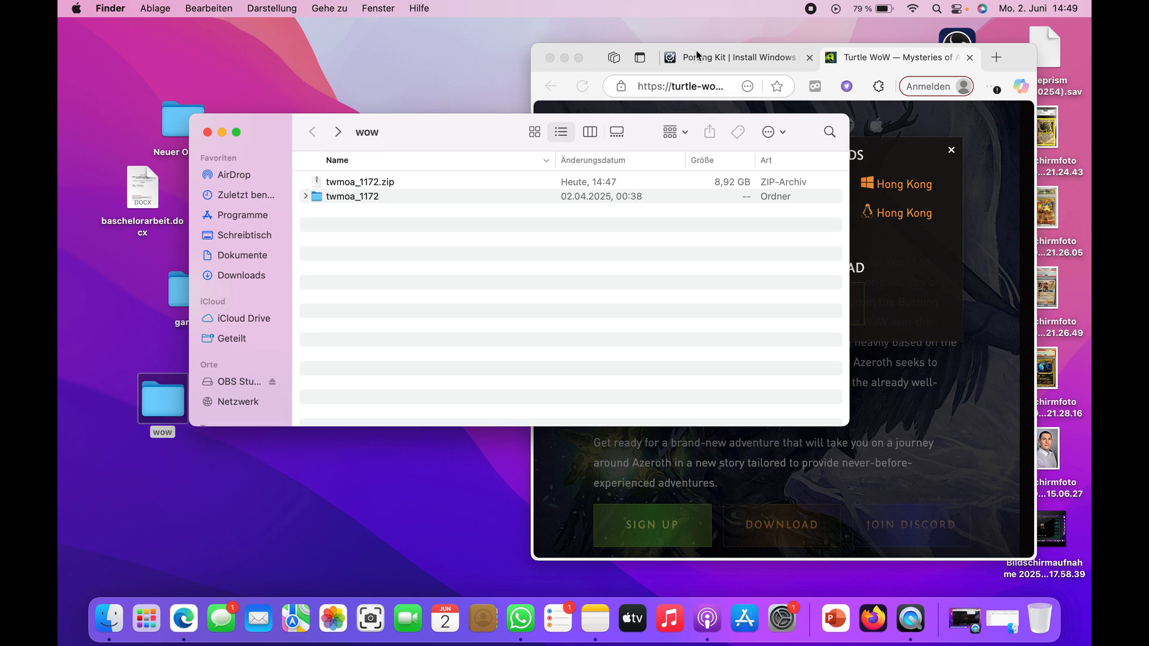
Step: Download Porting-Kit-6.4.3.dmg (126 MB) from the Porting Kit download page
left_click(737, 57)
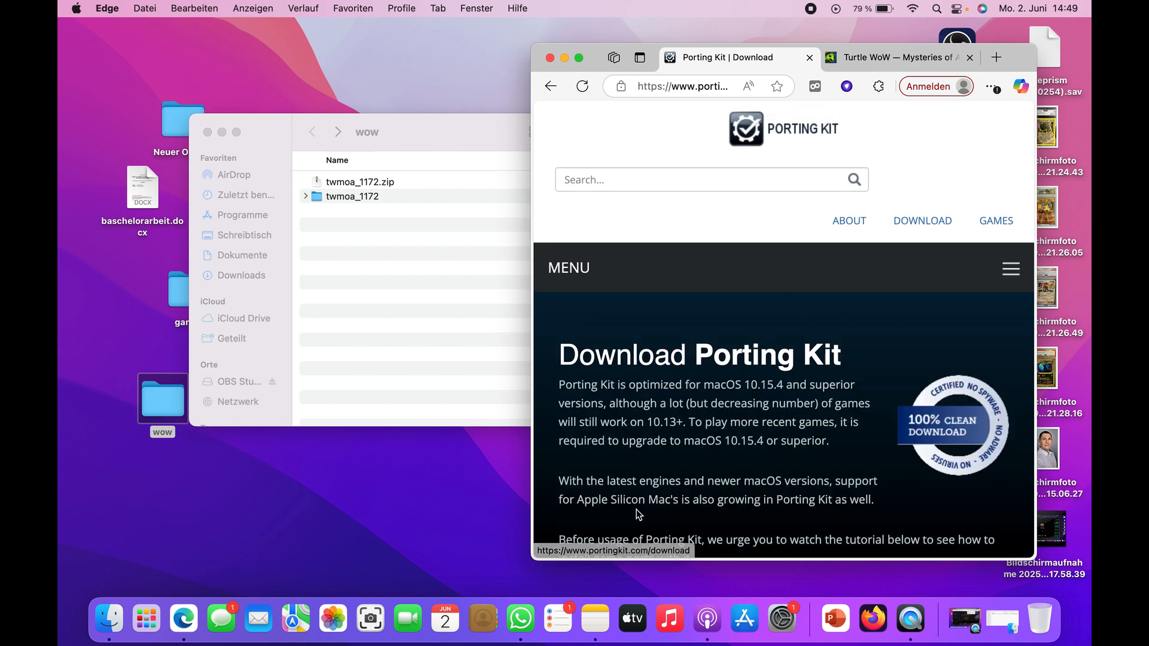
scroll("down", 3)
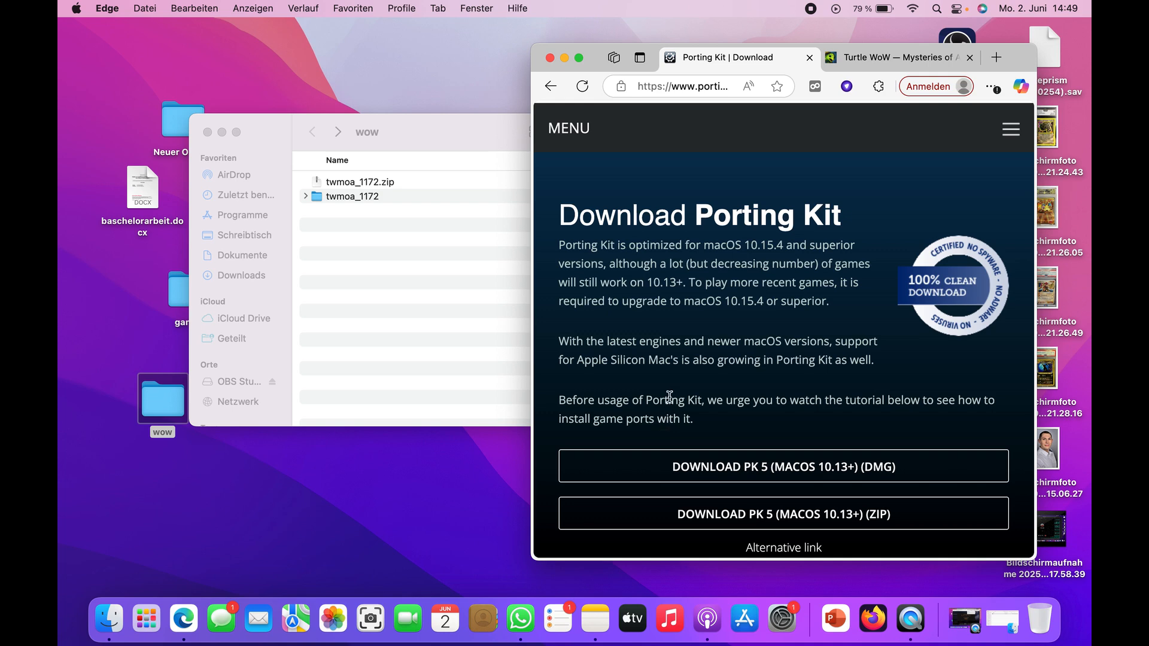
scroll("down", 3)
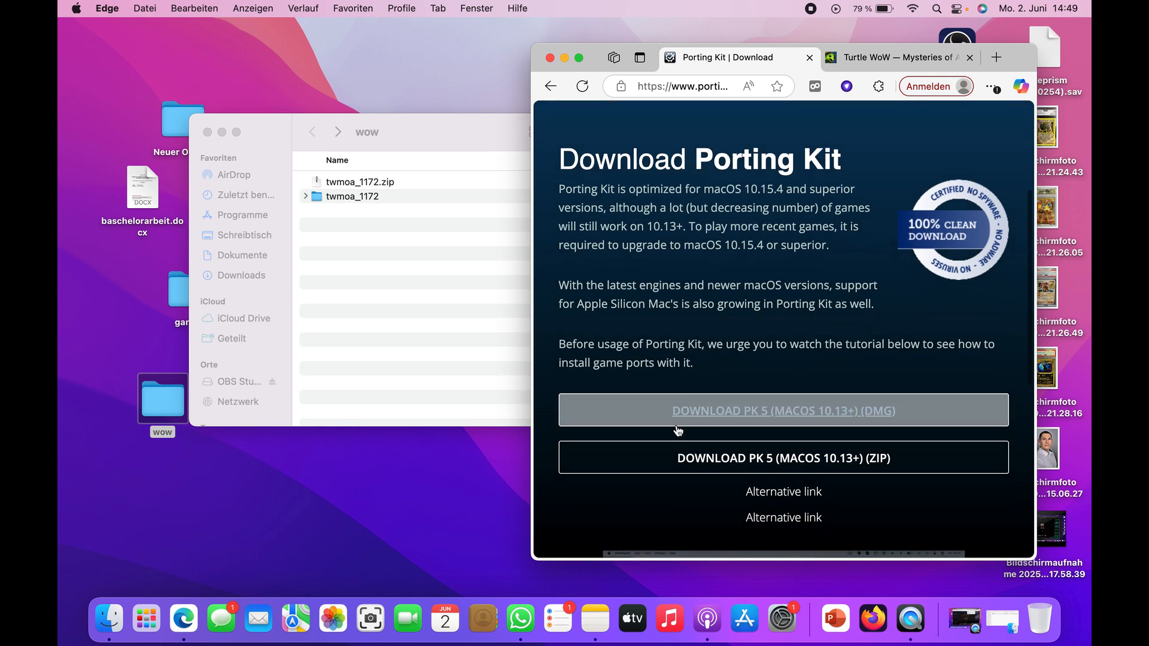
left_click(781, 410)
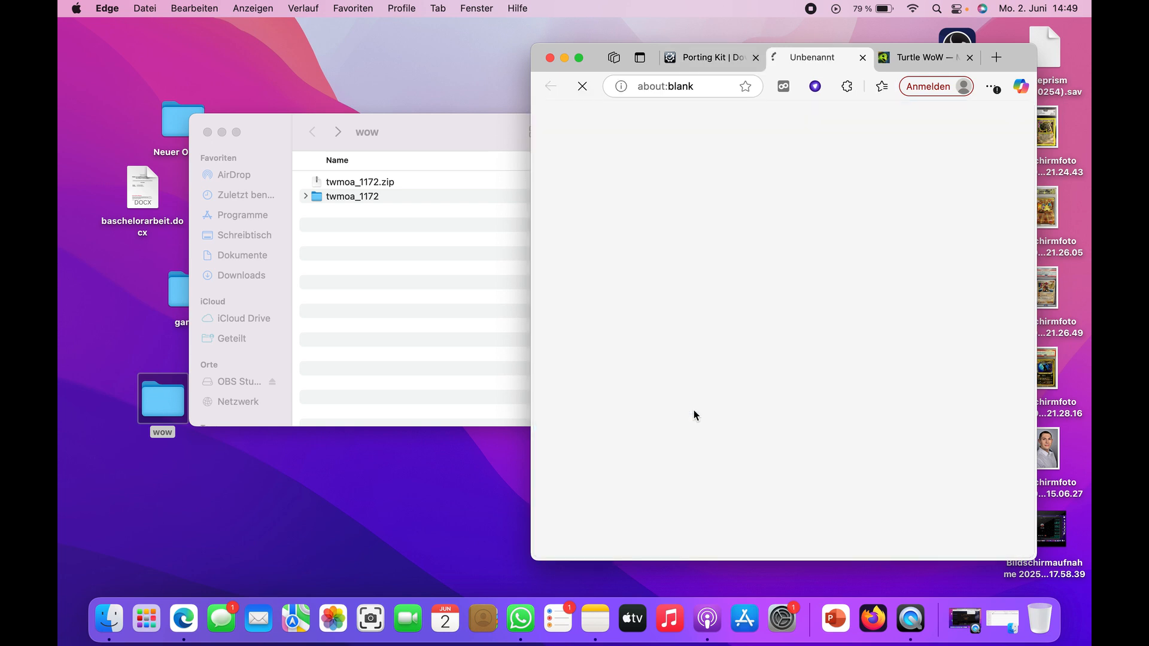
left_click(782, 410)
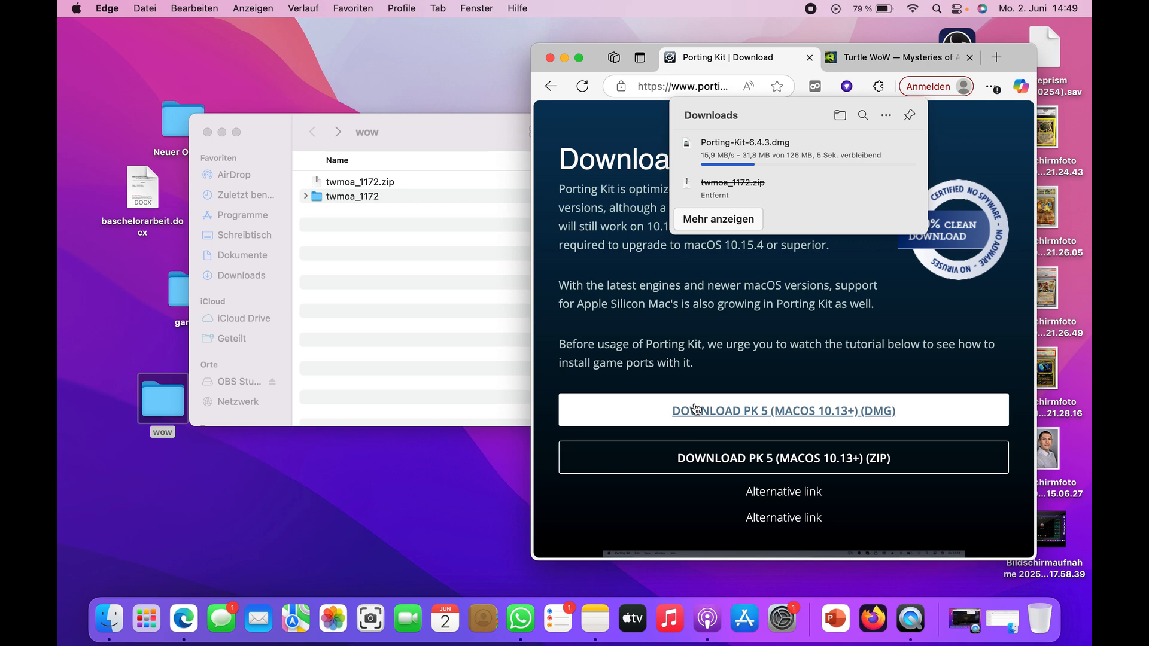
mouse_move(487, 267)
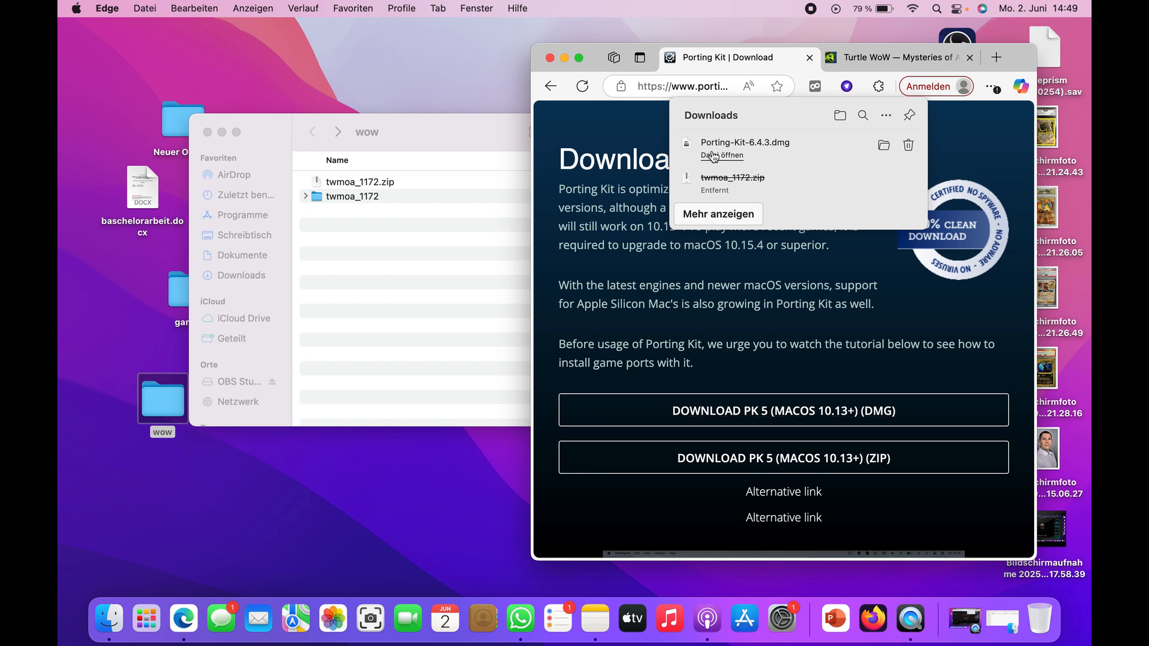
Step: Mount the Porting Kit 6.4.3 image, check Applications, and launch Porting Kit from it
left_click(721, 156)
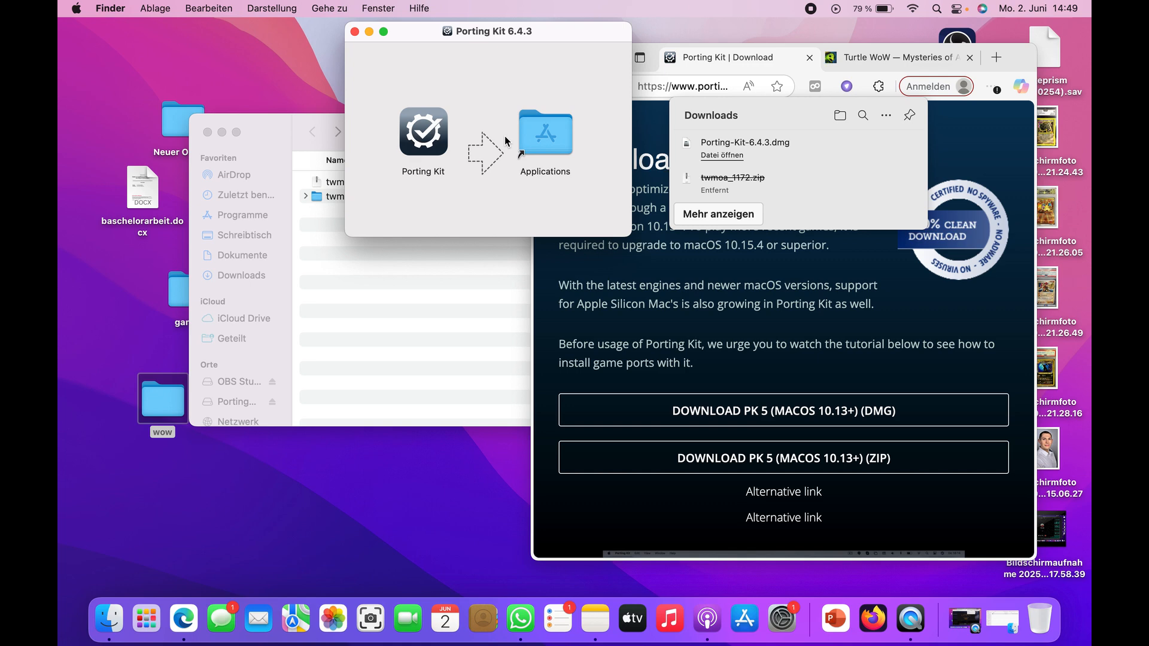
left_click(423, 131)
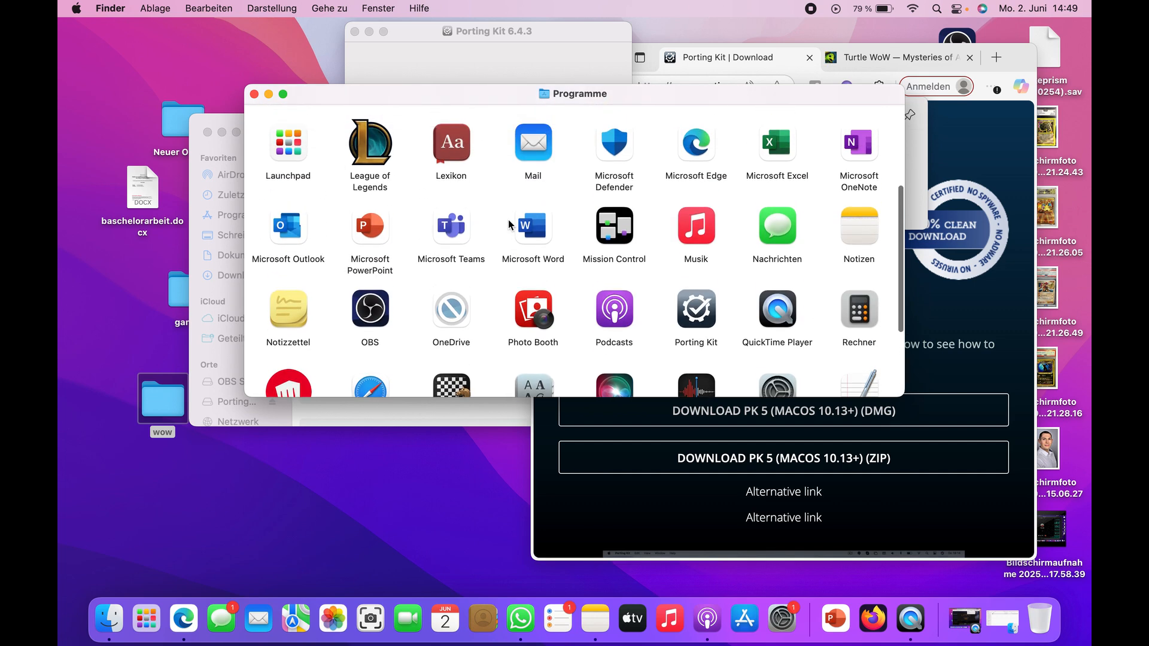
scroll("down", 3)
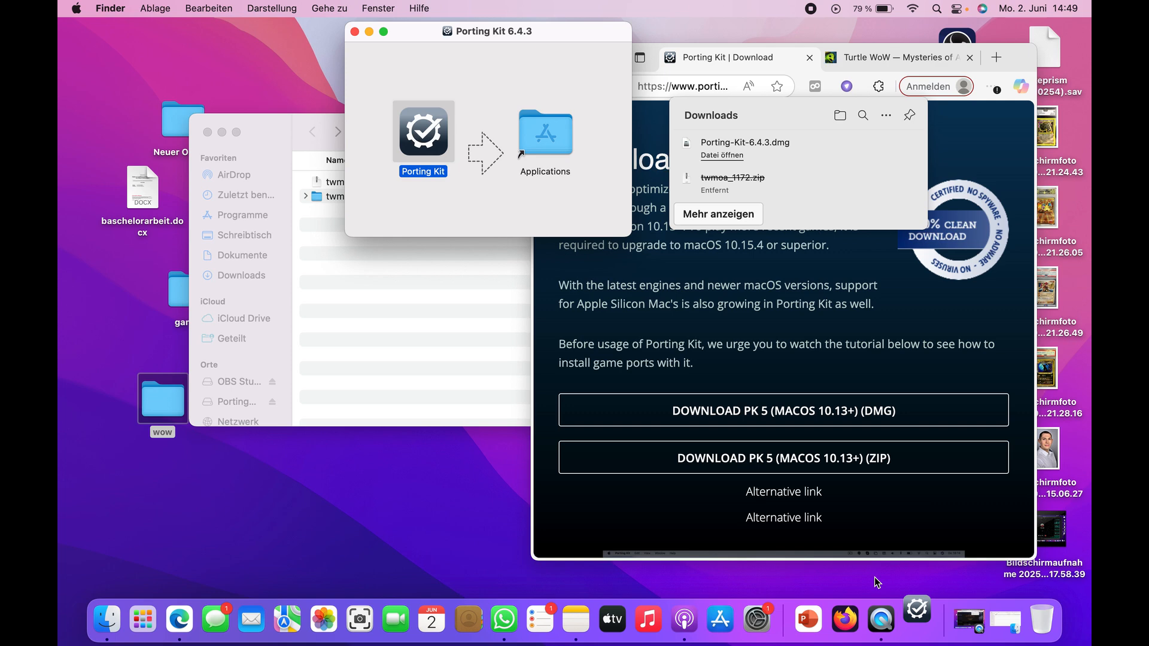
mouse_move(917, 607)
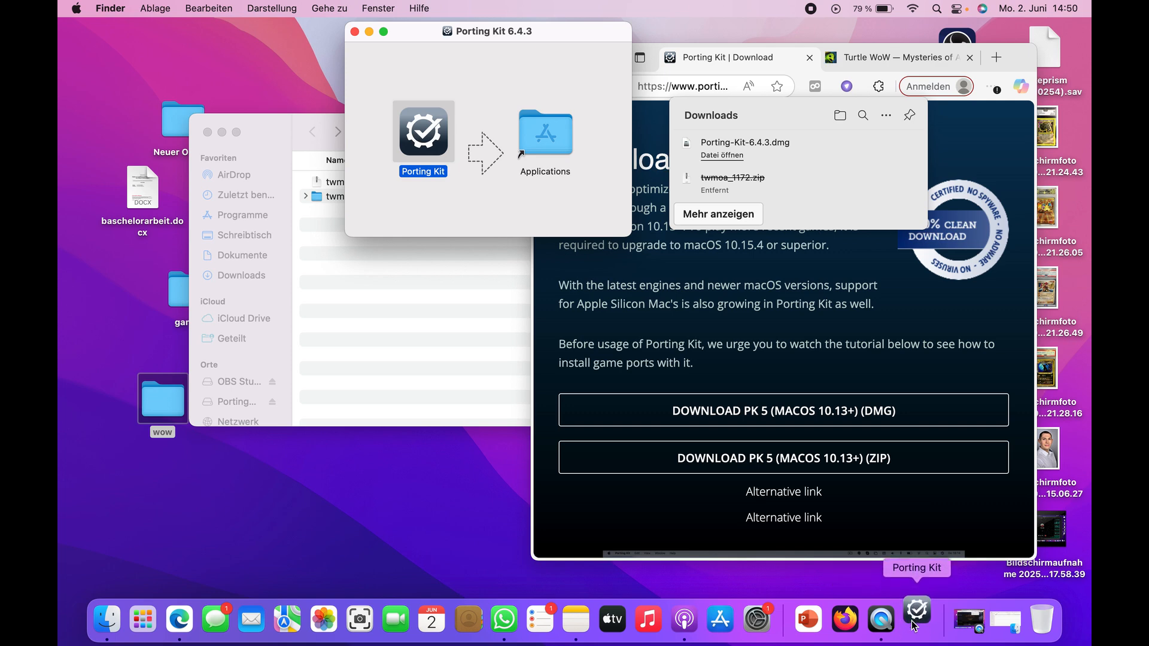
mouse_move(743, 473)
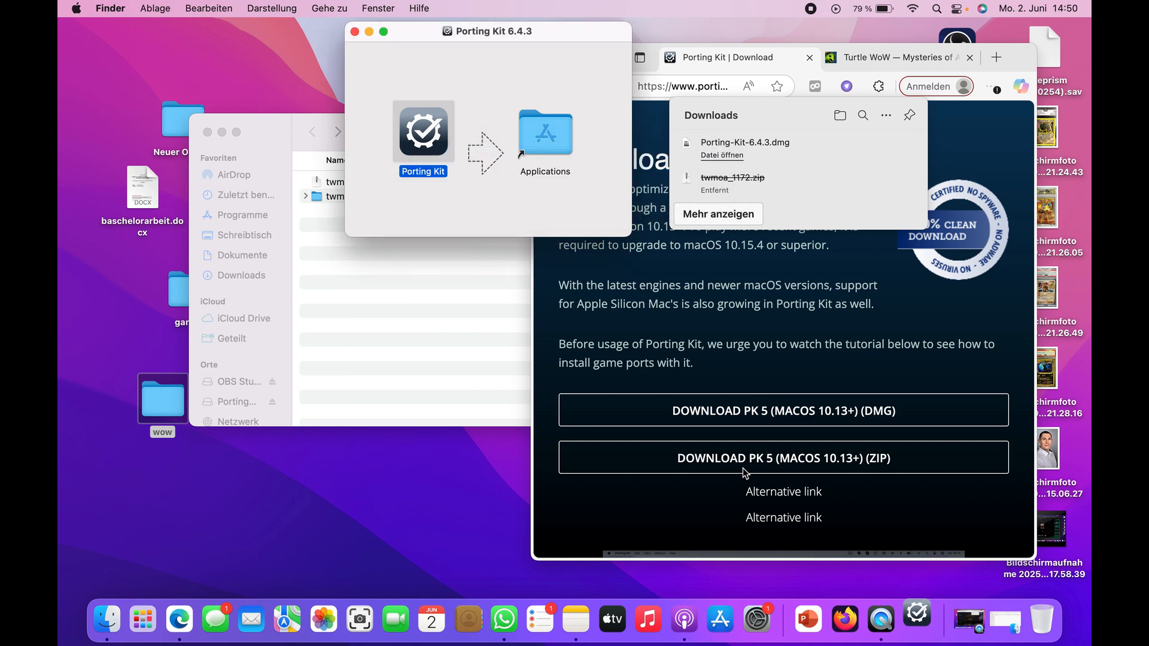
double_click(423, 132)
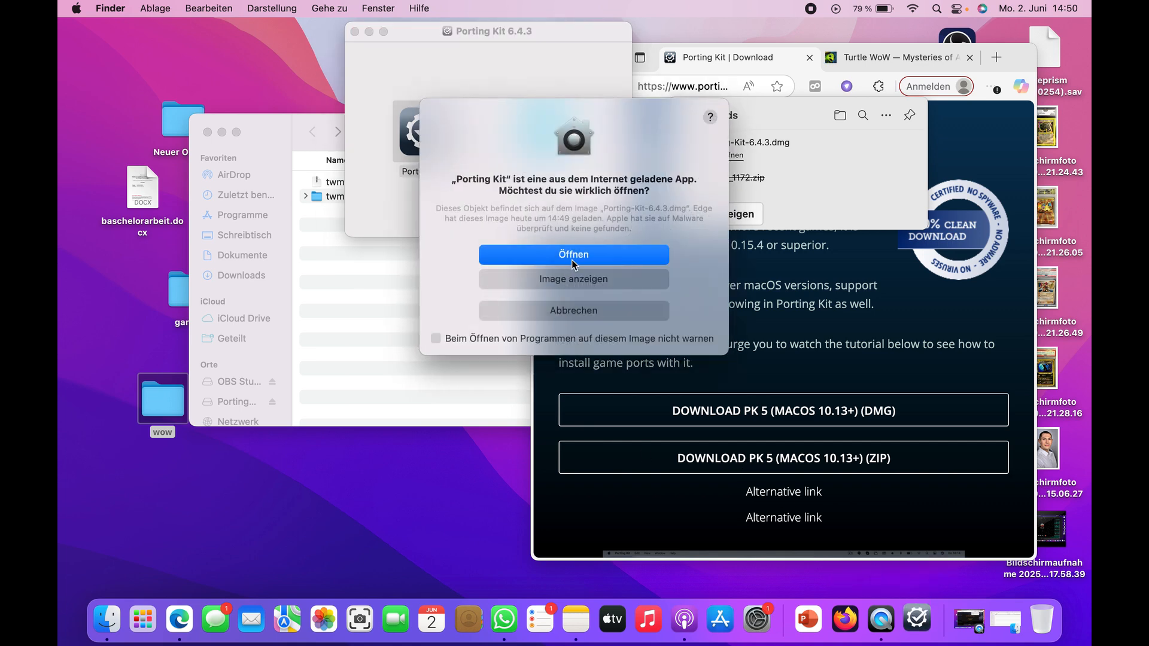
Step: Confirm opening Porting Kit, begin setup and accept the license agreement
left_click(573, 255)
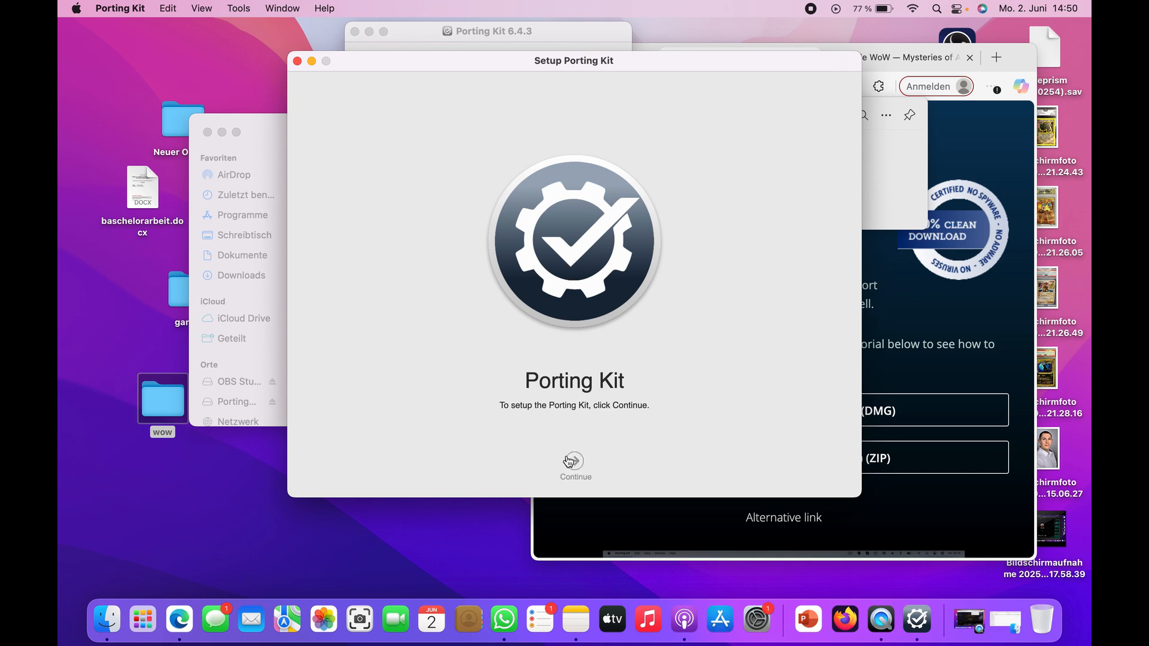
left_click(575, 461)
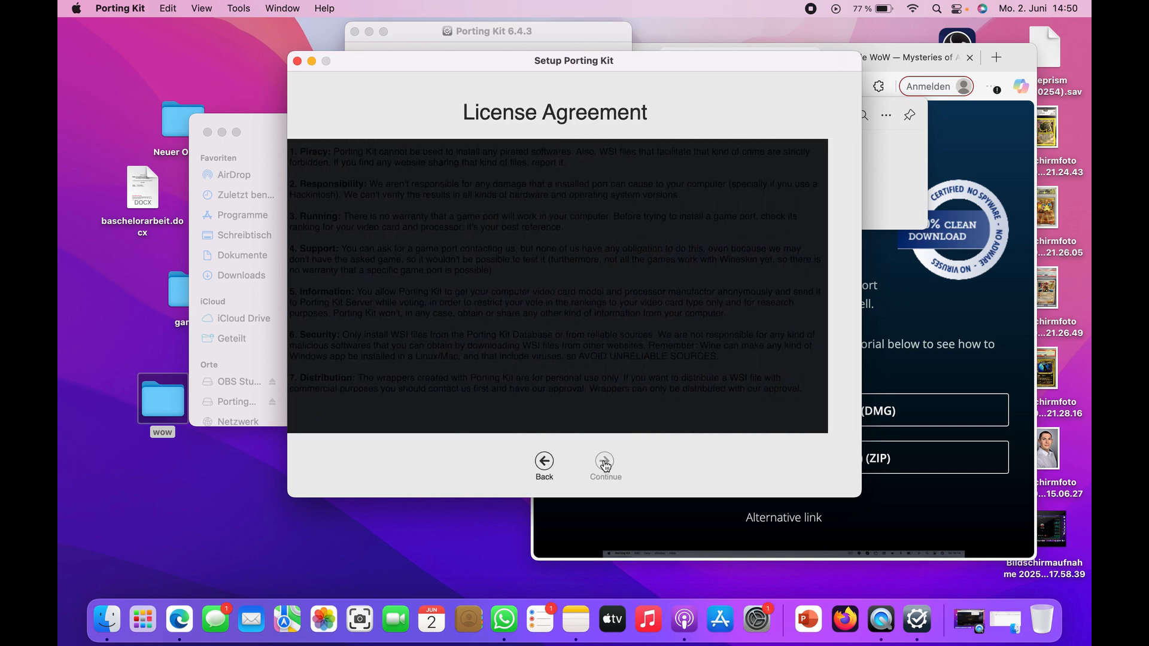
left_click(604, 462)
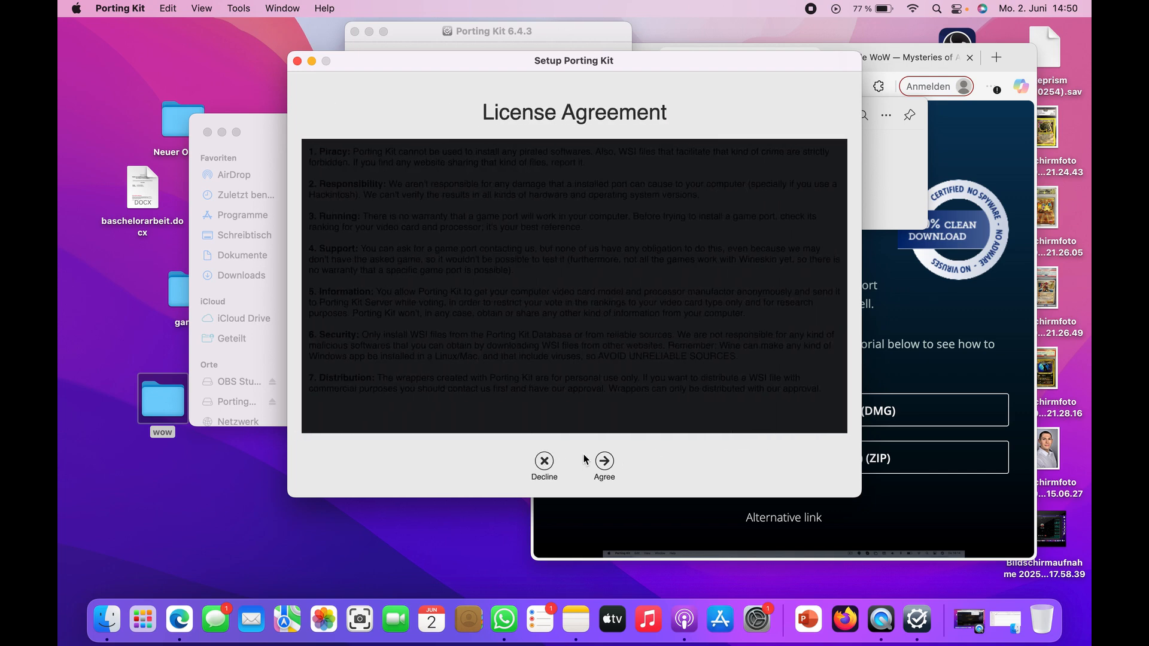
left_click(604, 463)
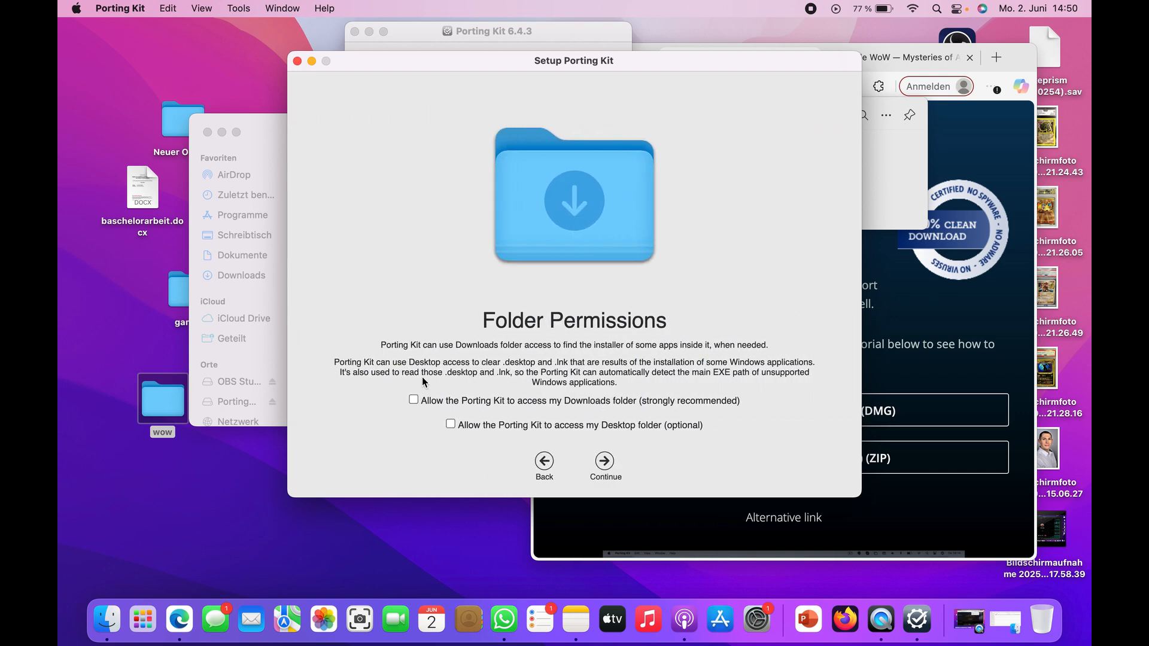
Step: Grant Porting Kit access to the Downloads and Desktop folders
left_click(413, 401)
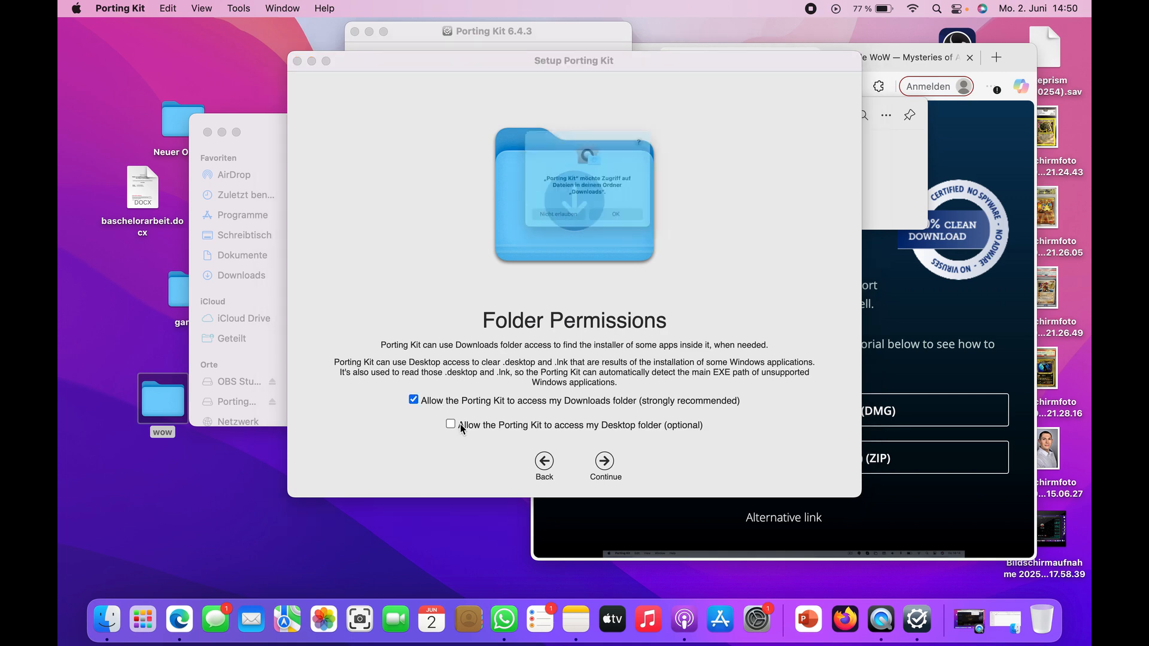
left_click(613, 214)
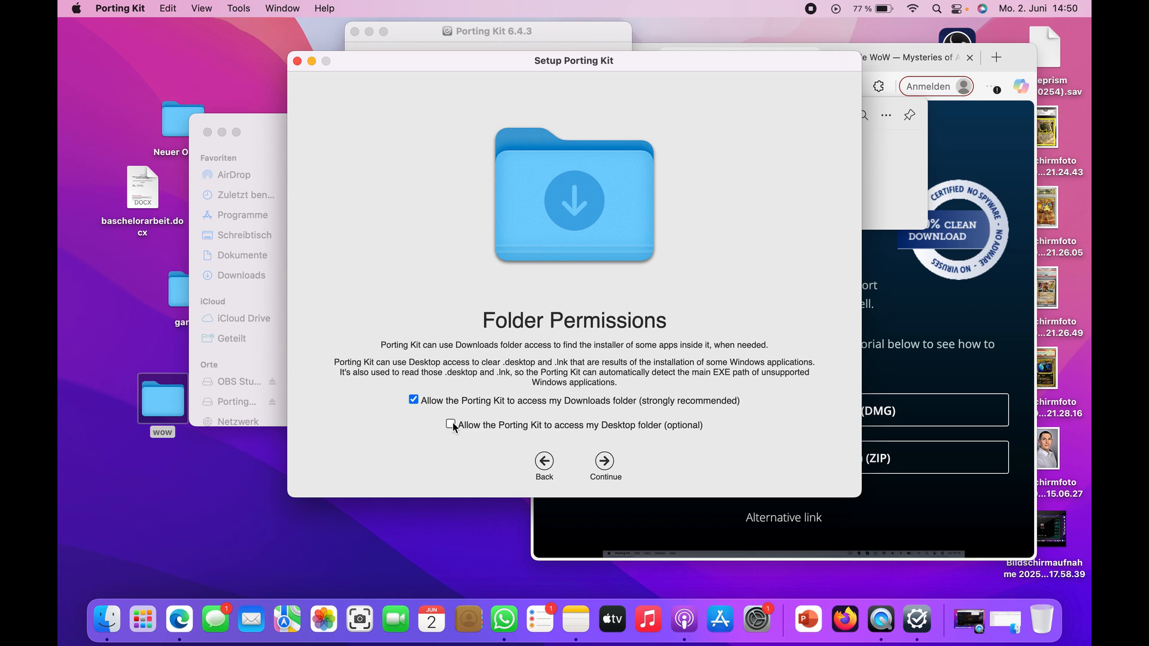
left_click(450, 425)
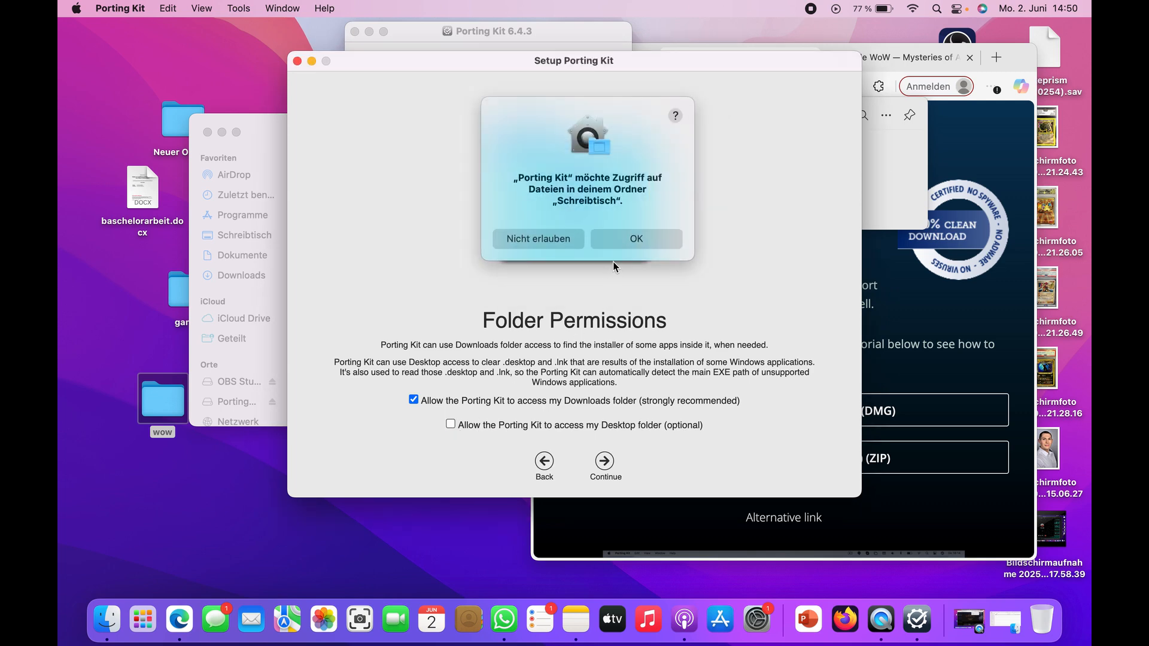
left_click(451, 424)
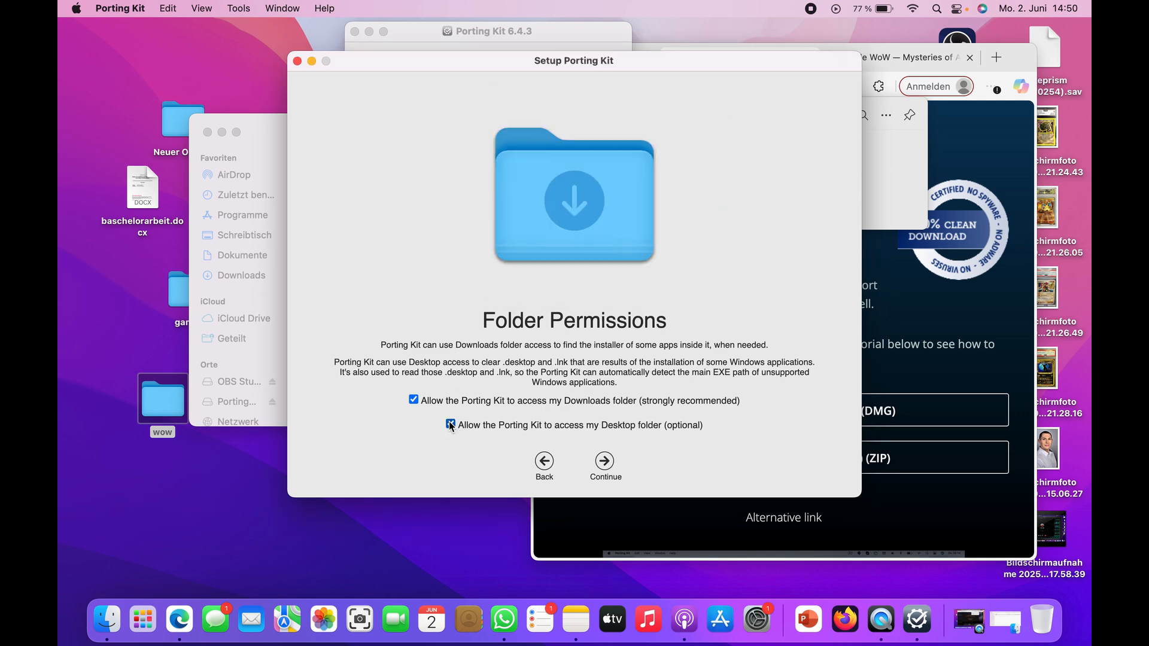
left_click(605, 460)
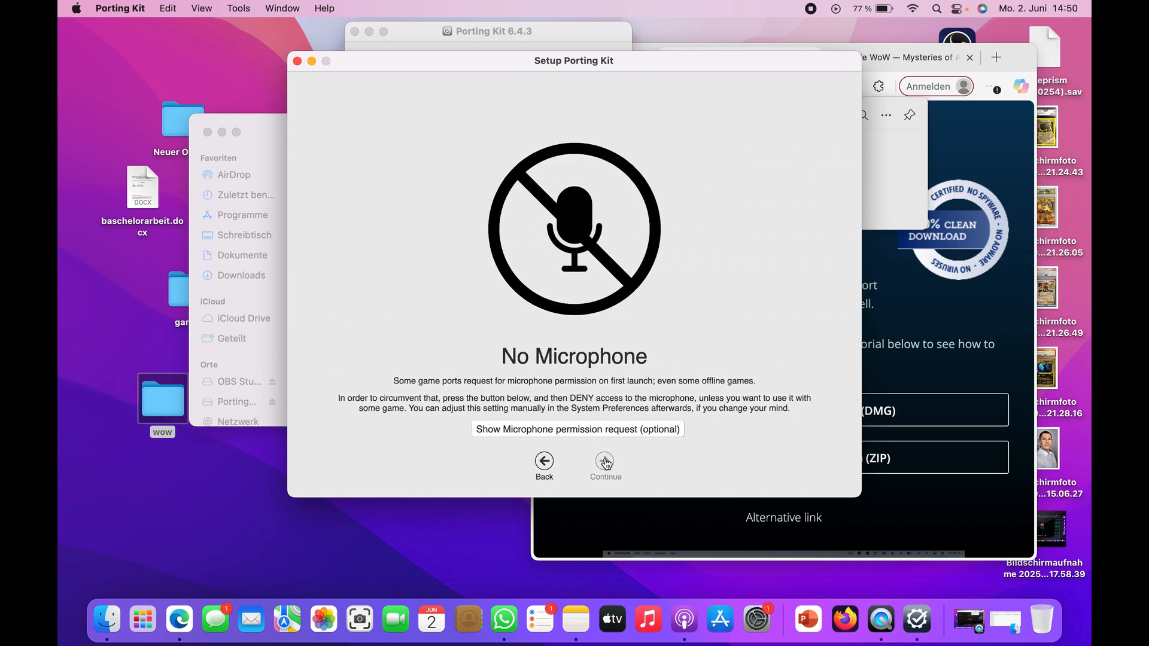
Step: Continue past microphone, analytics, default applications path and GOG steps
left_click(604, 462)
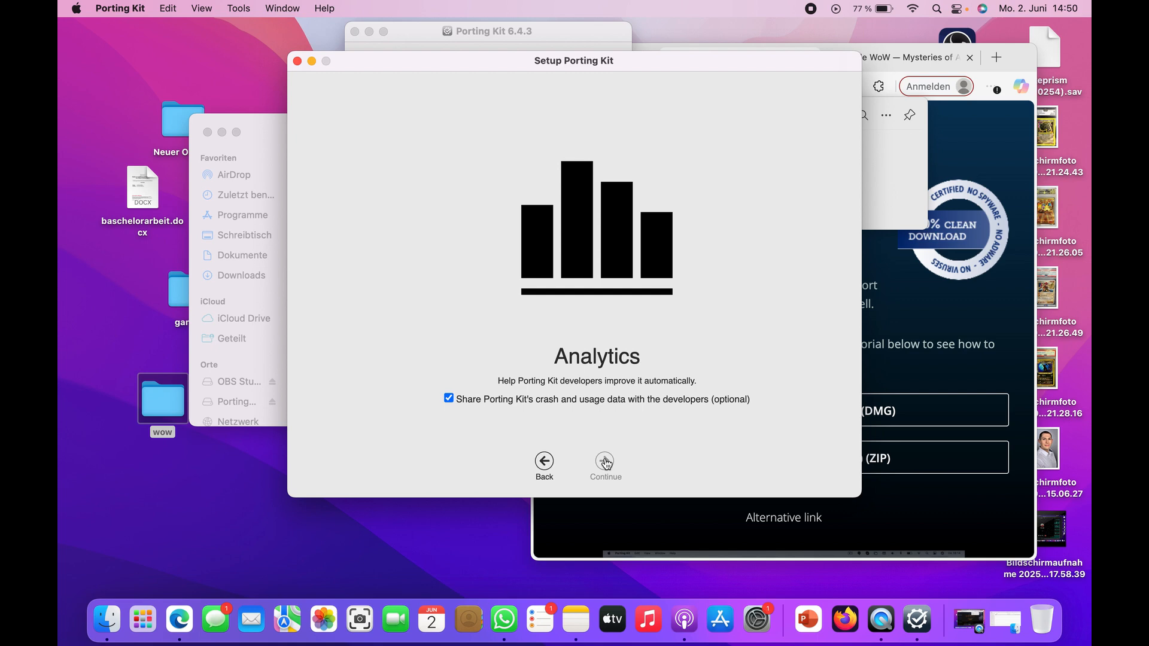
left_click(604, 461)
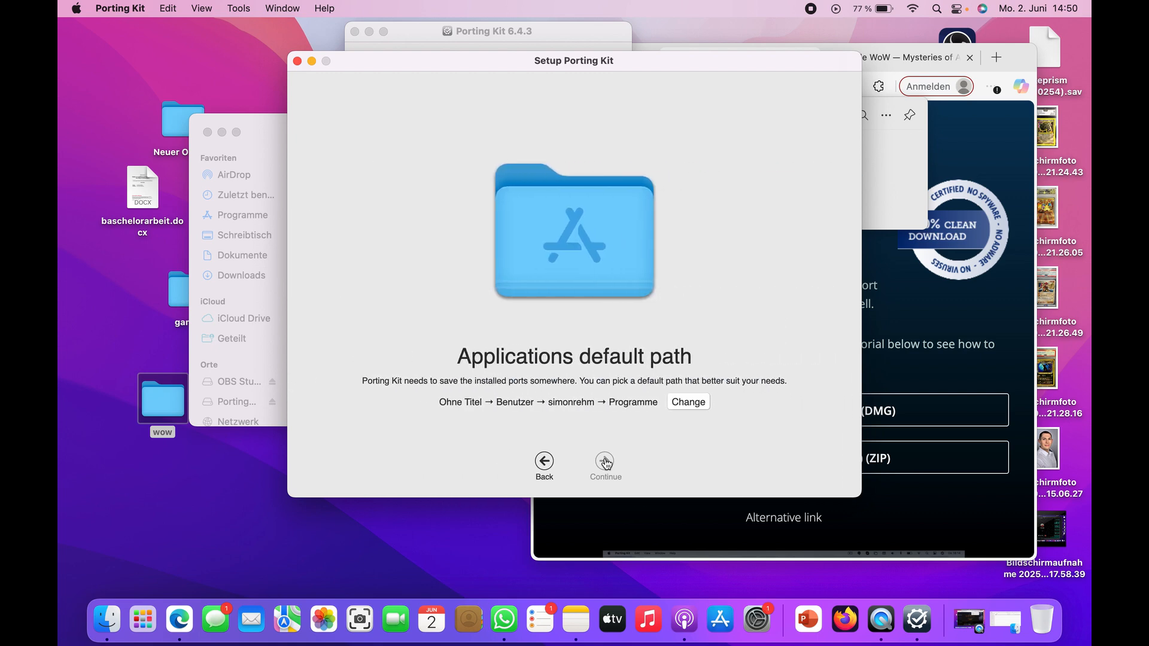
left_click(604, 461)
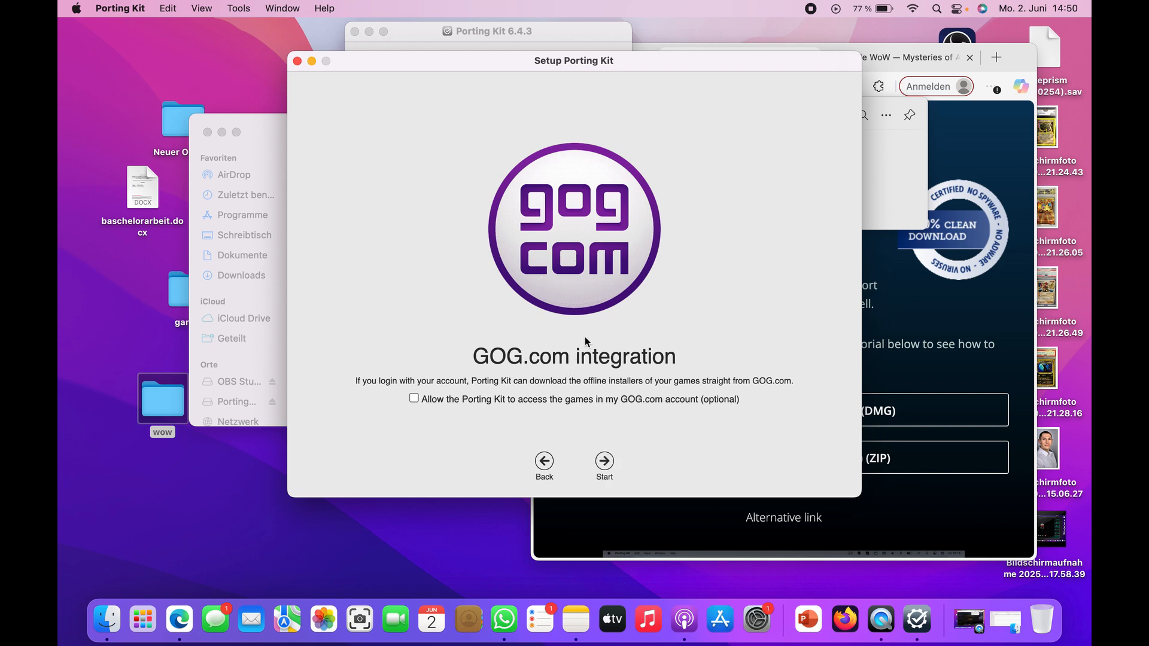
left_click(604, 461)
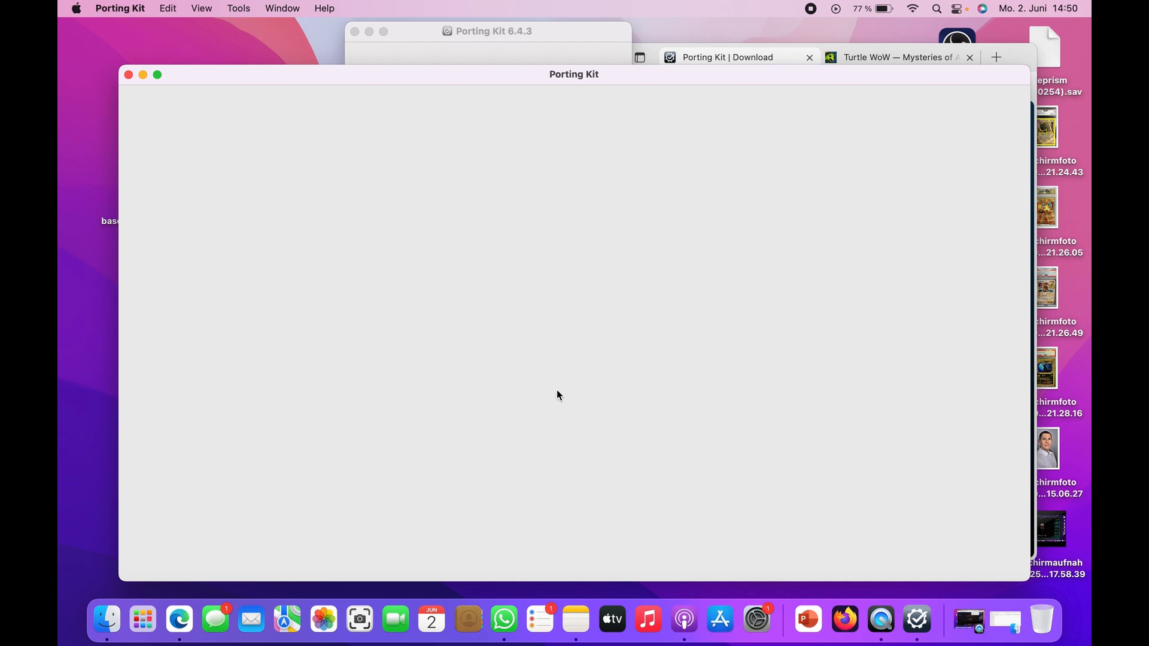
mouse_move(291, 84)
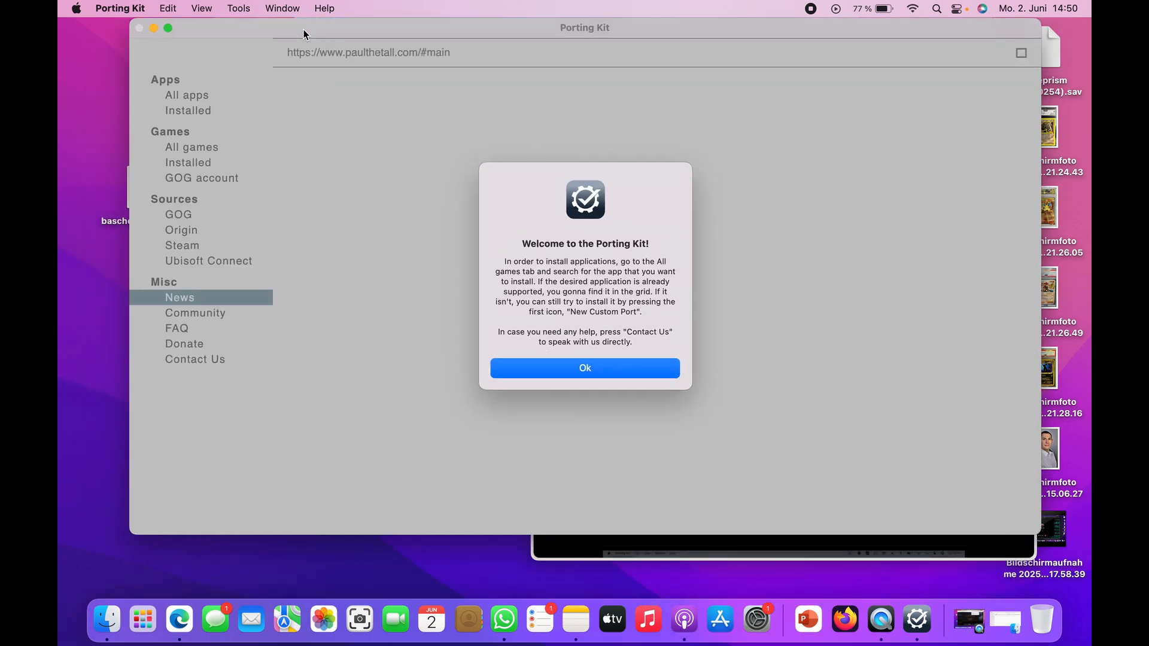
Step: Dismiss the welcome message, relaunch Porting Kit from the Dock and approve opening it
left_click(585, 368)
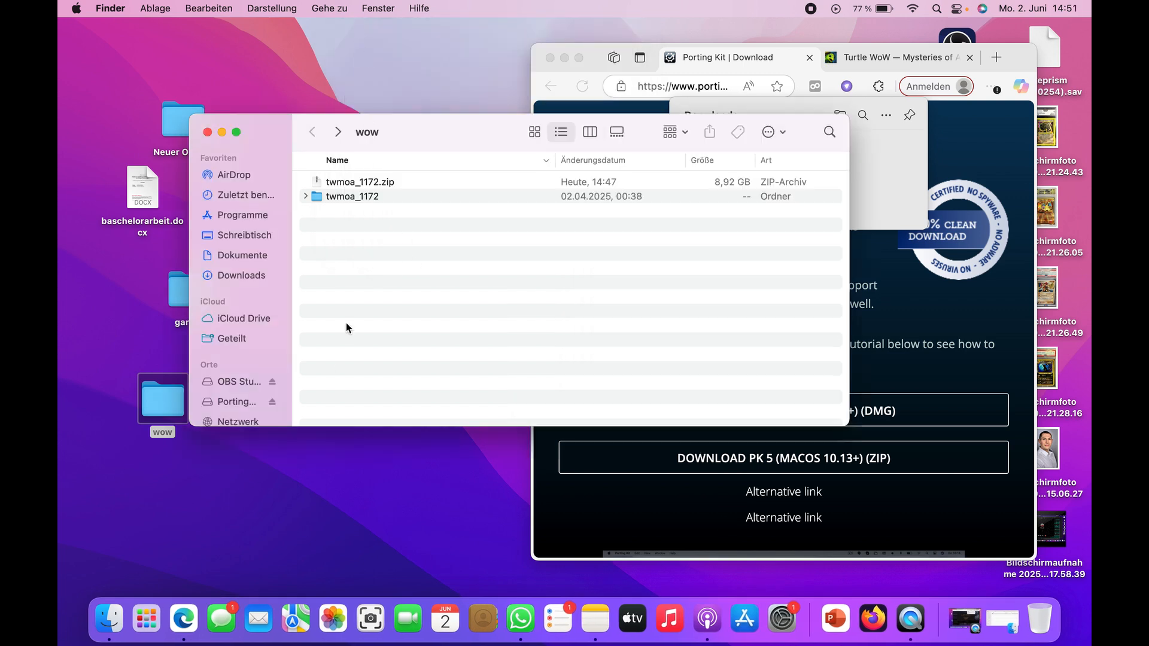
left_click(145, 619)
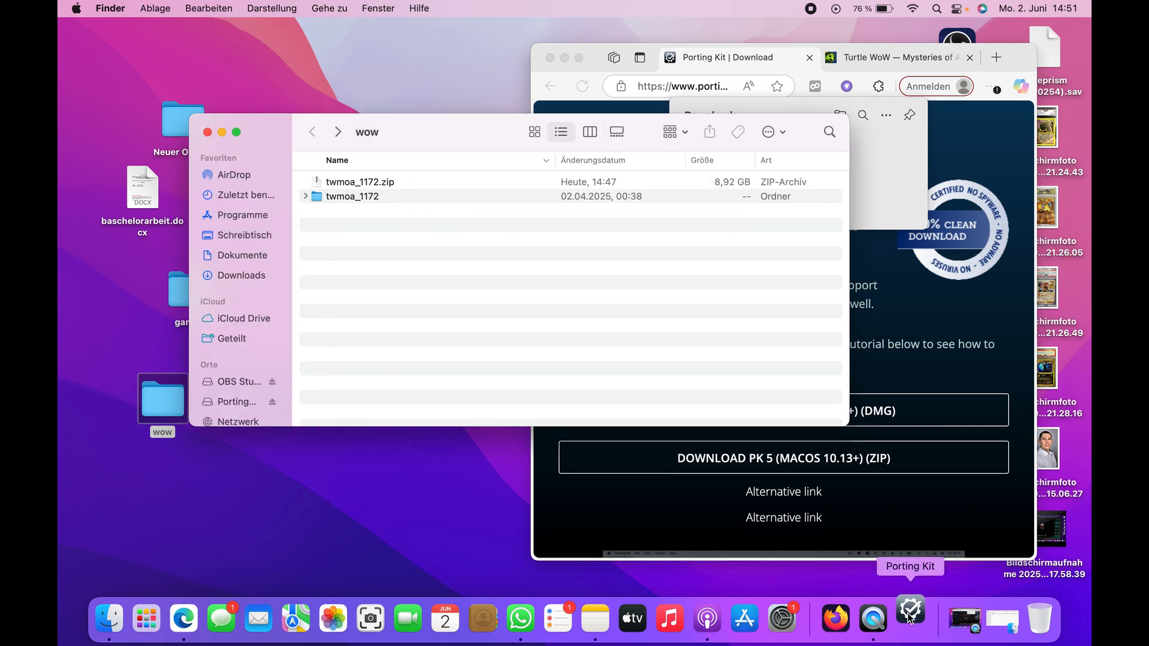
left_click(909, 610)
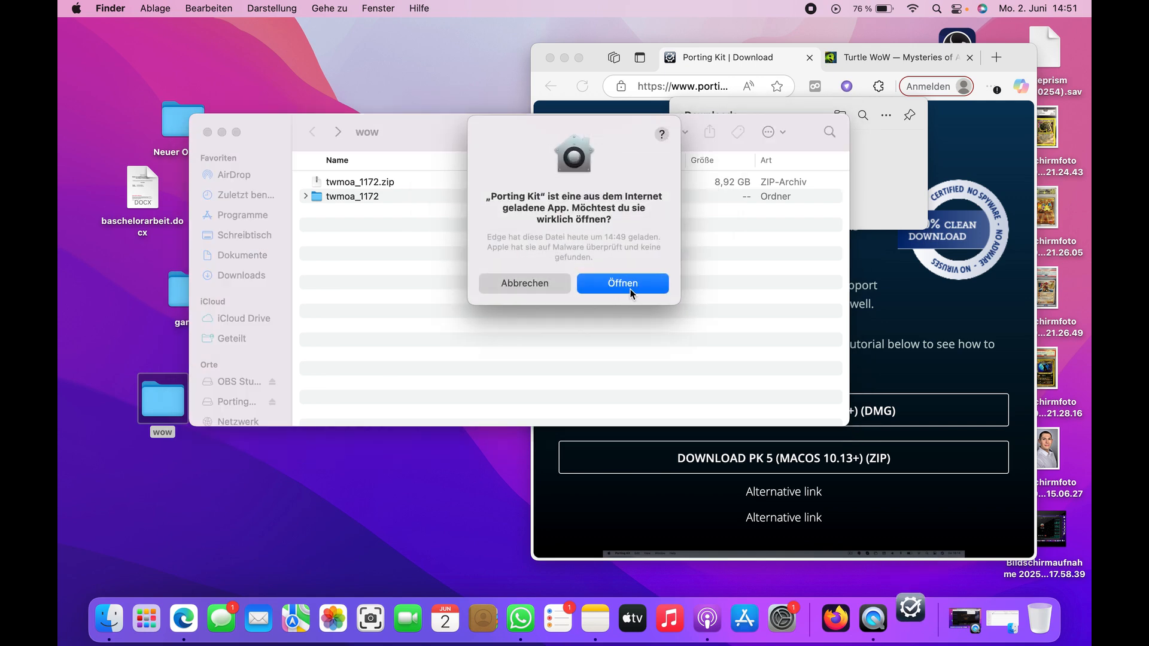
left_click(621, 283)
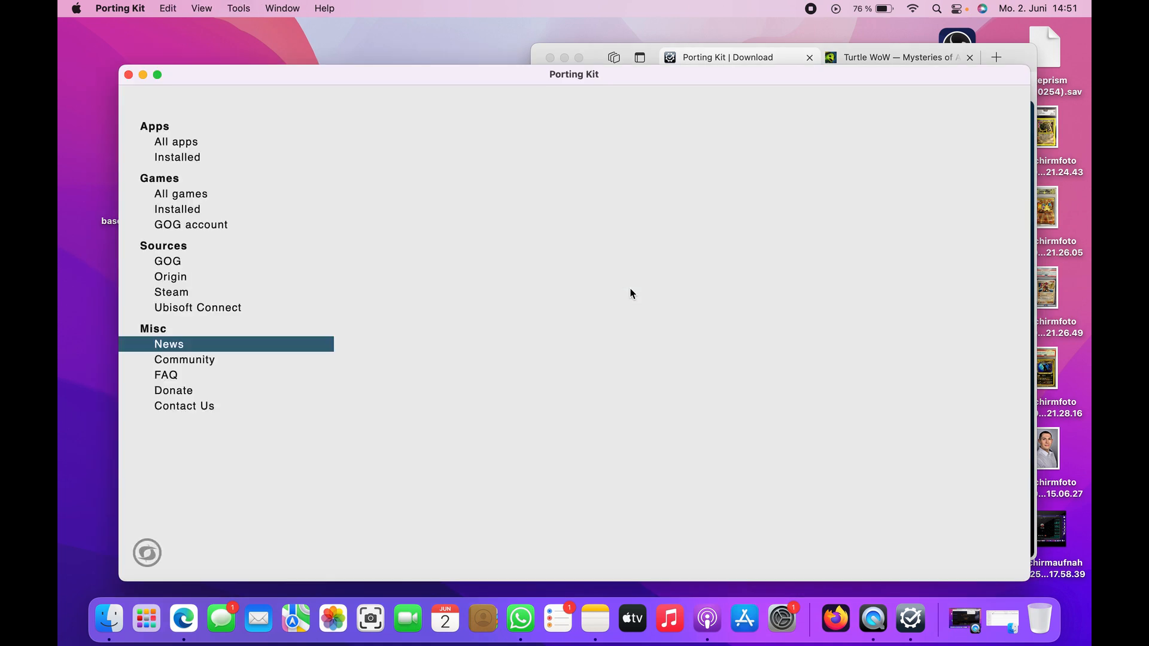
Step: Browse Installed, All games and All apps, ending on All apps with the custom port option
left_click(169, 344)
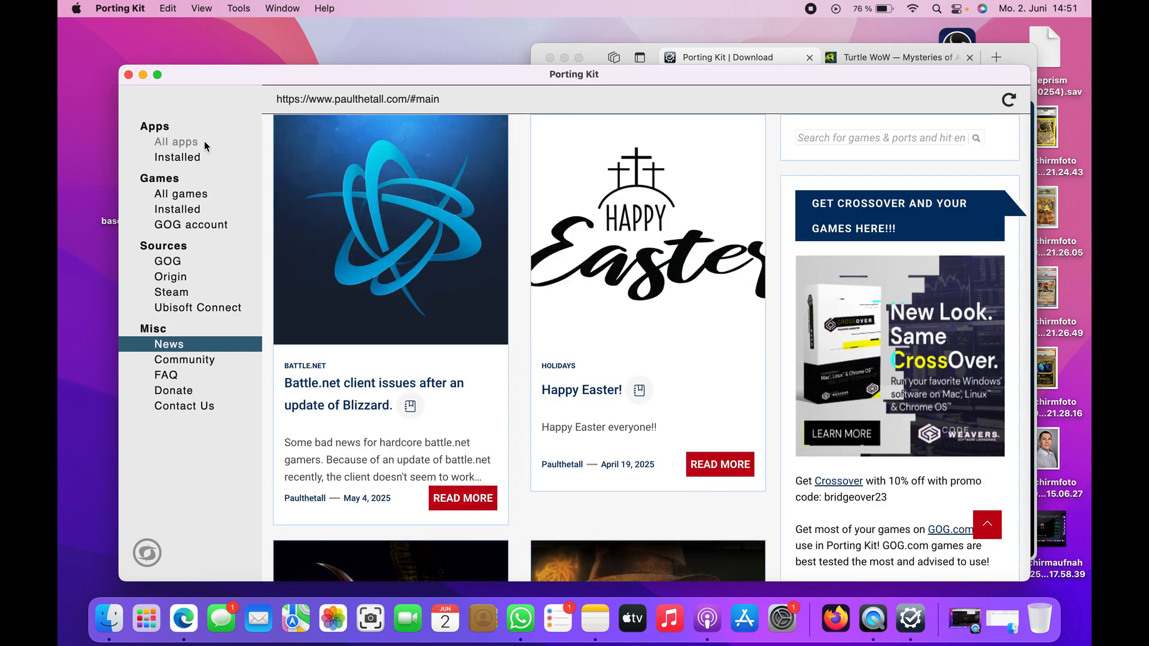
left_click(177, 156)
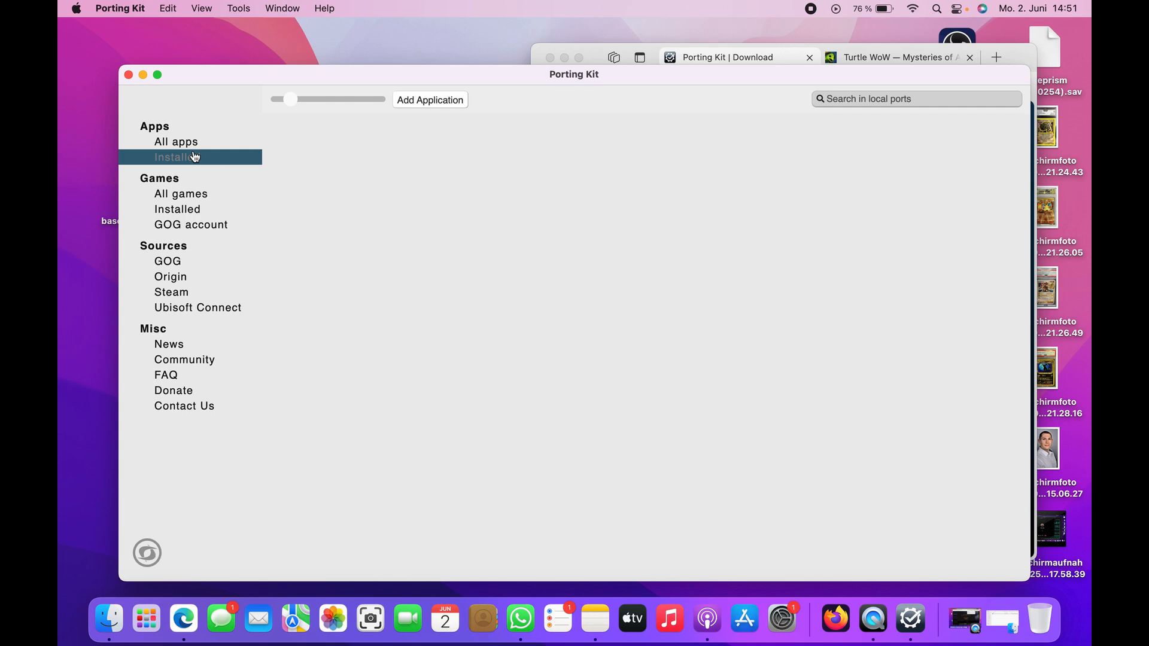
left_click(176, 141)
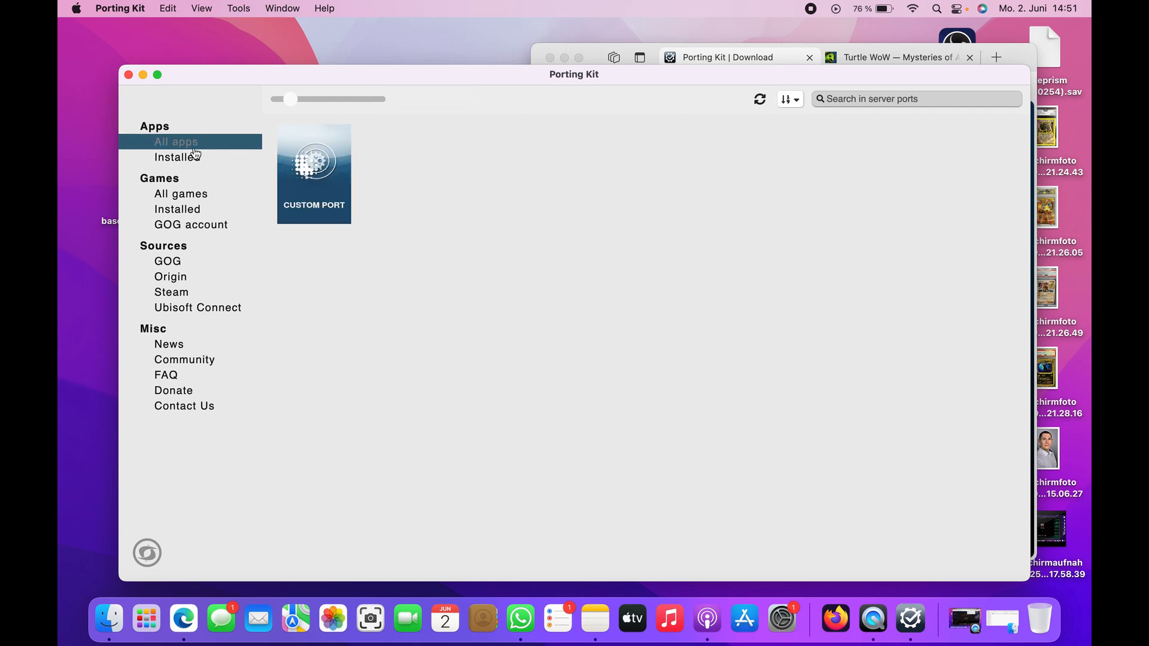
left_click(177, 157)
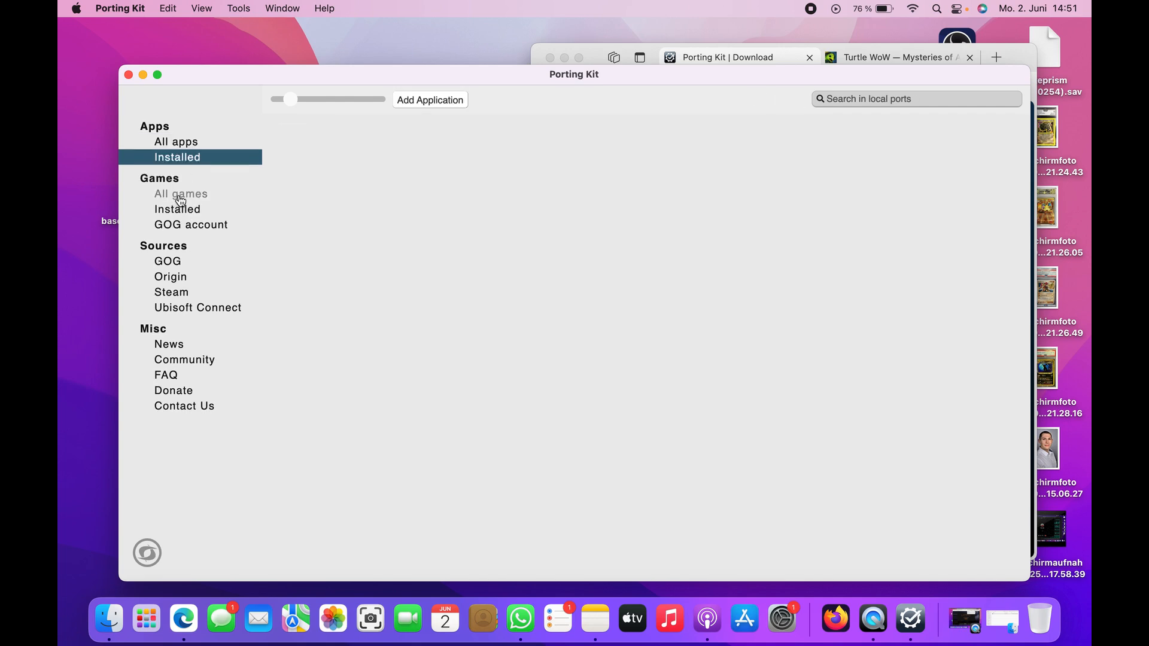
left_click(180, 193)
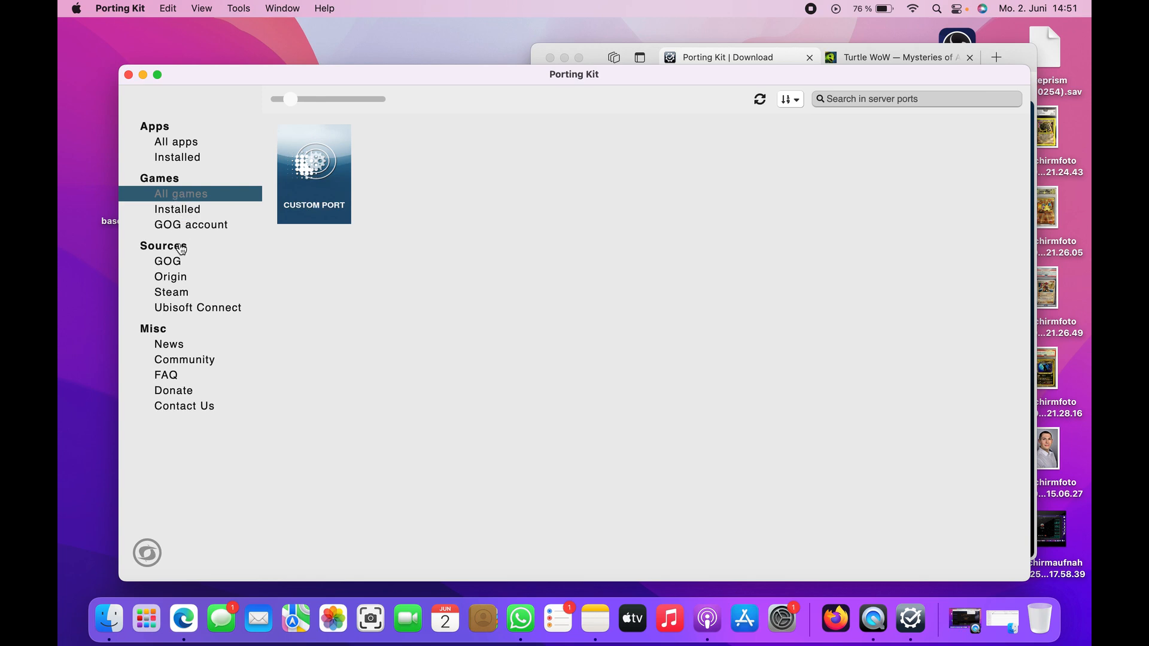
left_click(180, 193)
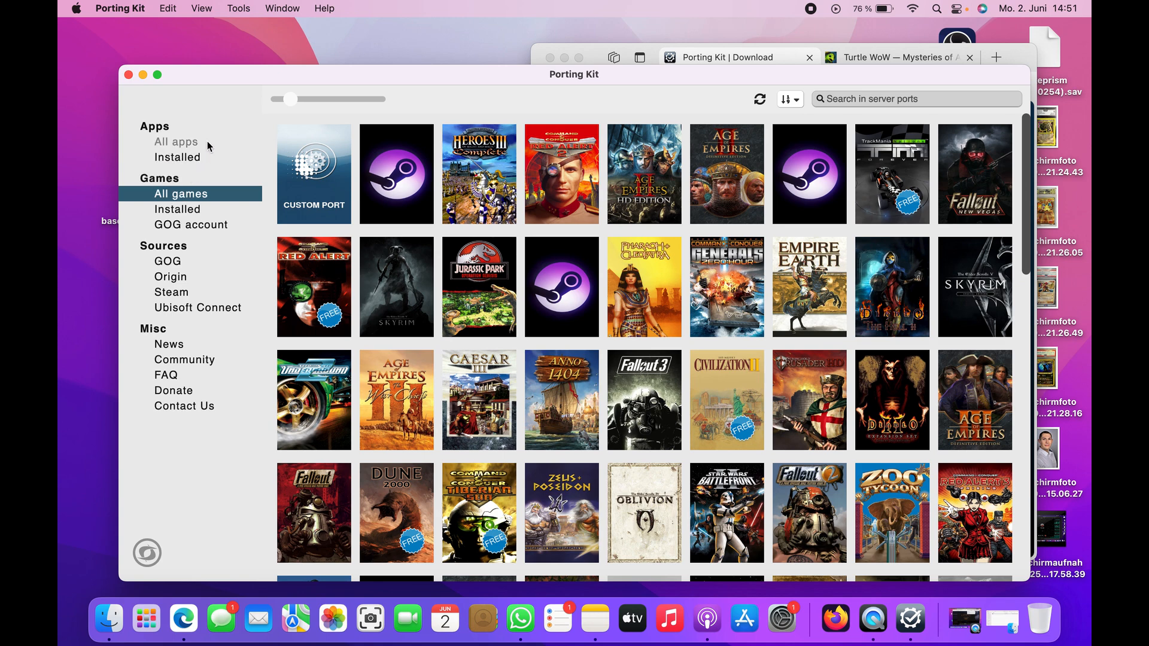
left_click(178, 157)
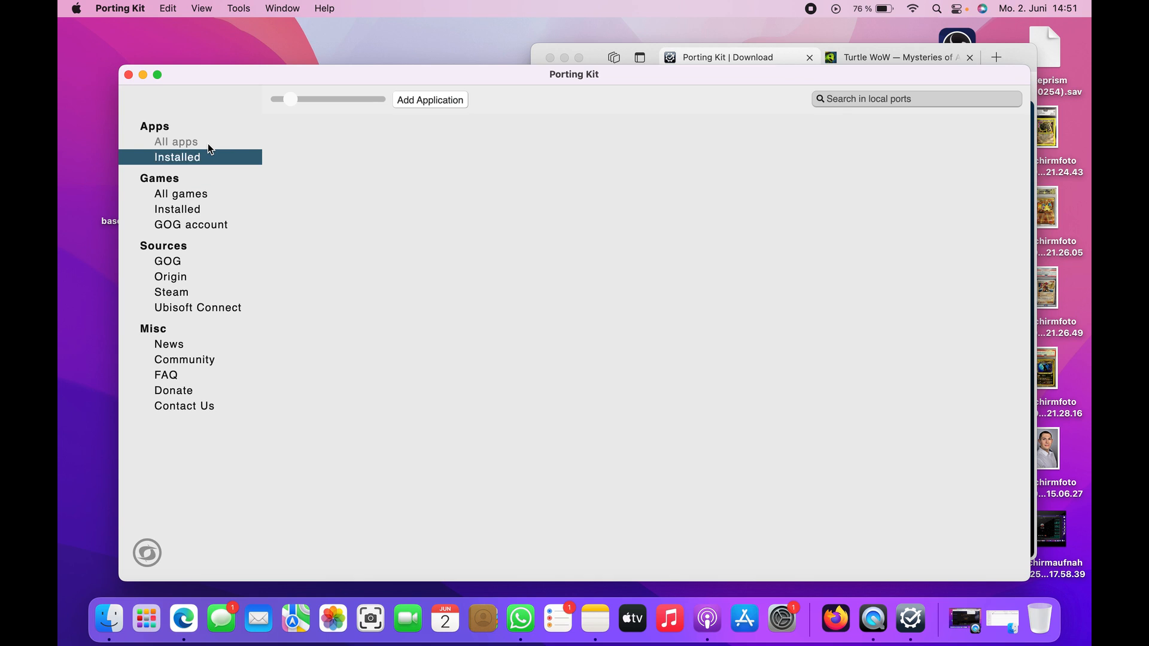
left_click(176, 141)
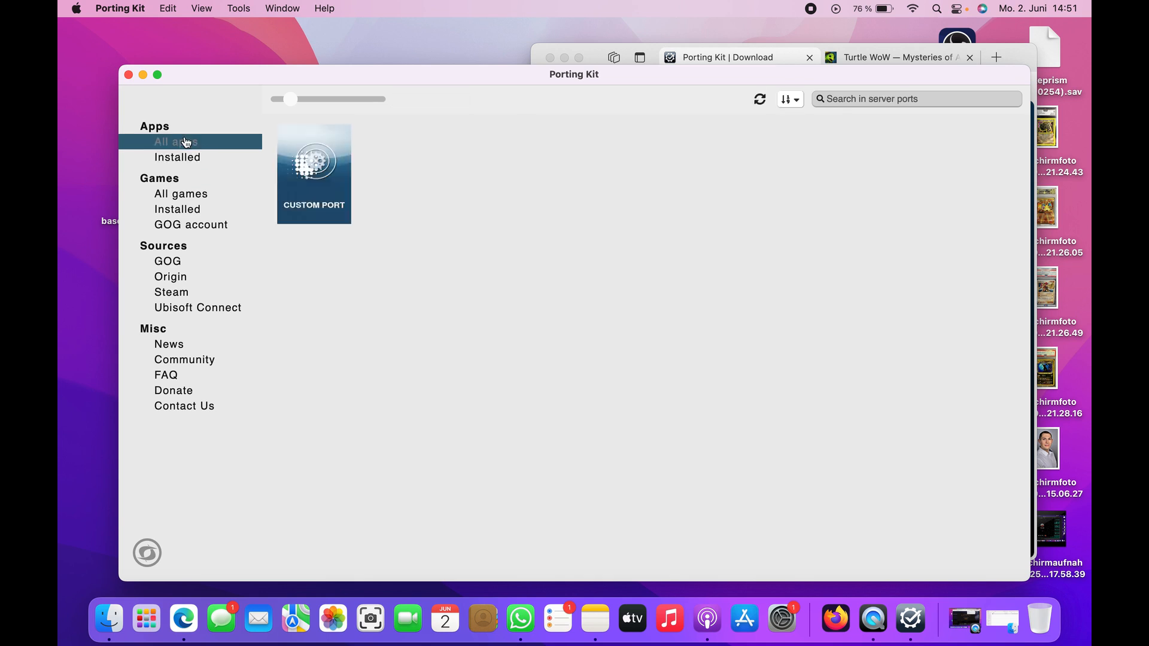
Step: Create a new custom port named 'turtle wow' and confirm the name
left_click(313, 163)
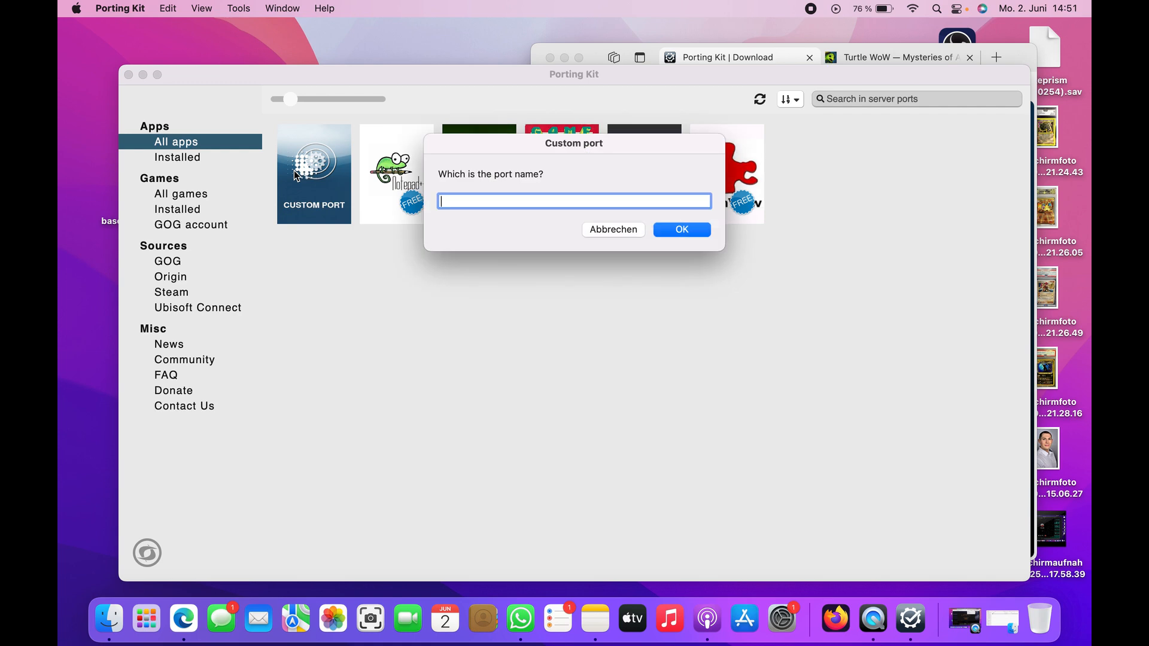
type("turtle")
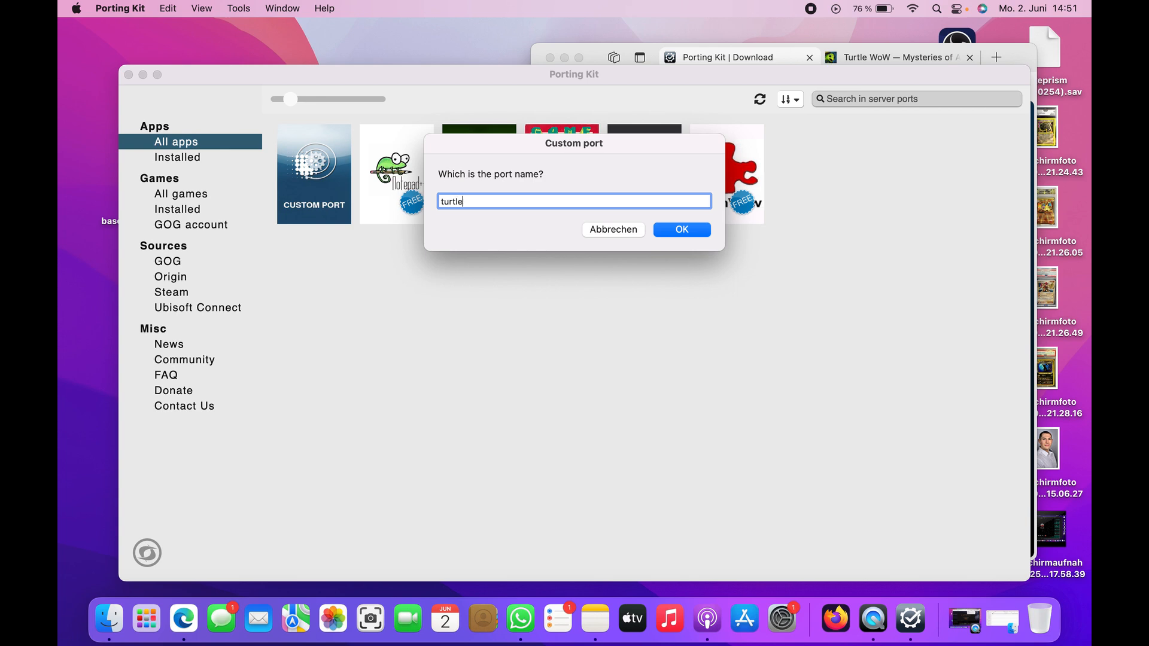
type("wow")
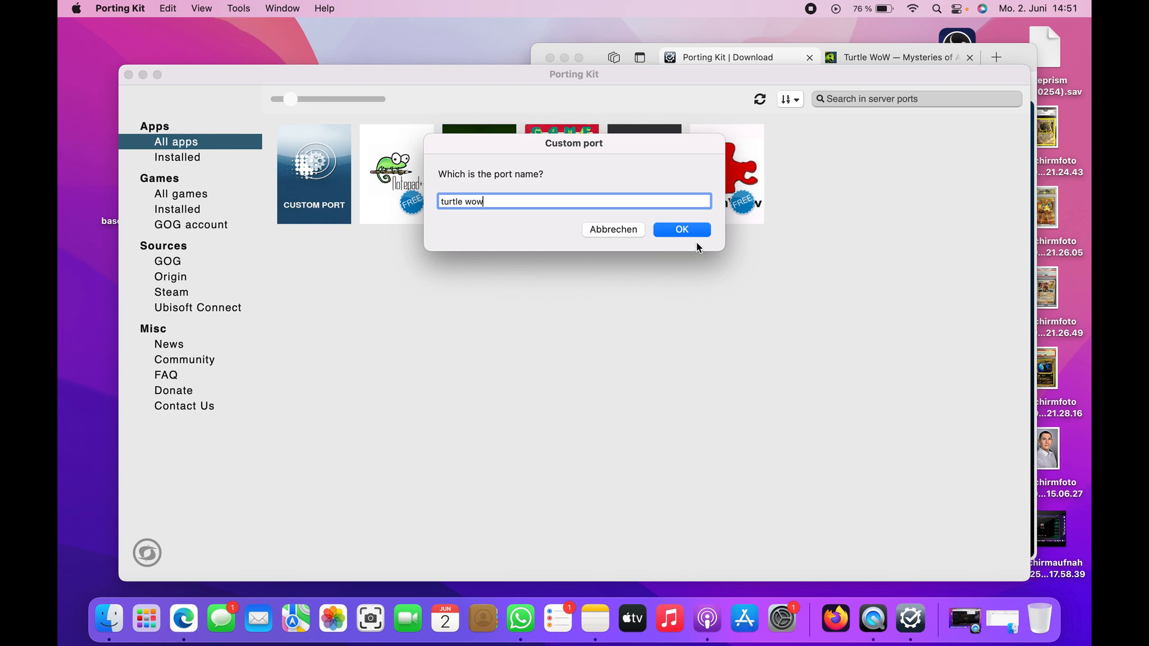
left_click(681, 229)
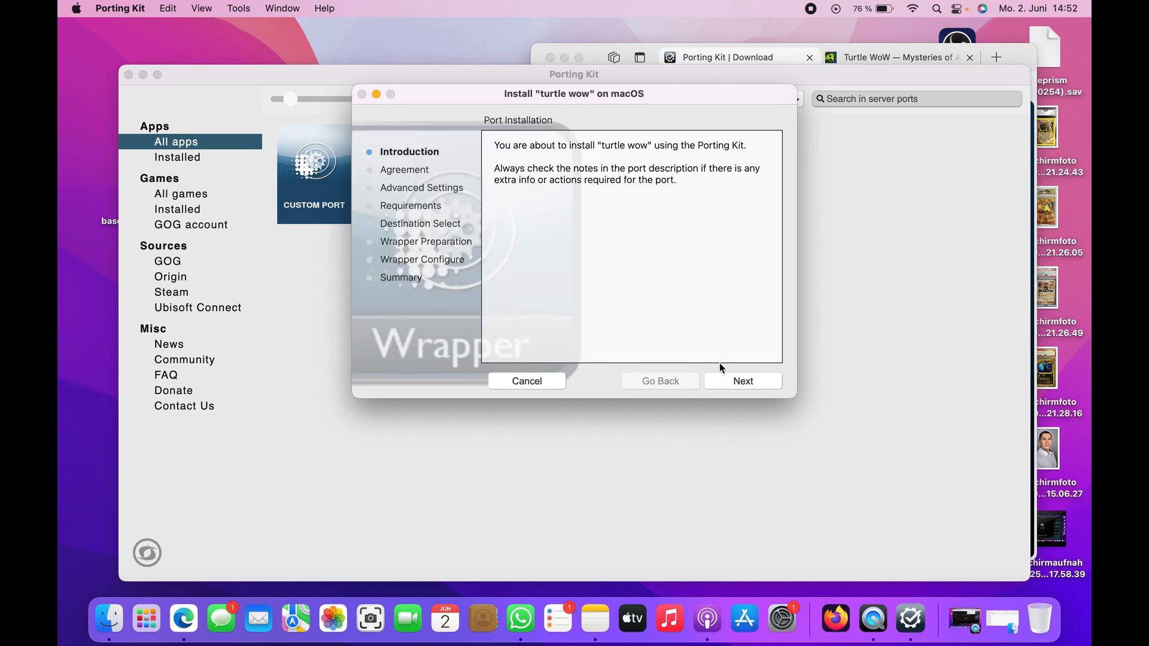
Step: Step through Introduction, Agreement, Requirements and Destination, then start the install
left_click(741, 381)
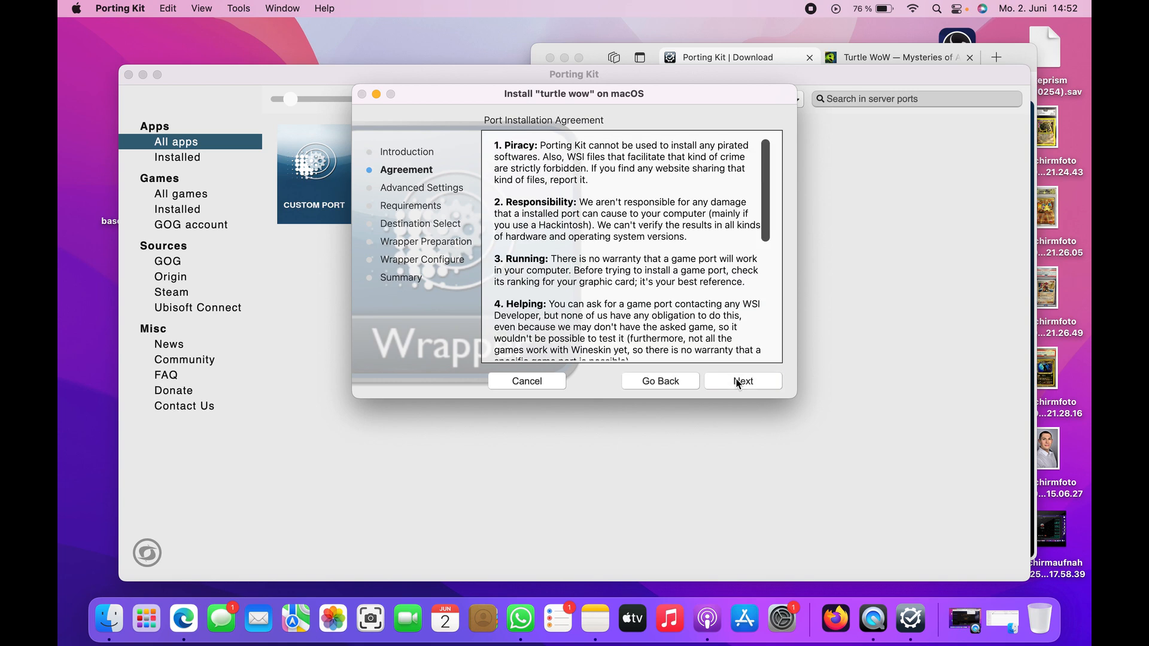
left_click(742, 381)
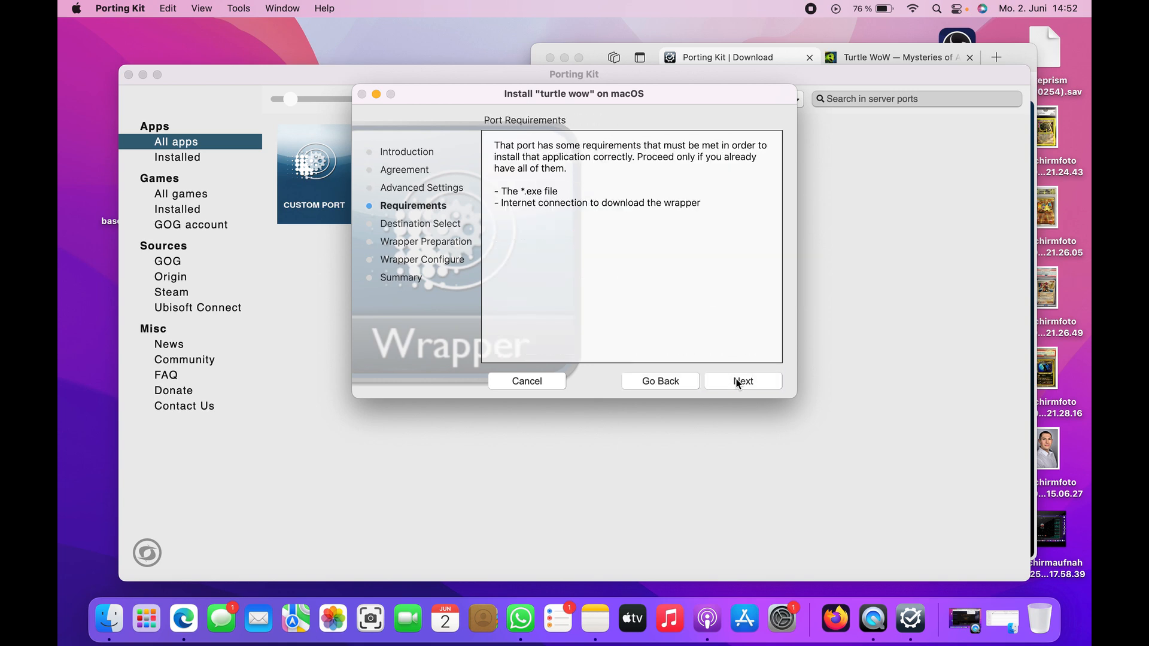
left_click(742, 381)
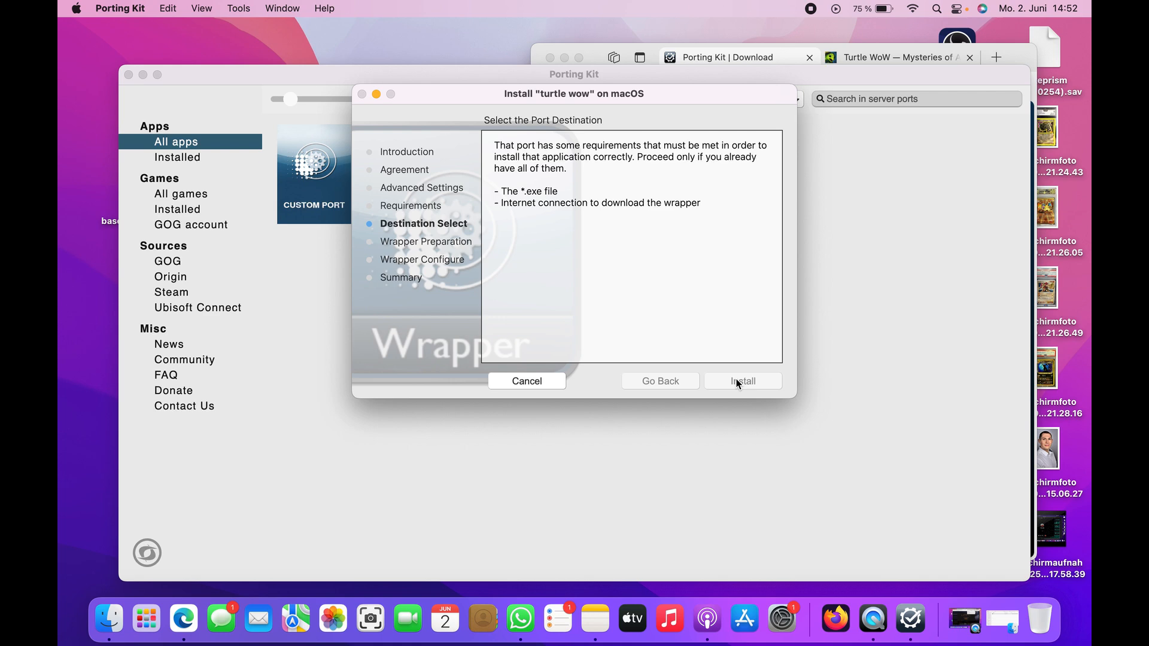
left_click(742, 381)
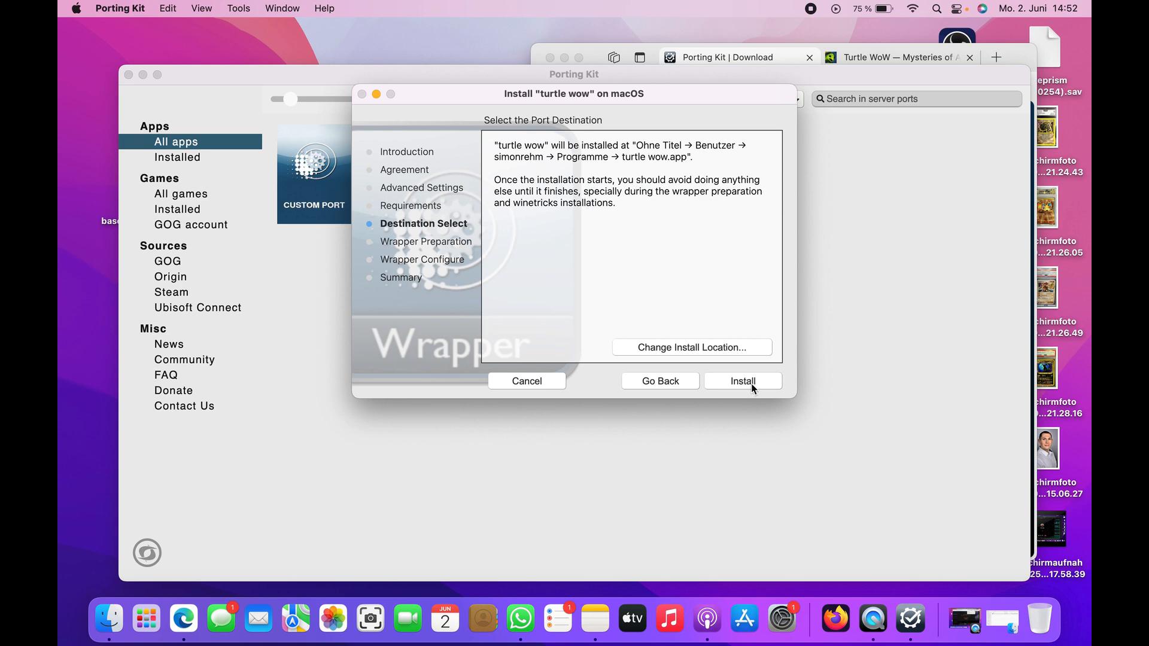
left_click(742, 381)
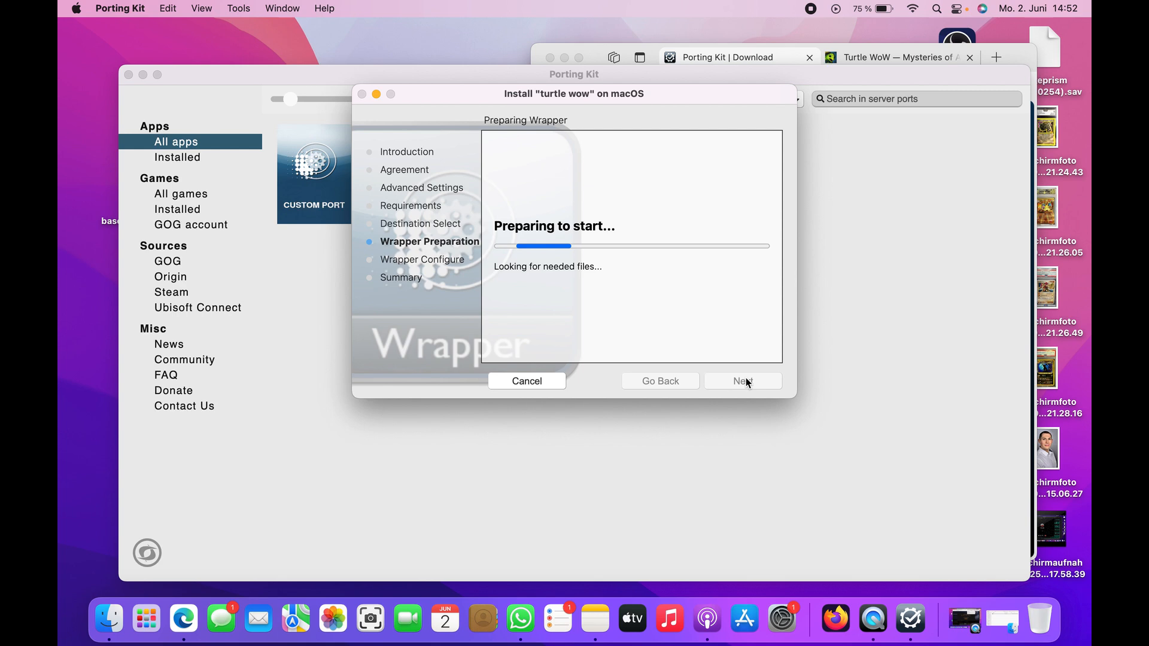
mouse_move(706, 341)
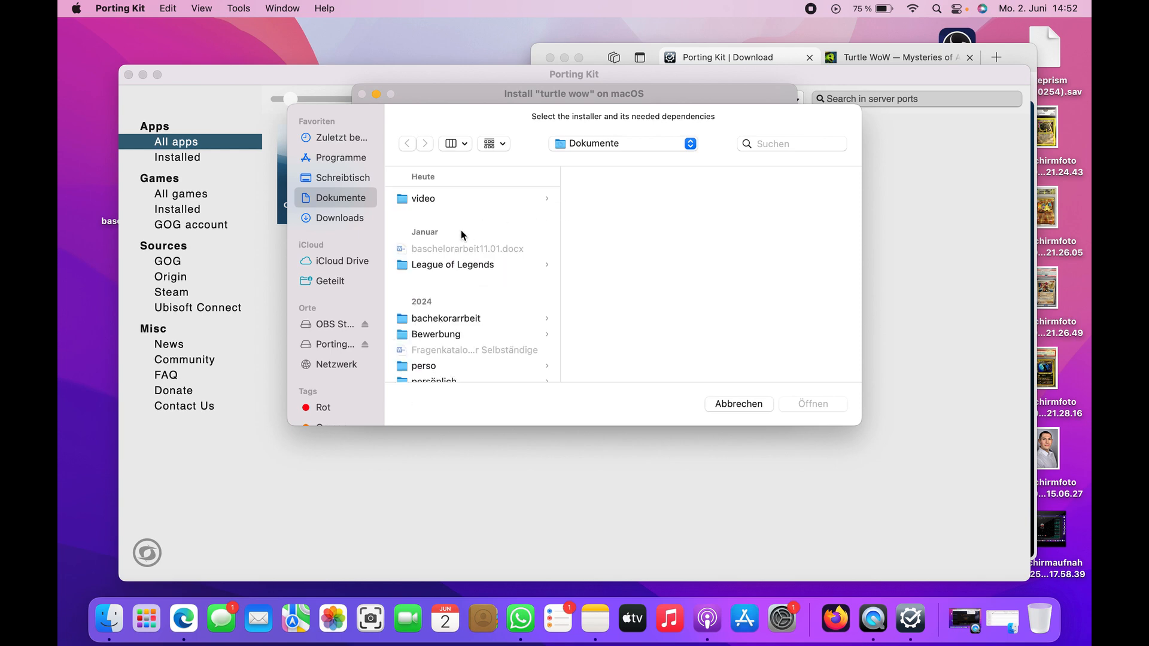
mouse_move(346, 205)
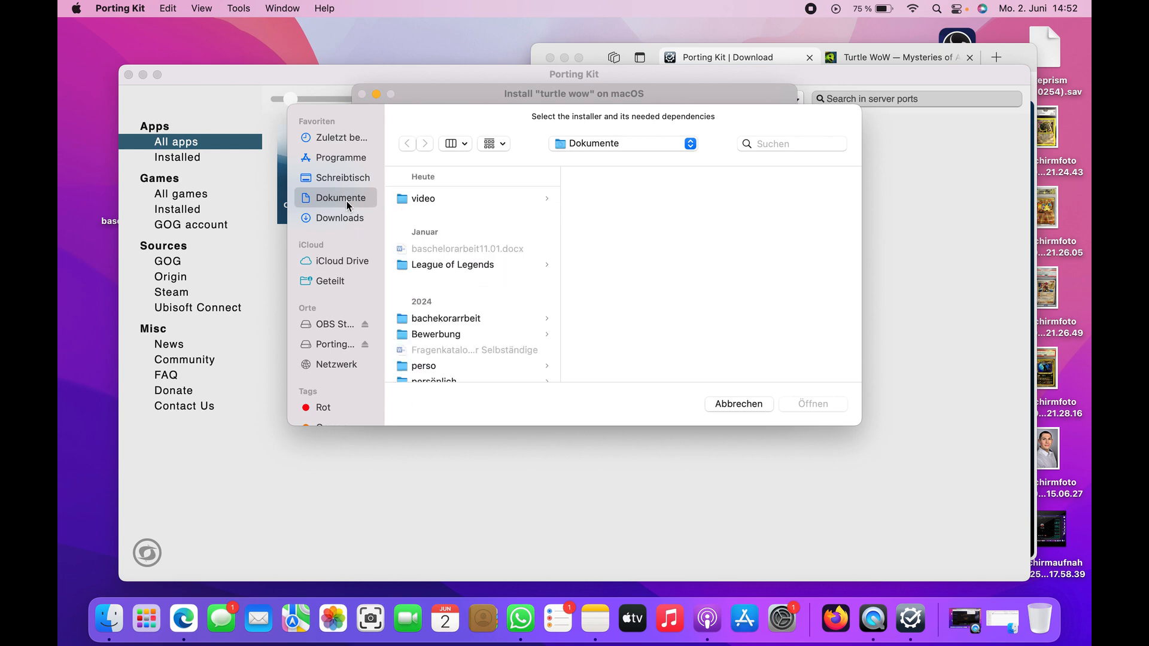
mouse_move(379, 206)
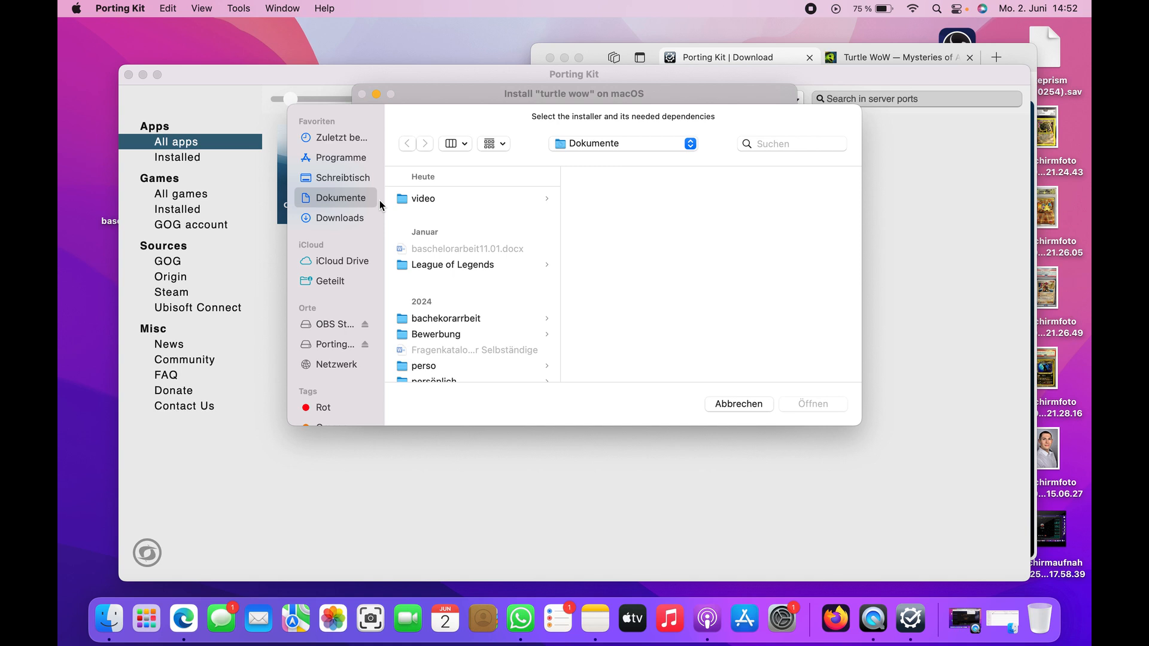
Step: Pick WoW.exe from Schreibtisch > wow > twmoa_1172 as the installer executable
scroll("down", 3)
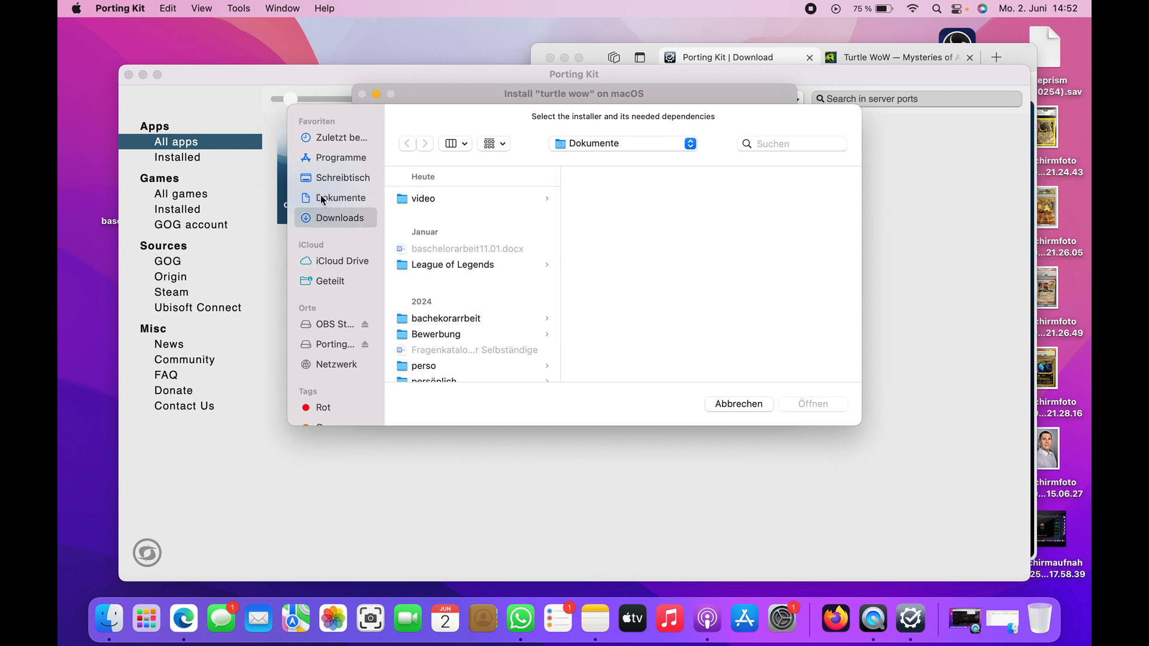
left_click(342, 177)
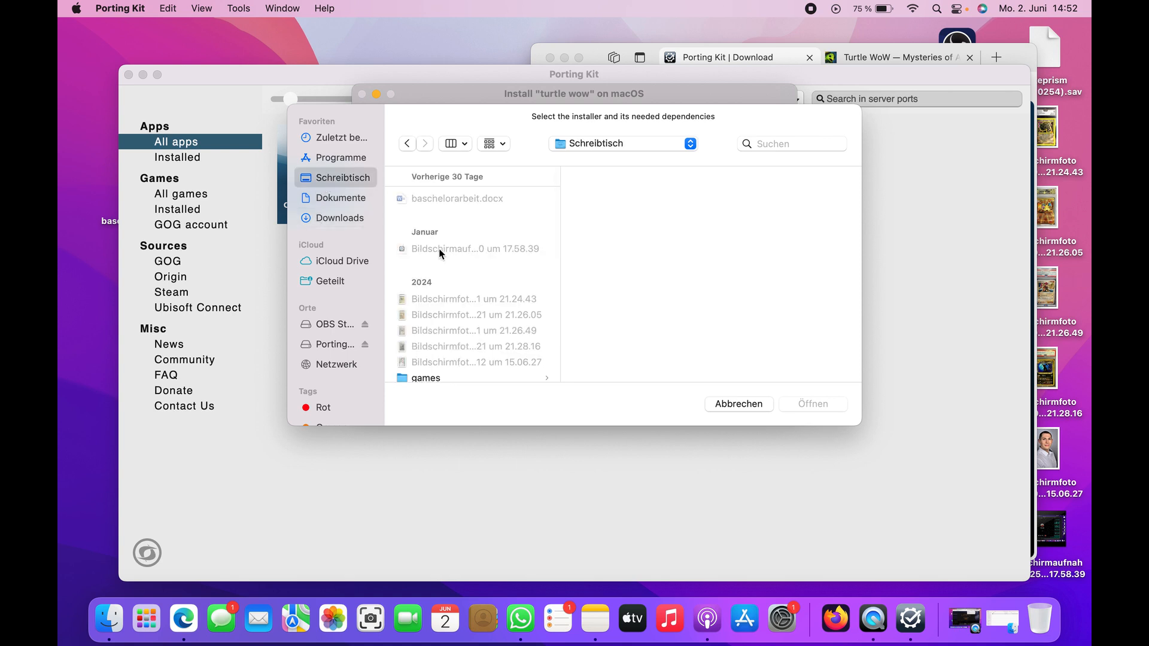
scroll("down", 3)
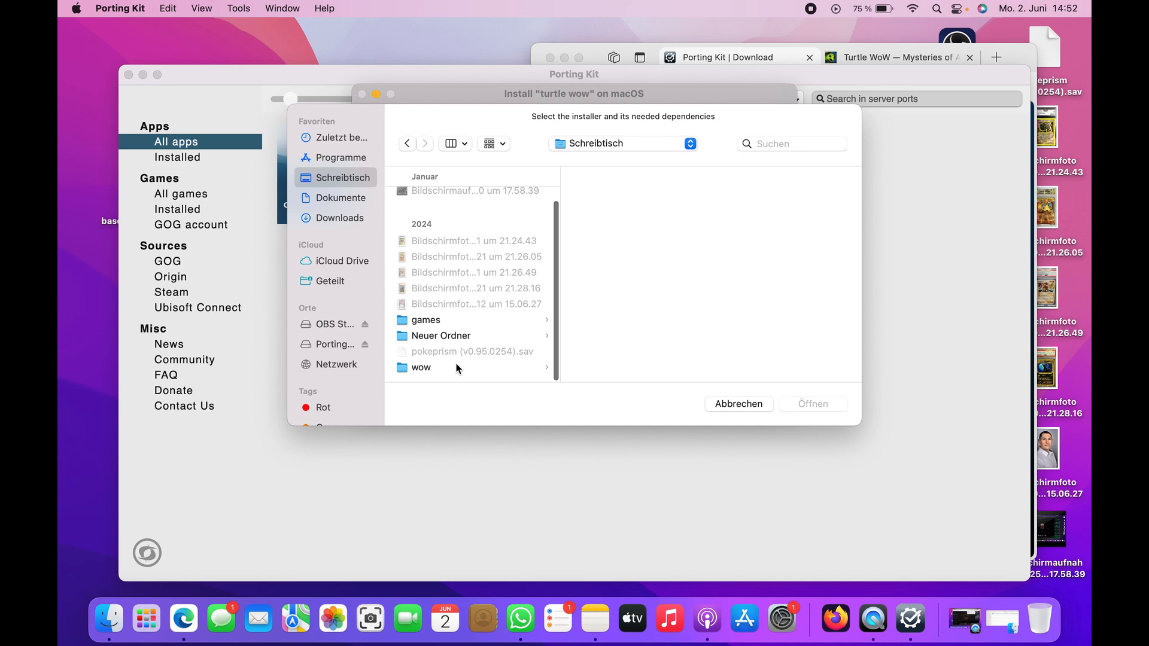
left_click(420, 367)
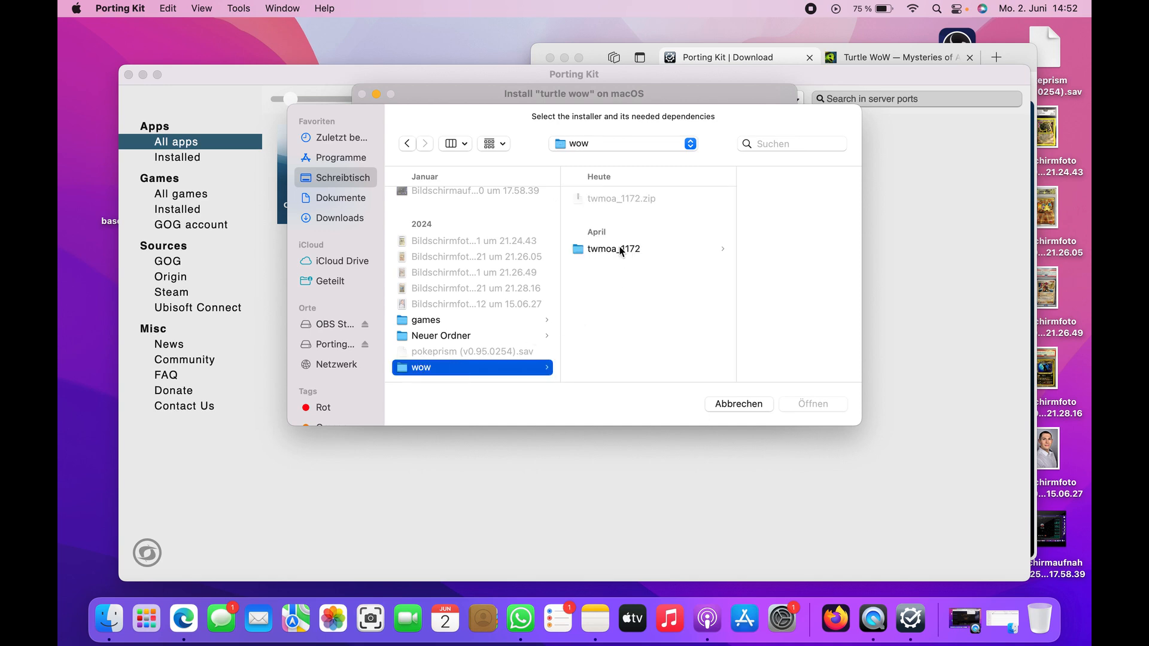
left_click(613, 249)
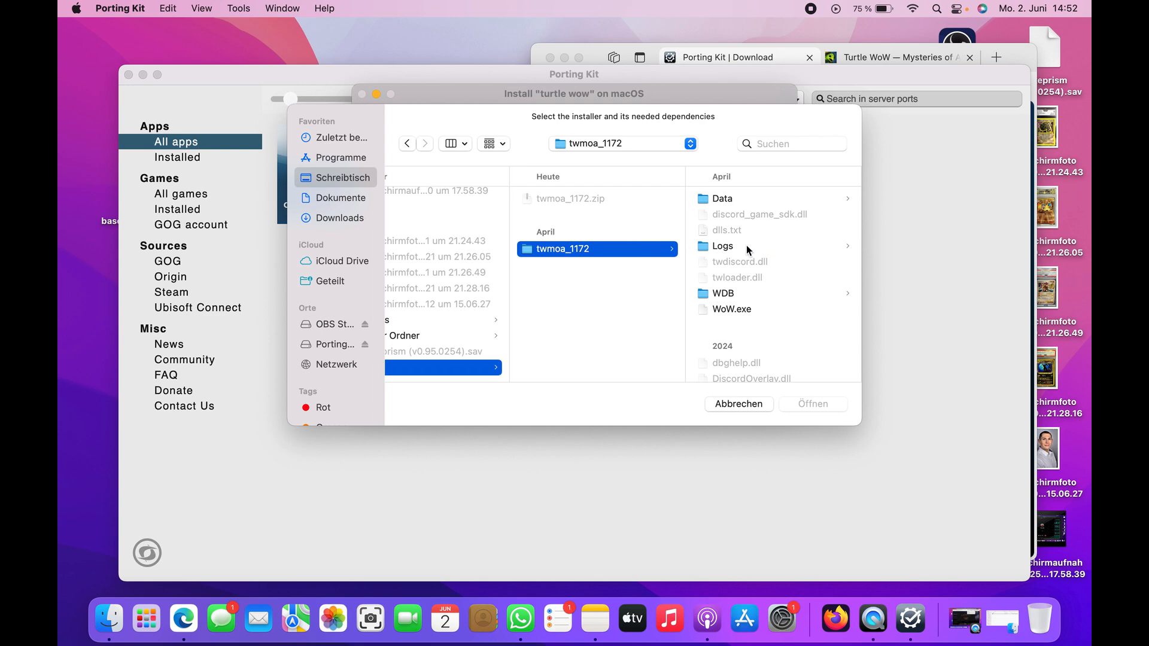
scroll("down", 3)
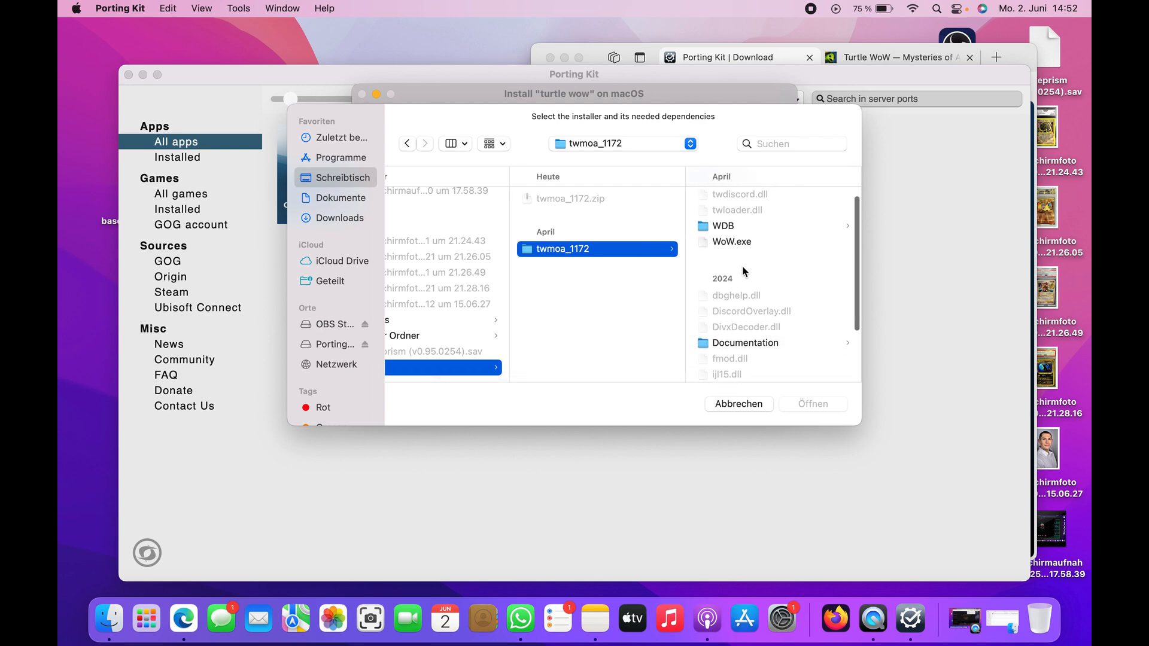
scroll("down", 3)
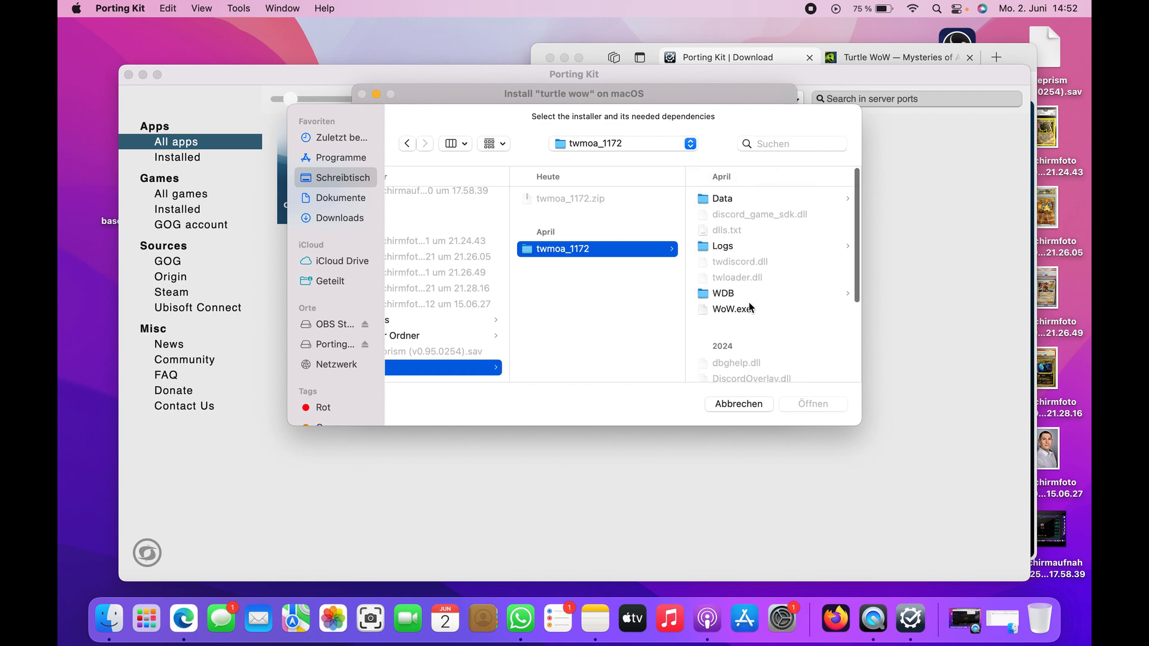
left_click(731, 308)
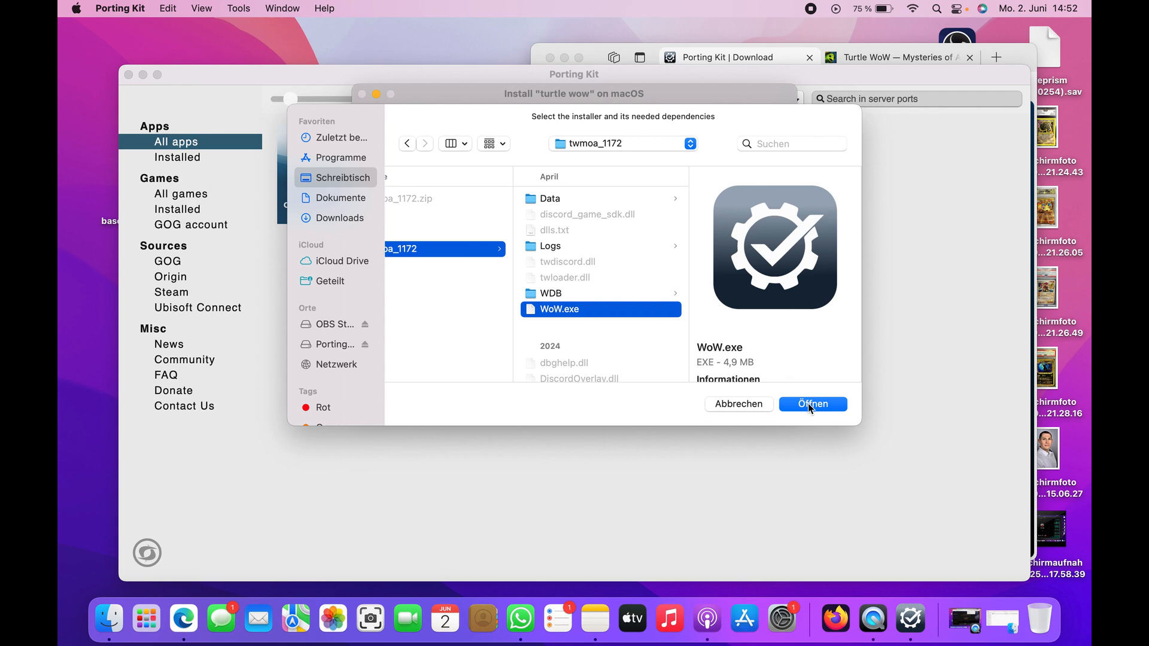
left_click(812, 403)
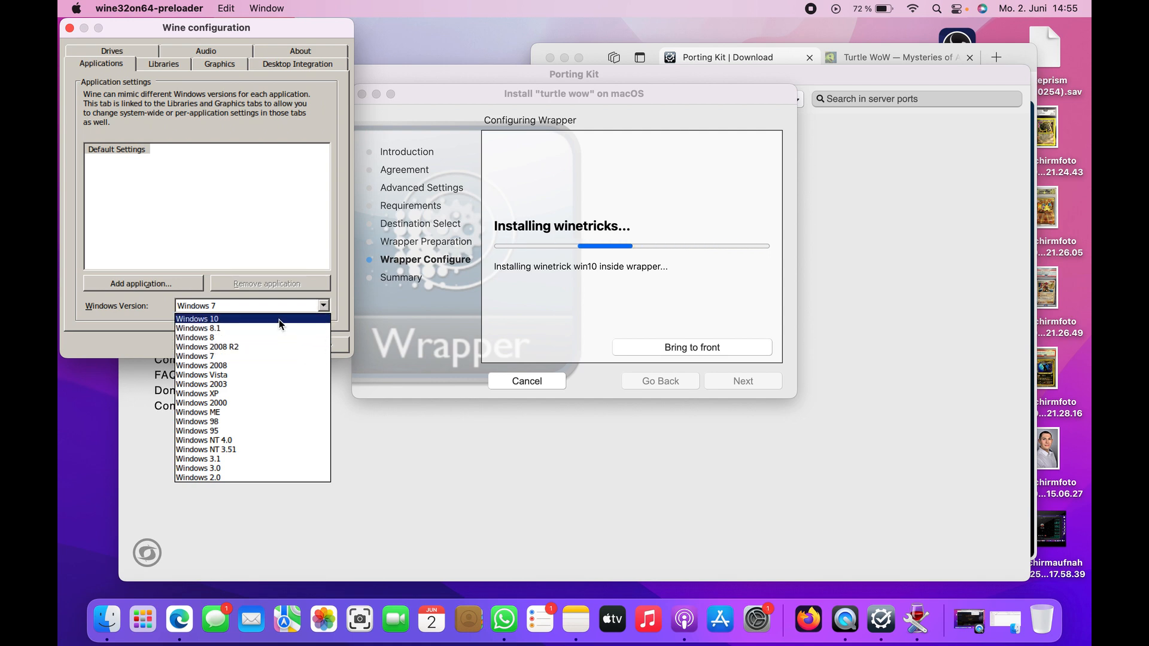
Step: Set the Wine Windows version to Windows 10 and confirm with OK
left_click(197, 317)
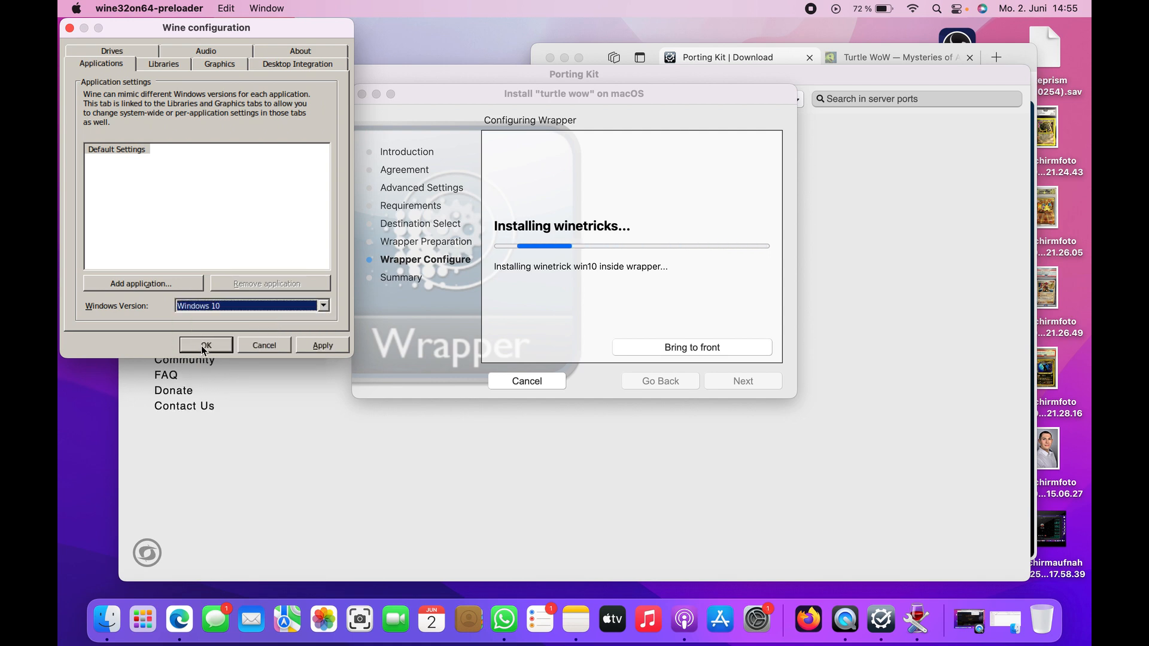
left_click(205, 345)
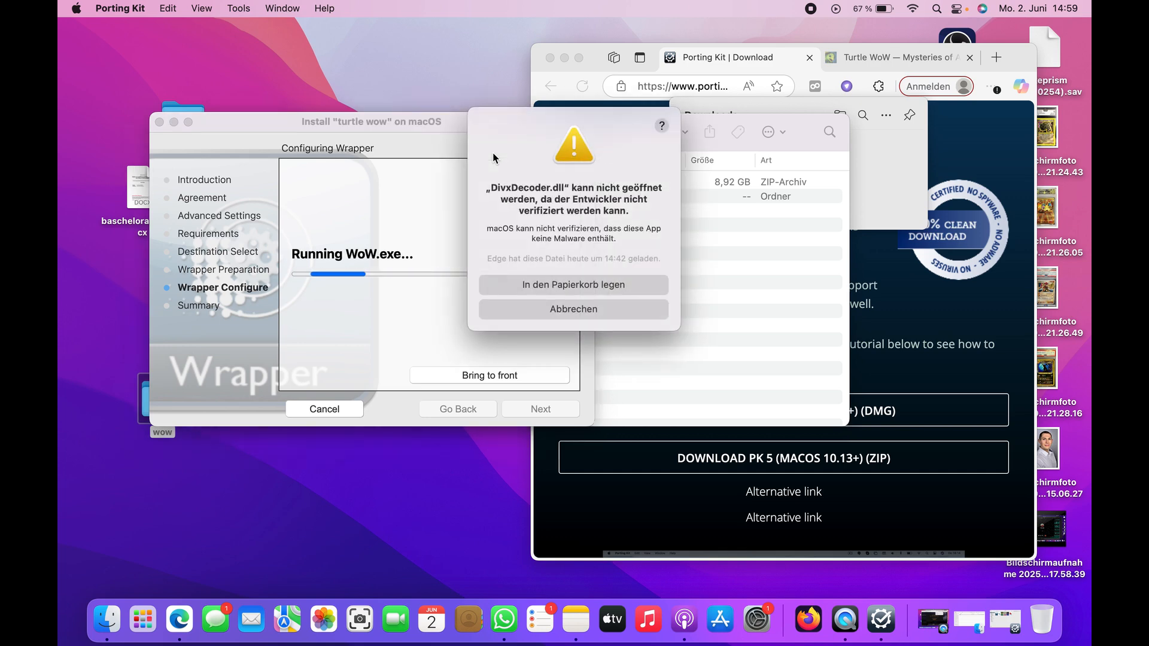
mouse_move(568, 294)
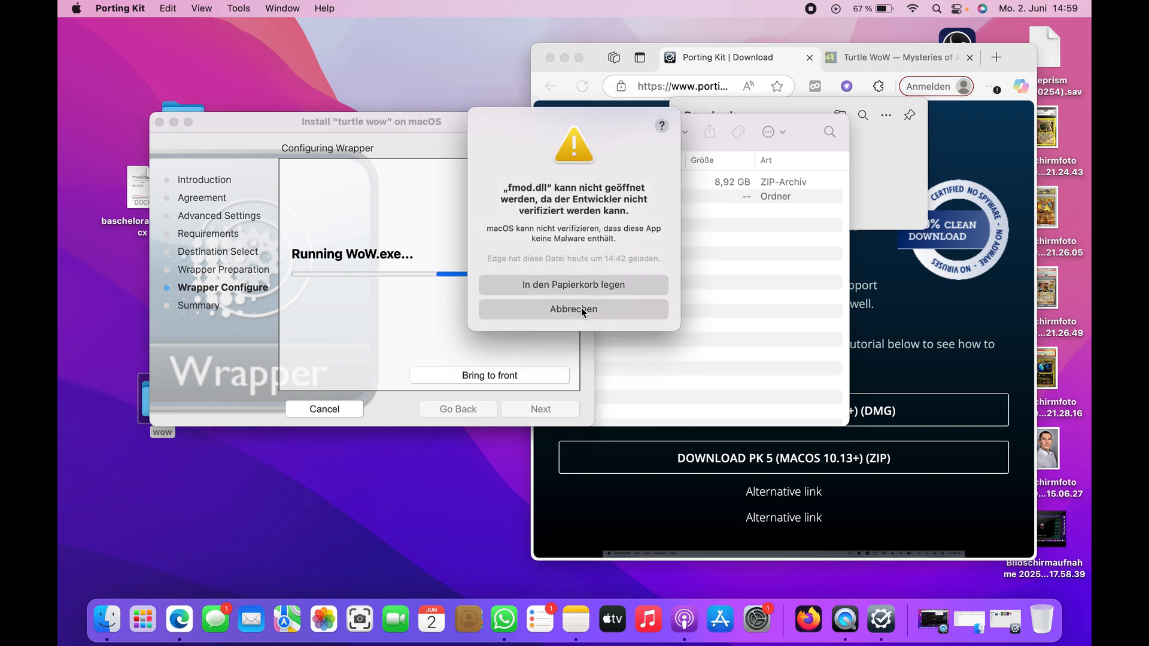
left_click(574, 309)
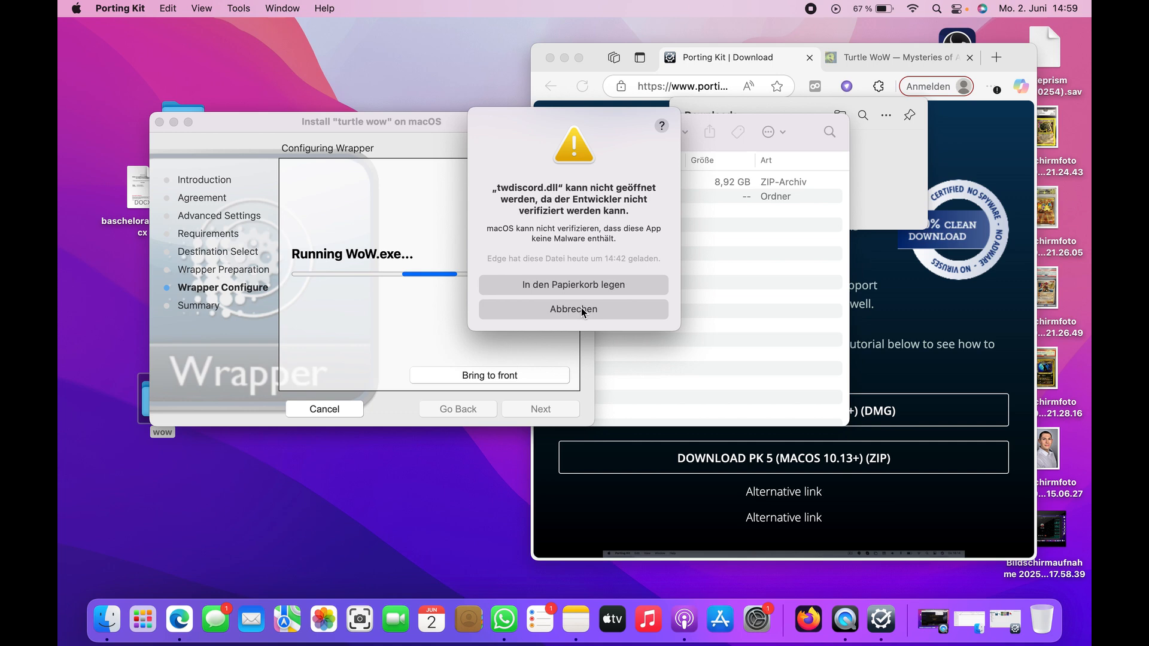
left_click(573, 308)
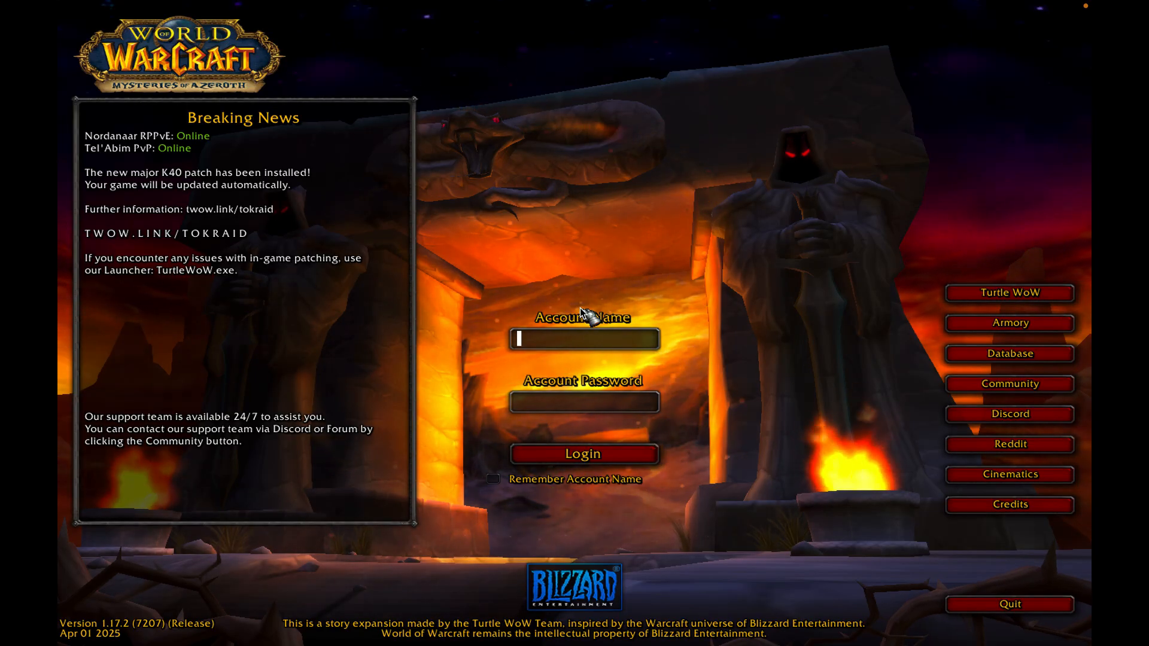
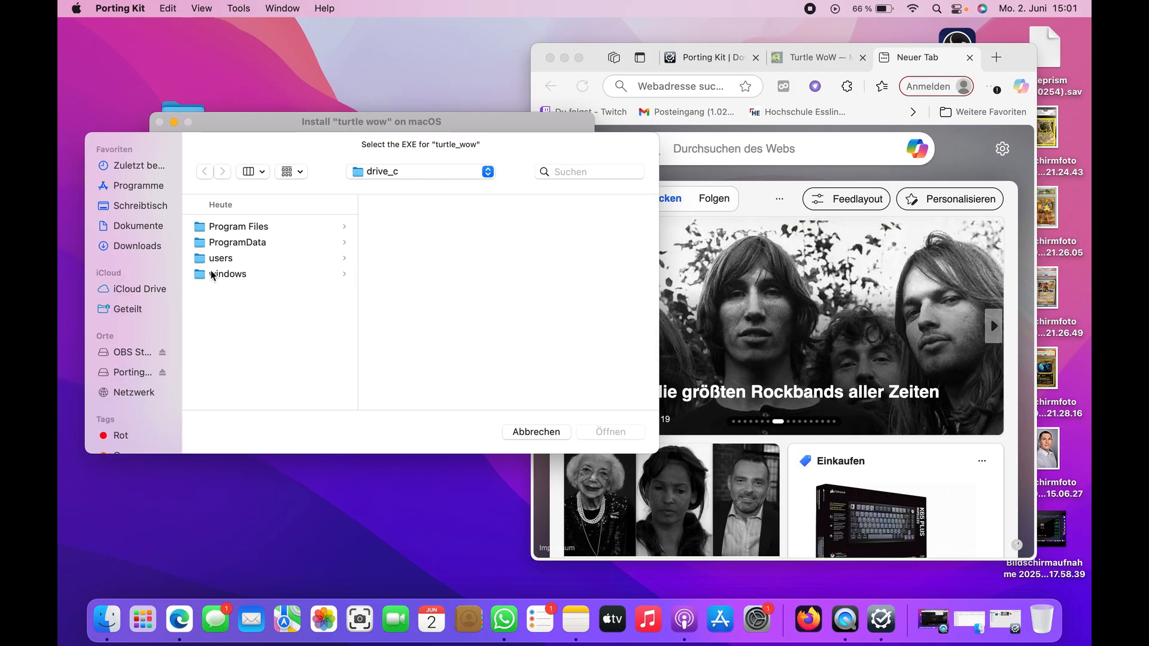
Step: Choose WoW.exe from Desktop > wow > twmoa_1172 as the turtle wow port's executable
left_click(138, 225)
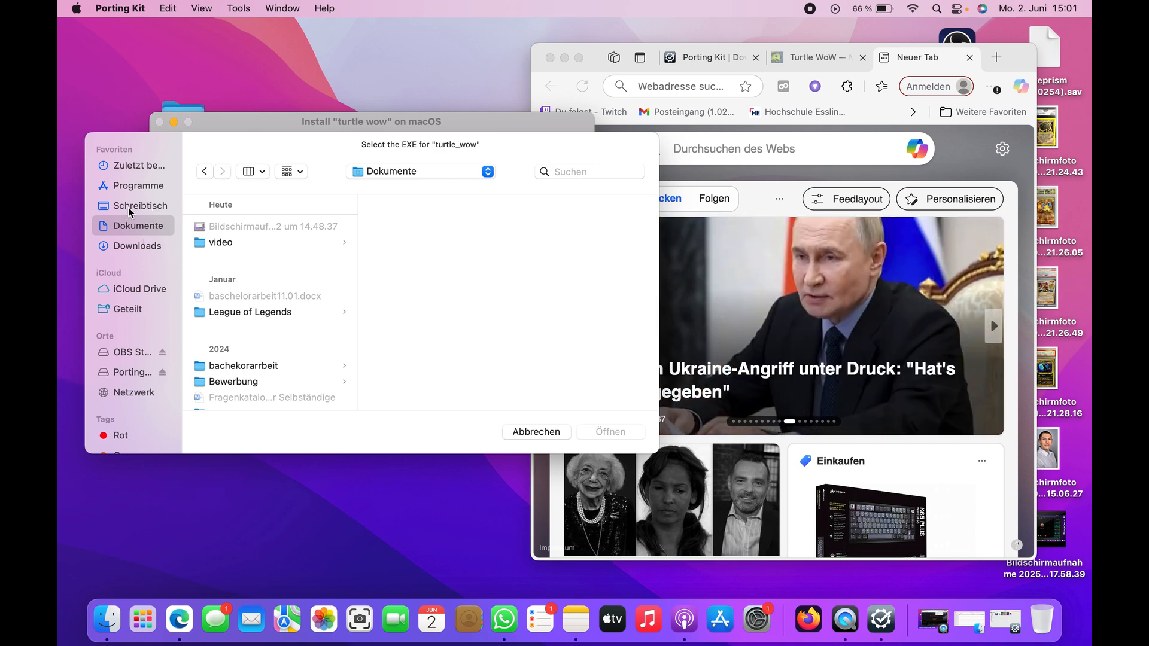
left_click(139, 205)
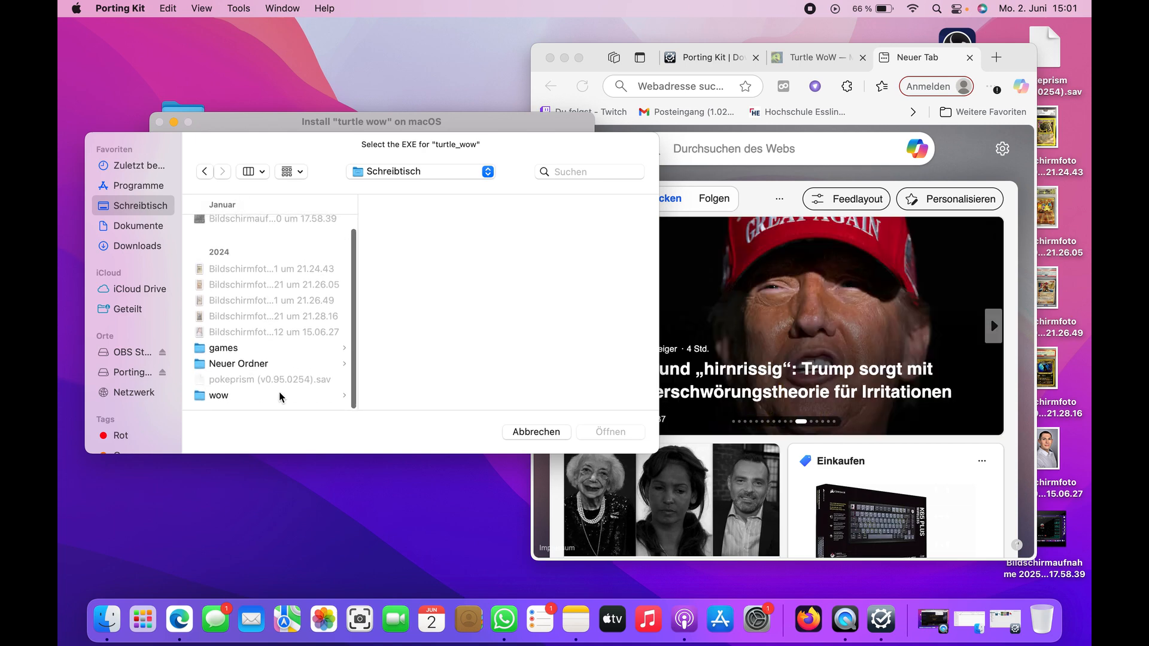
left_click(218, 395)
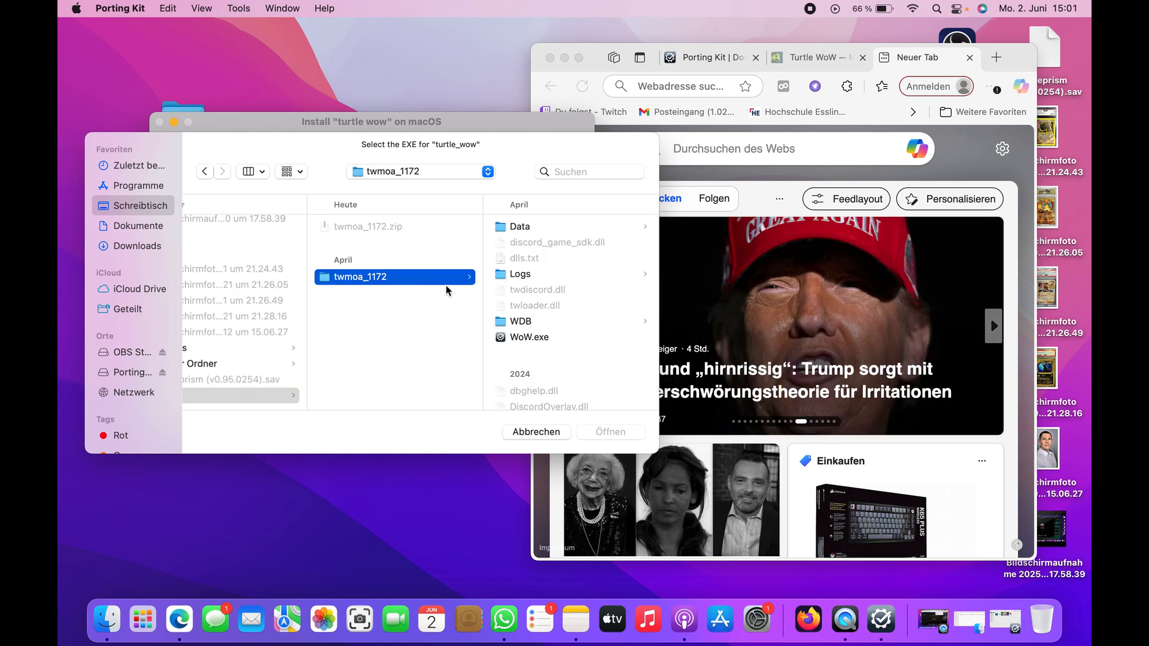
left_click(528, 306)
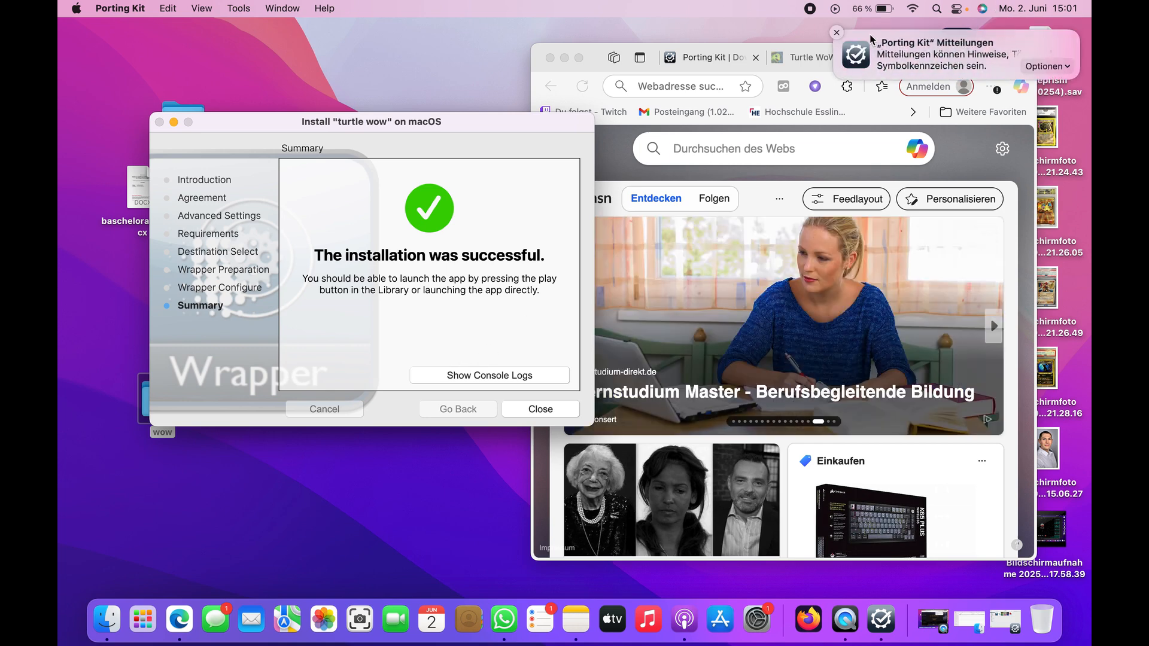
Step: Dismiss the Porting Kit notification and close the installer's Summary page
left_click(995, 57)
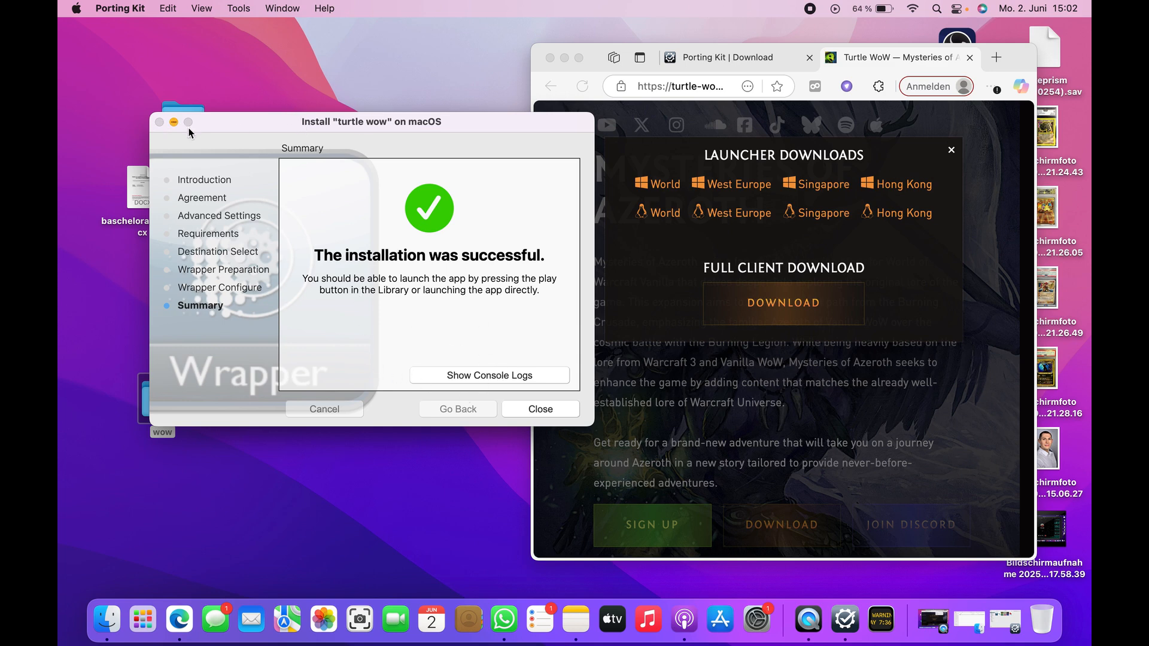
left_click(539, 409)
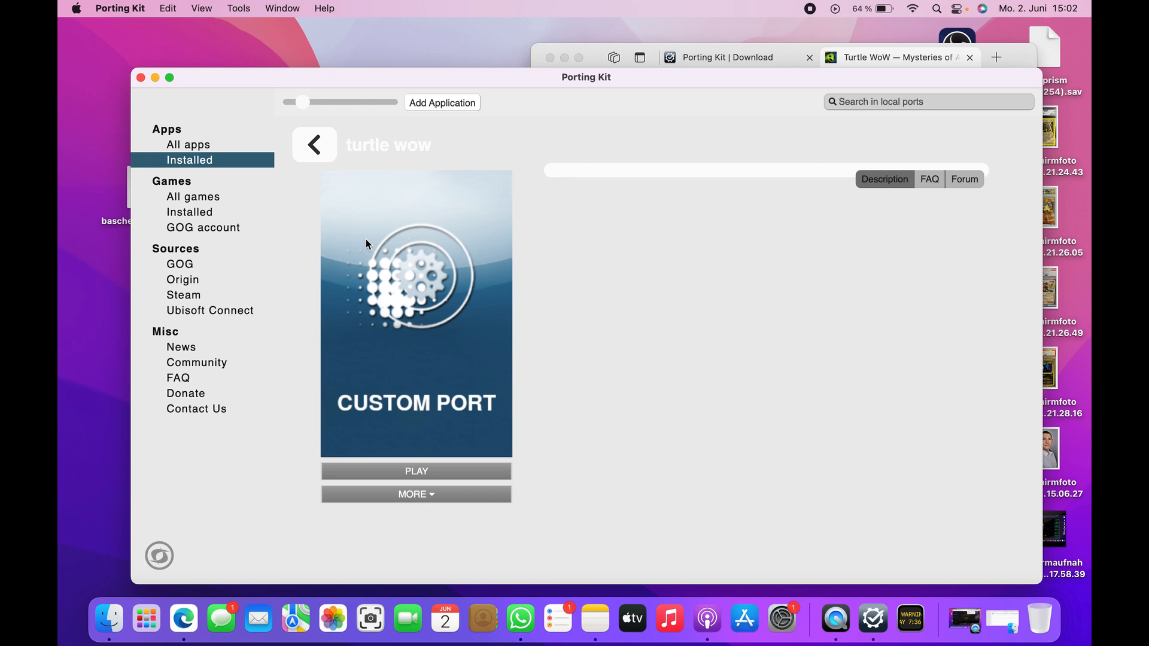
mouse_move(453, 493)
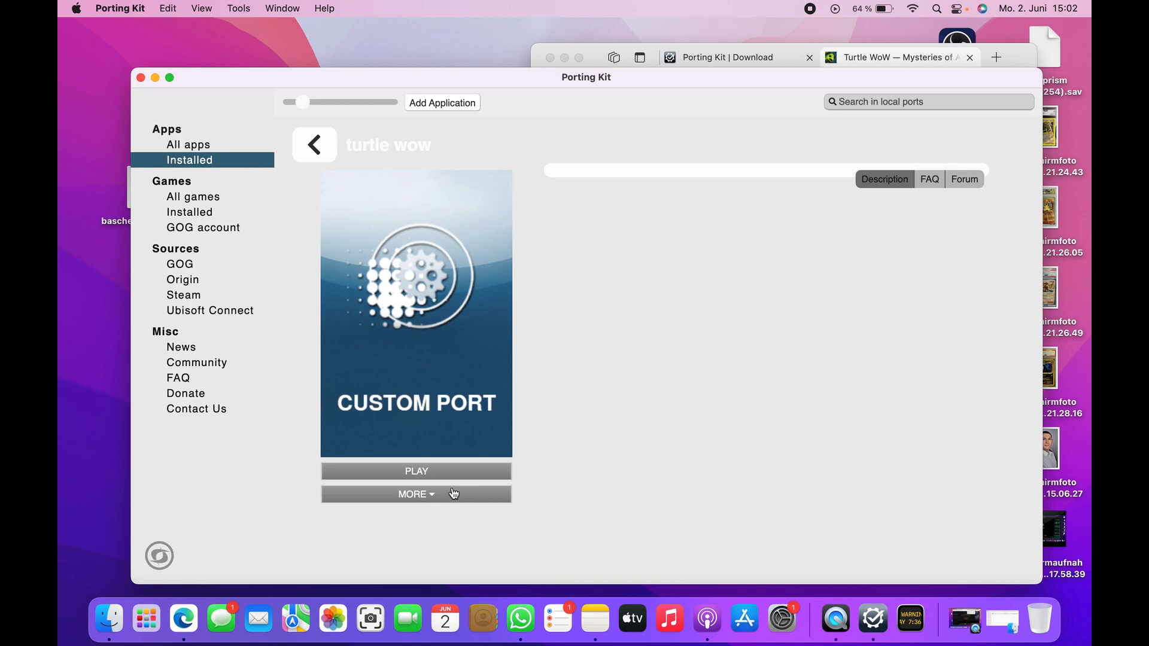
mouse_move(389, 189)
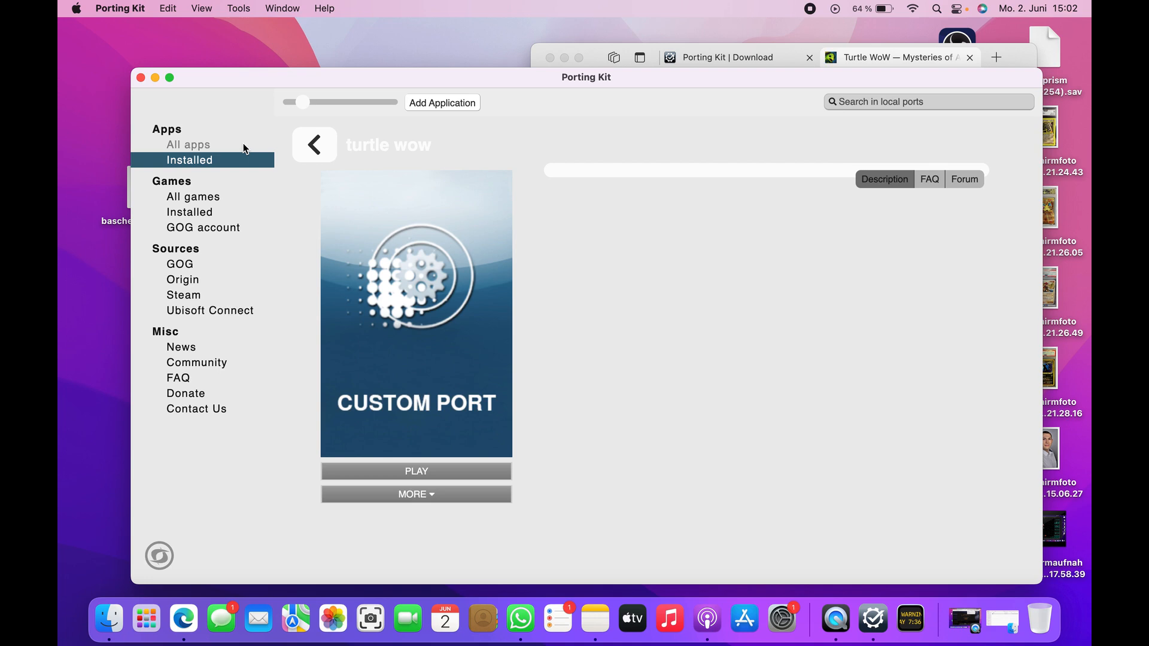
mouse_move(316, 144)
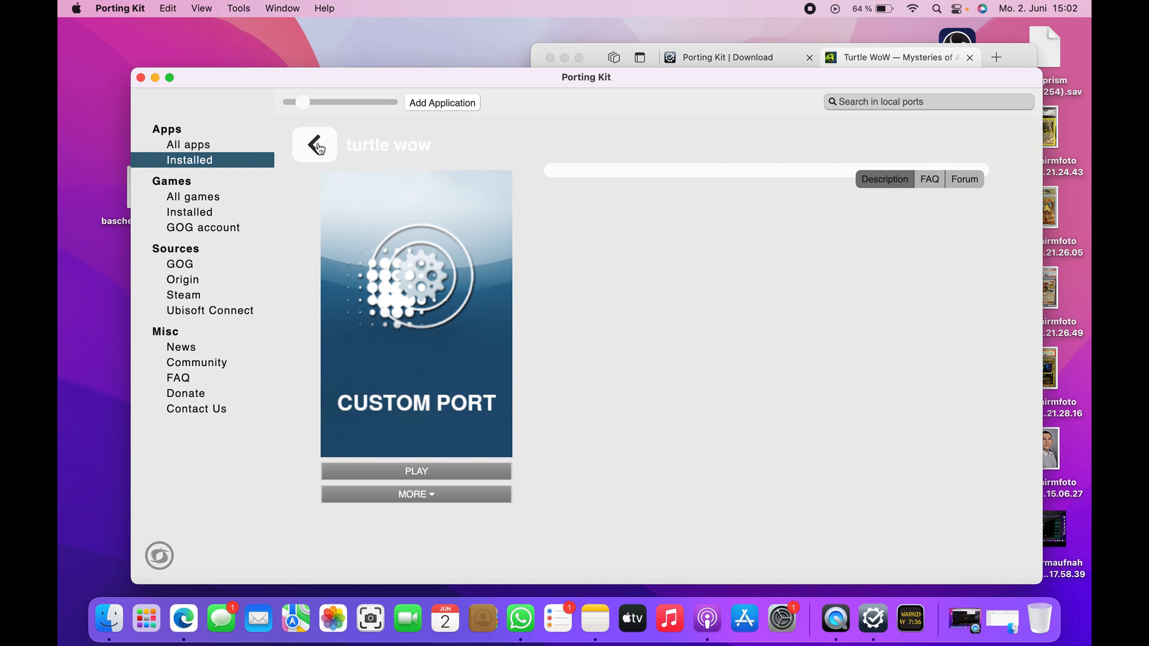
Step: Return to installed apps and launch the turtle wow tile
left_click(314, 144)
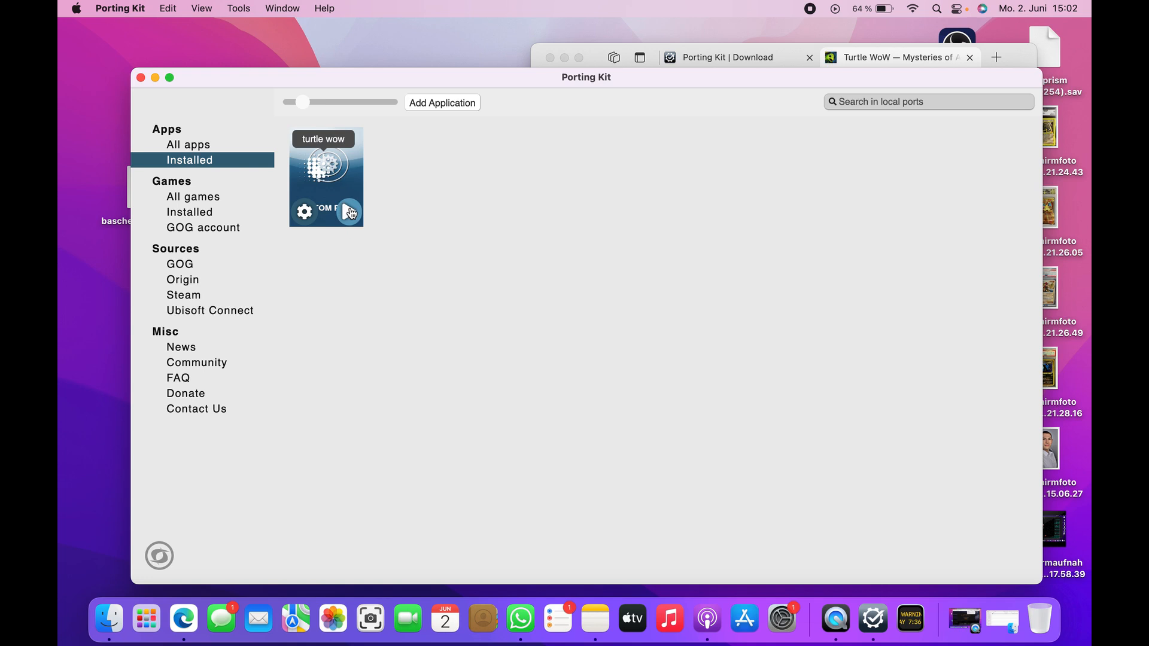
left_click(349, 212)
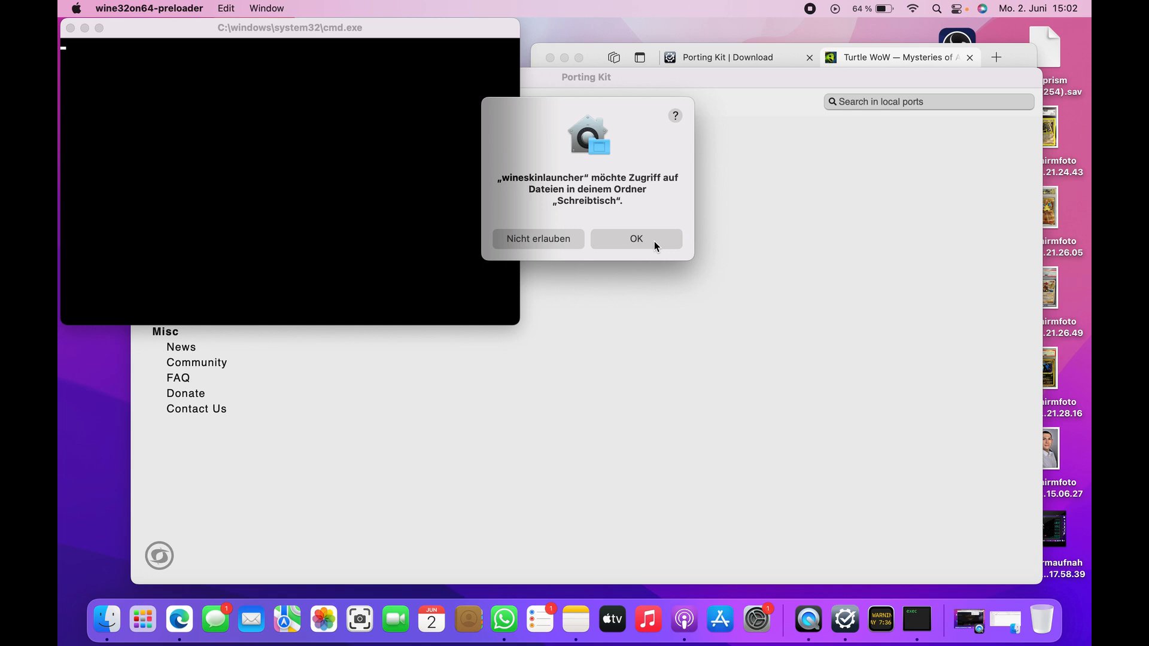
Step: Allow Desktop folder access and dismiss the DivxDecoder.dll warning
left_click(635, 238)
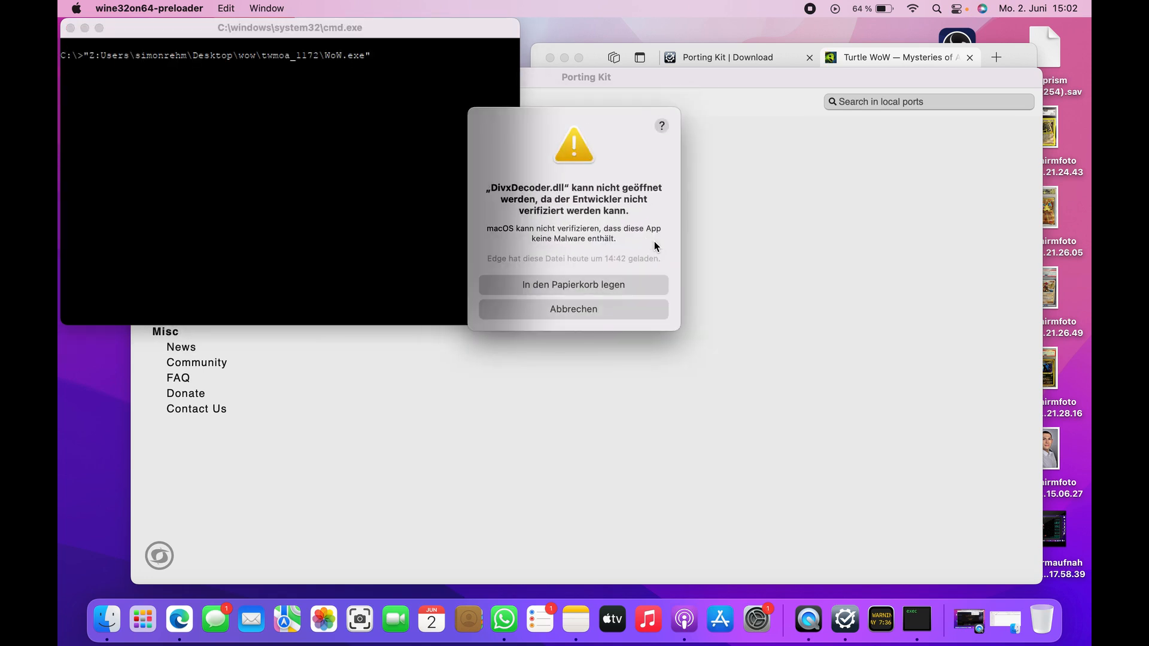
left_click(573, 309)
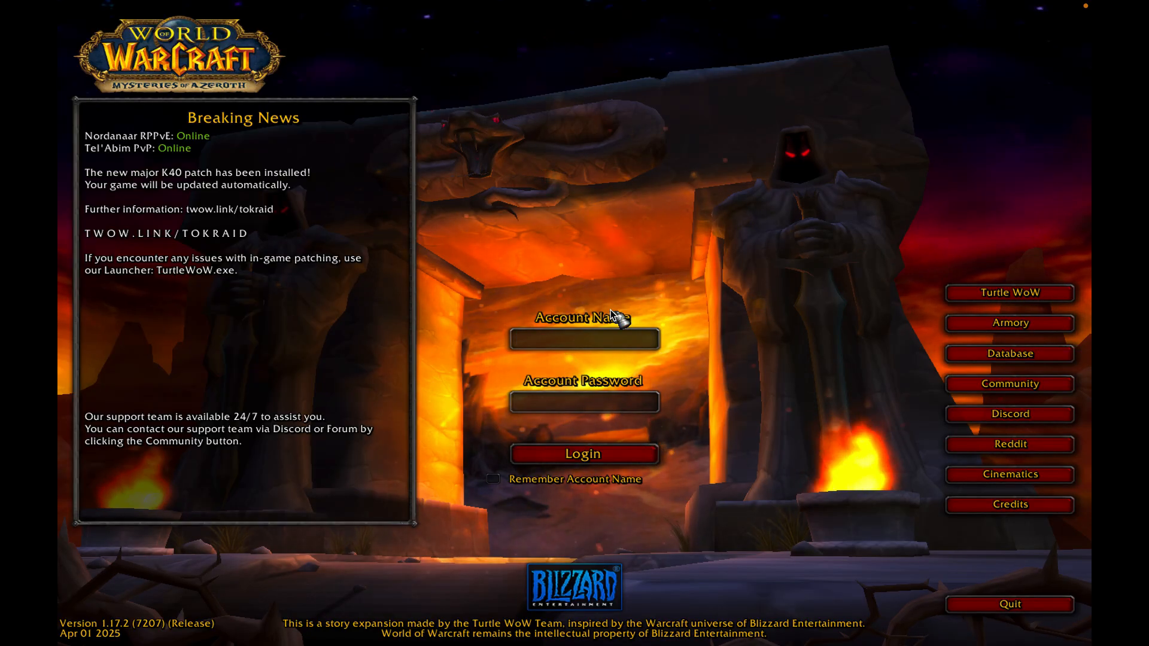
Step: Enter the account name and password on the Turtle WoW login screen and log in
left_click(583, 338)
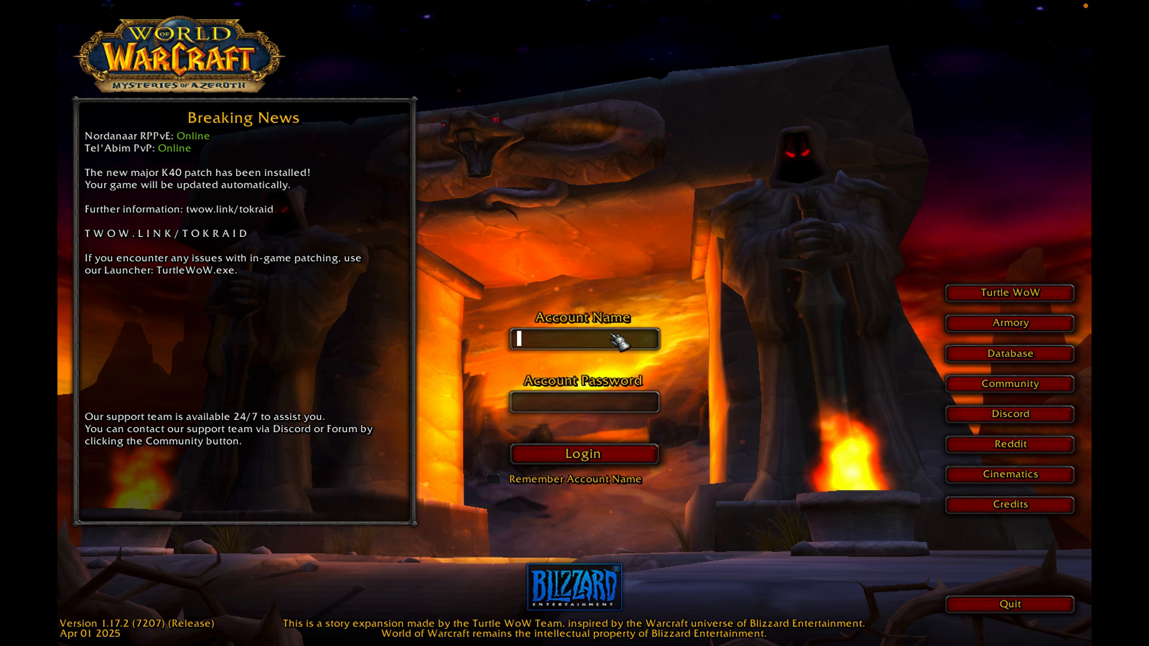
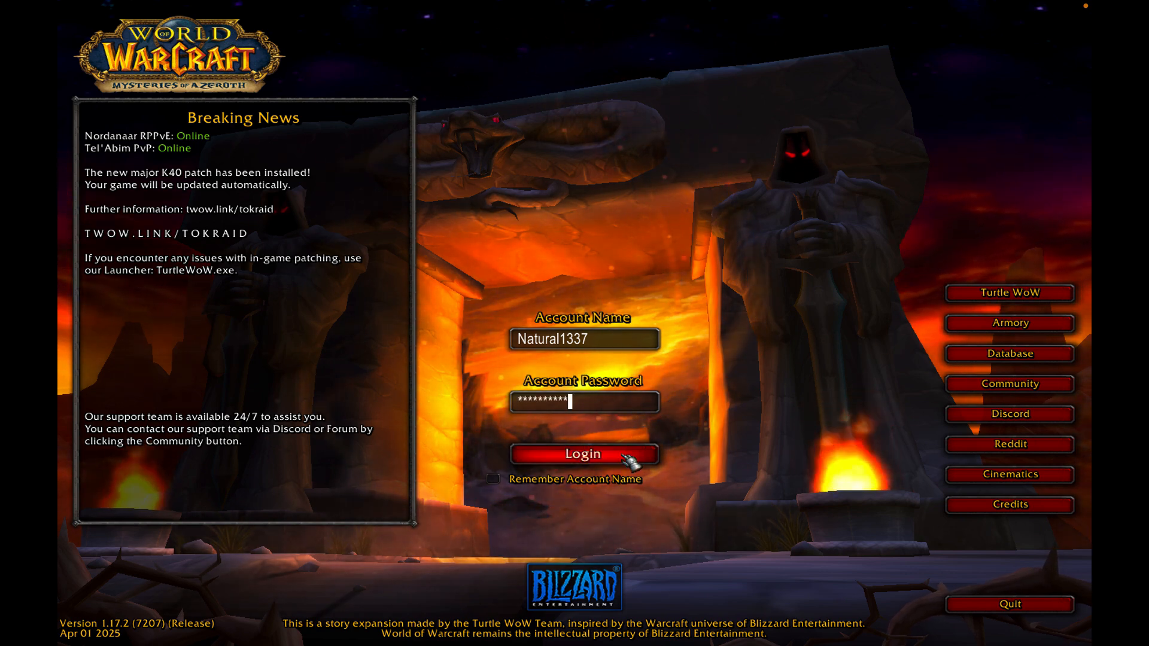
left_click(582, 454)
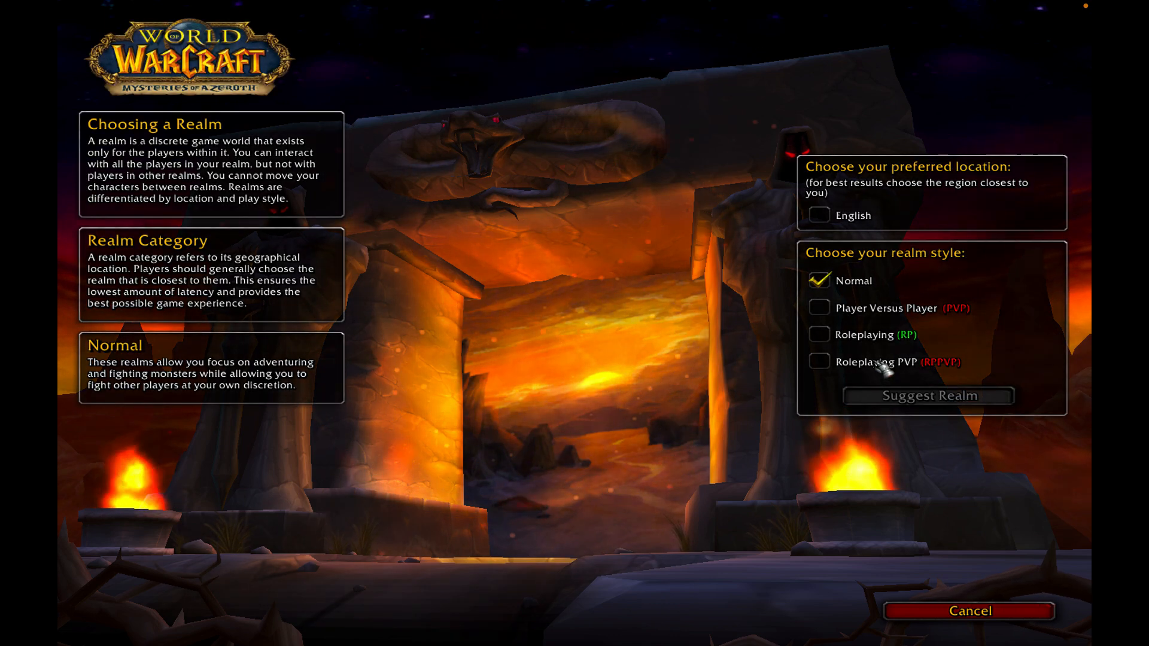
Step: Keep the Normal realm style, open the realm list, and confirm Nordanaar
left_click(819, 307)
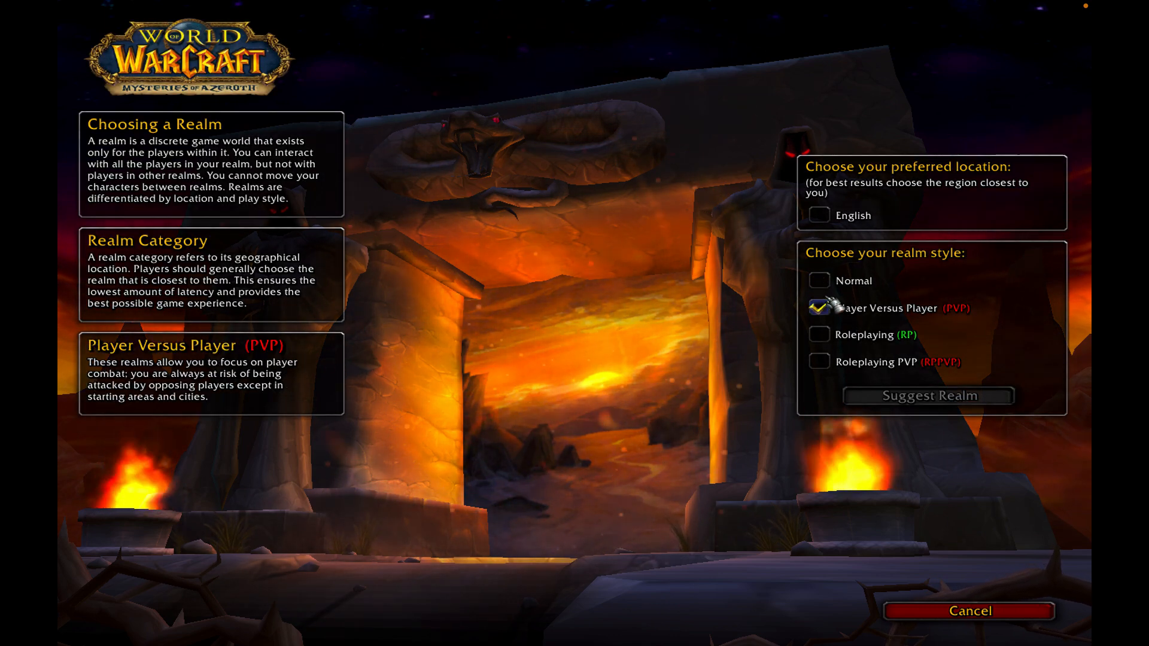
left_click(819, 279)
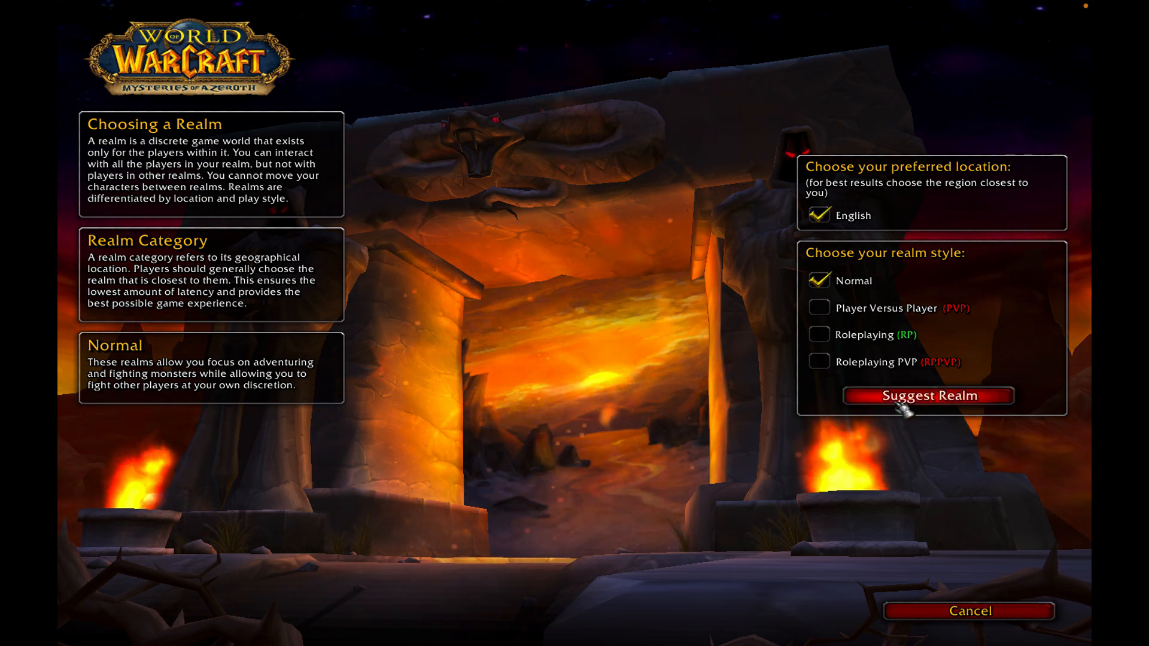
left_click(926, 395)
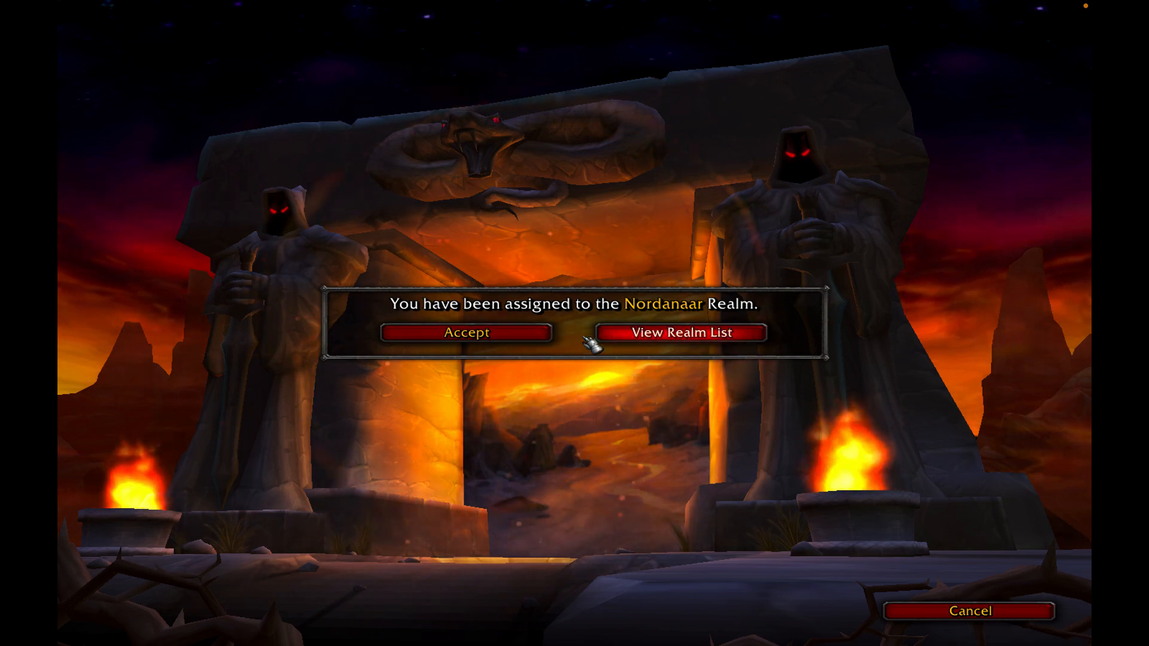
left_click(680, 332)
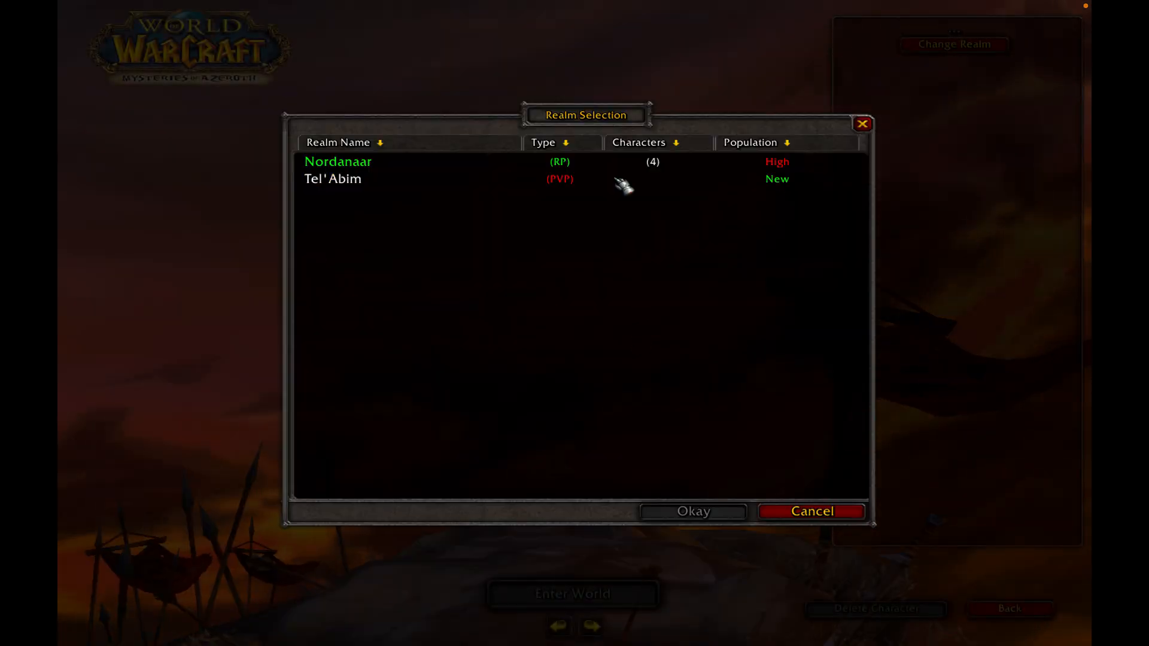
left_click(337, 161)
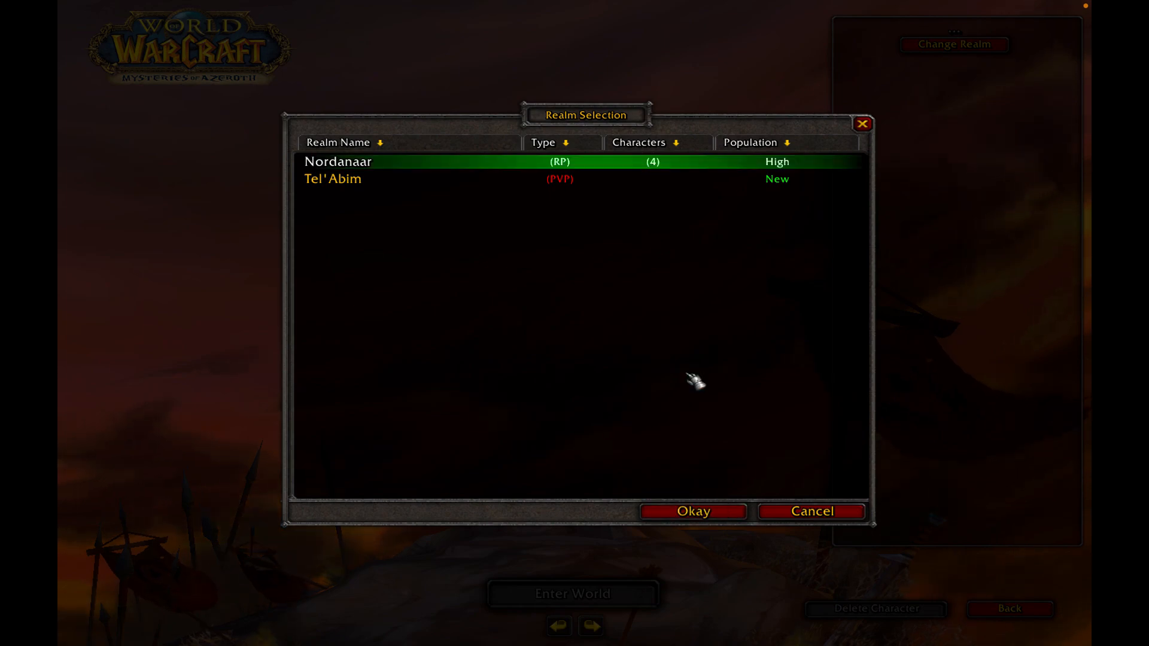
left_click(692, 511)
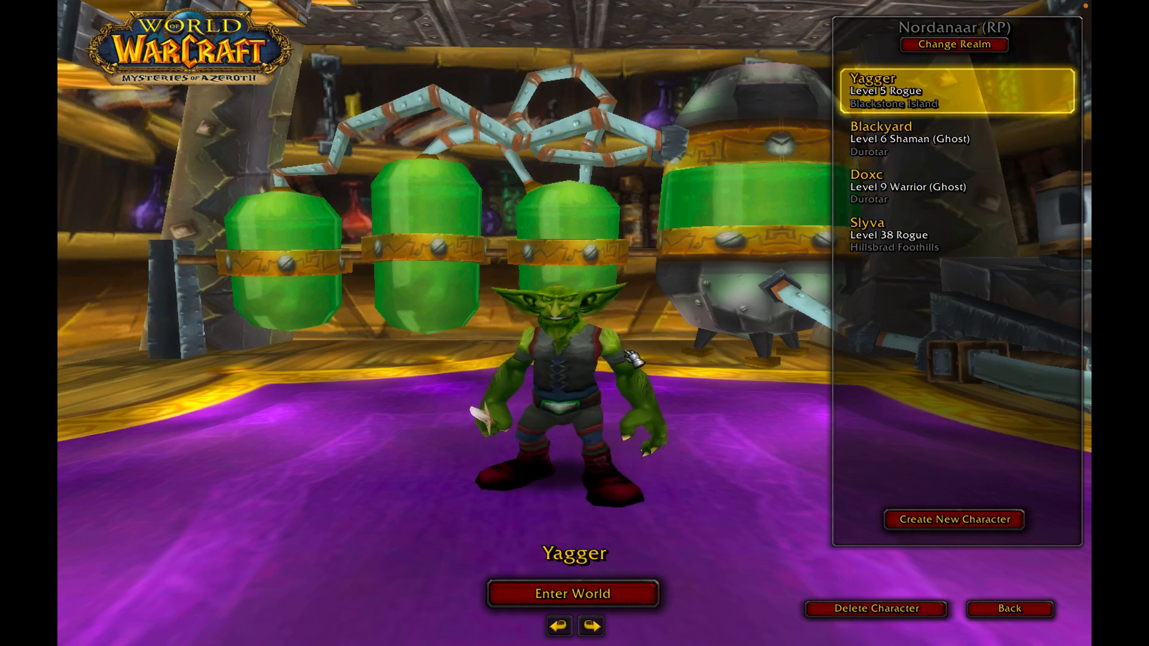
Step: Enter the world as Yagger, the level 5 goblin rogue
left_click(573, 593)
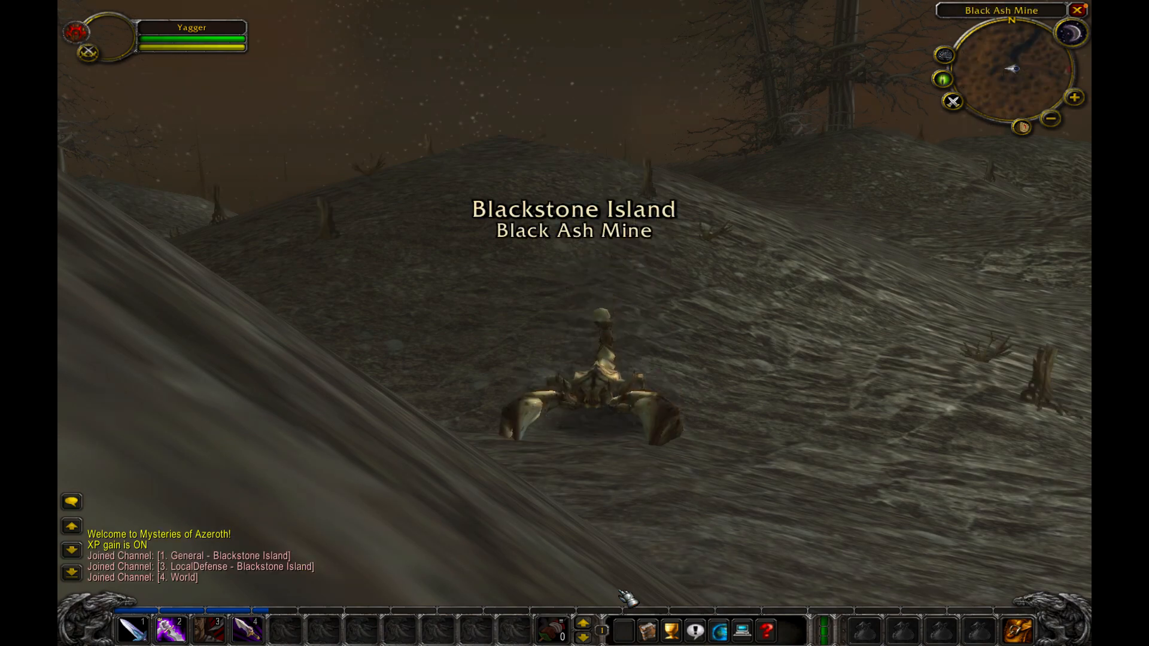
Step: Target and attack the level 4 Stonetail Scorpid near Black Ash Mine
left_click(594, 388)
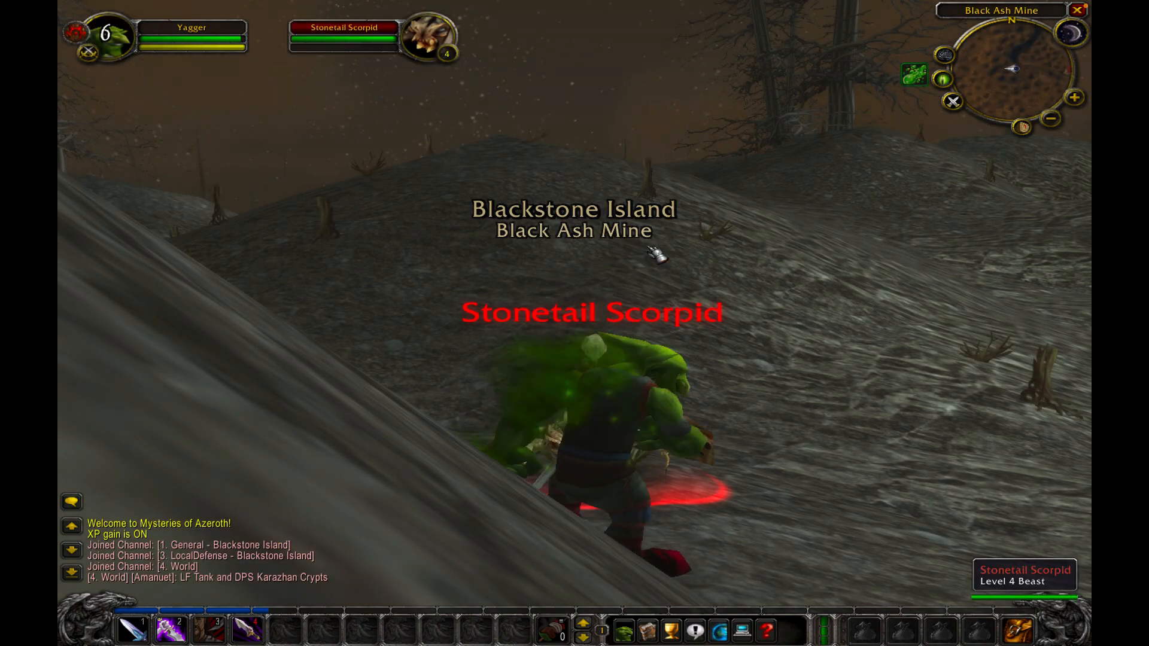